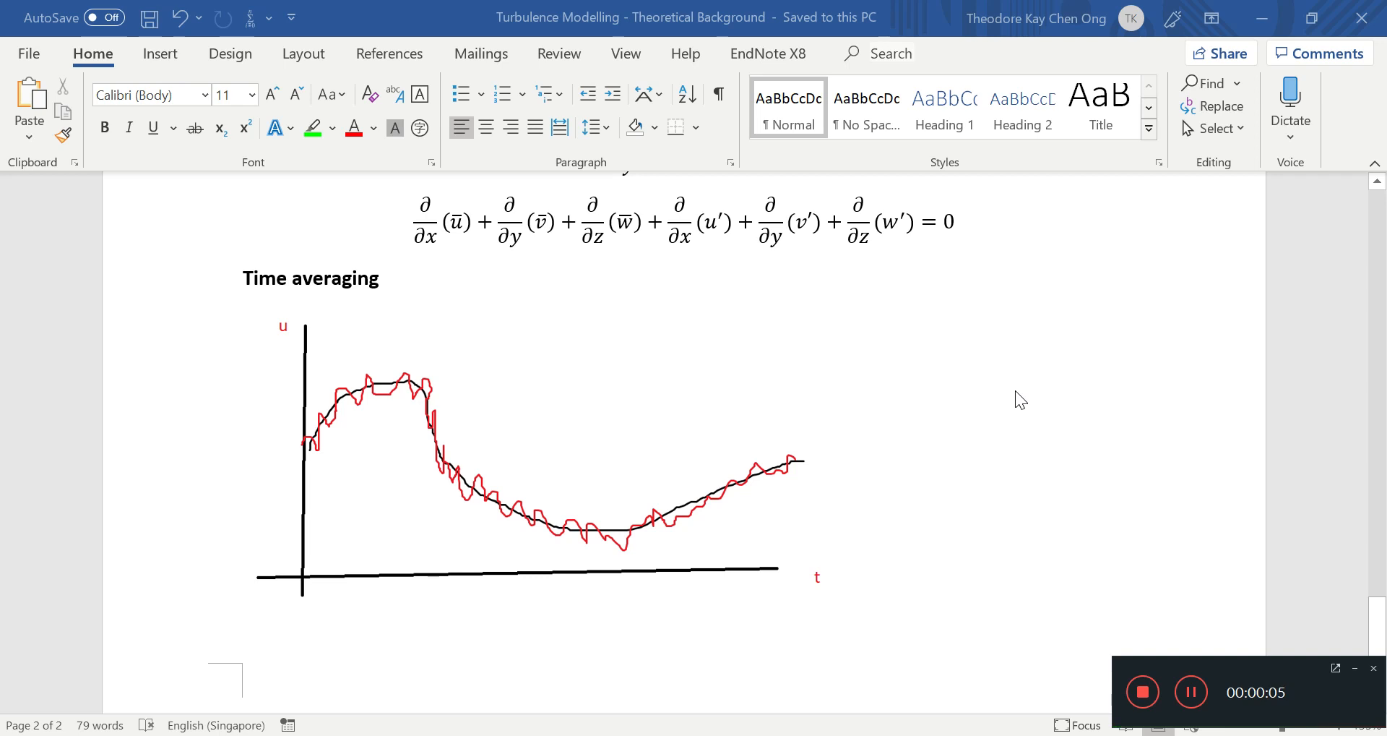
Step: Select the time-averaging sketch so a blank equation can be inserted below it
{"action": "scroll", "scroll_direction": "up", "scroll_amount": 3}
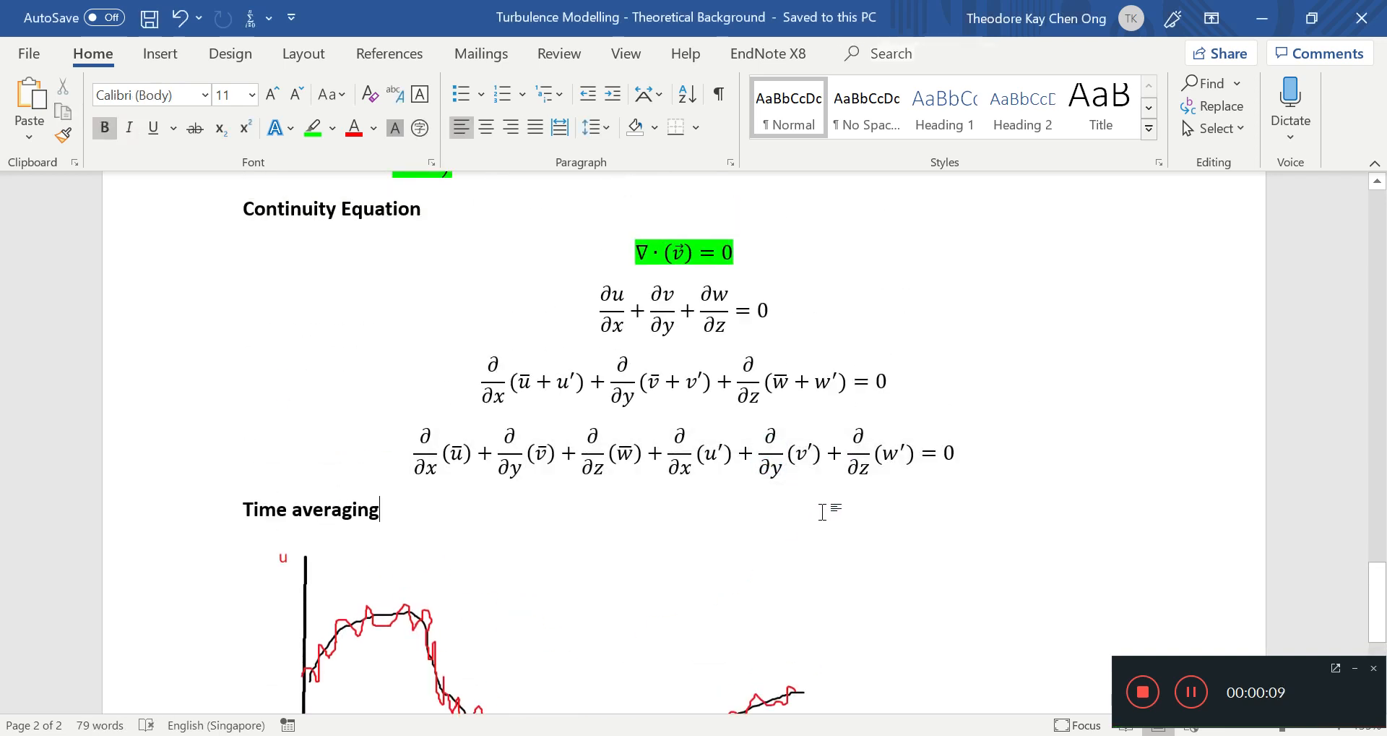
{"action": "scroll", "scroll_direction": "down", "scroll_amount": 3}
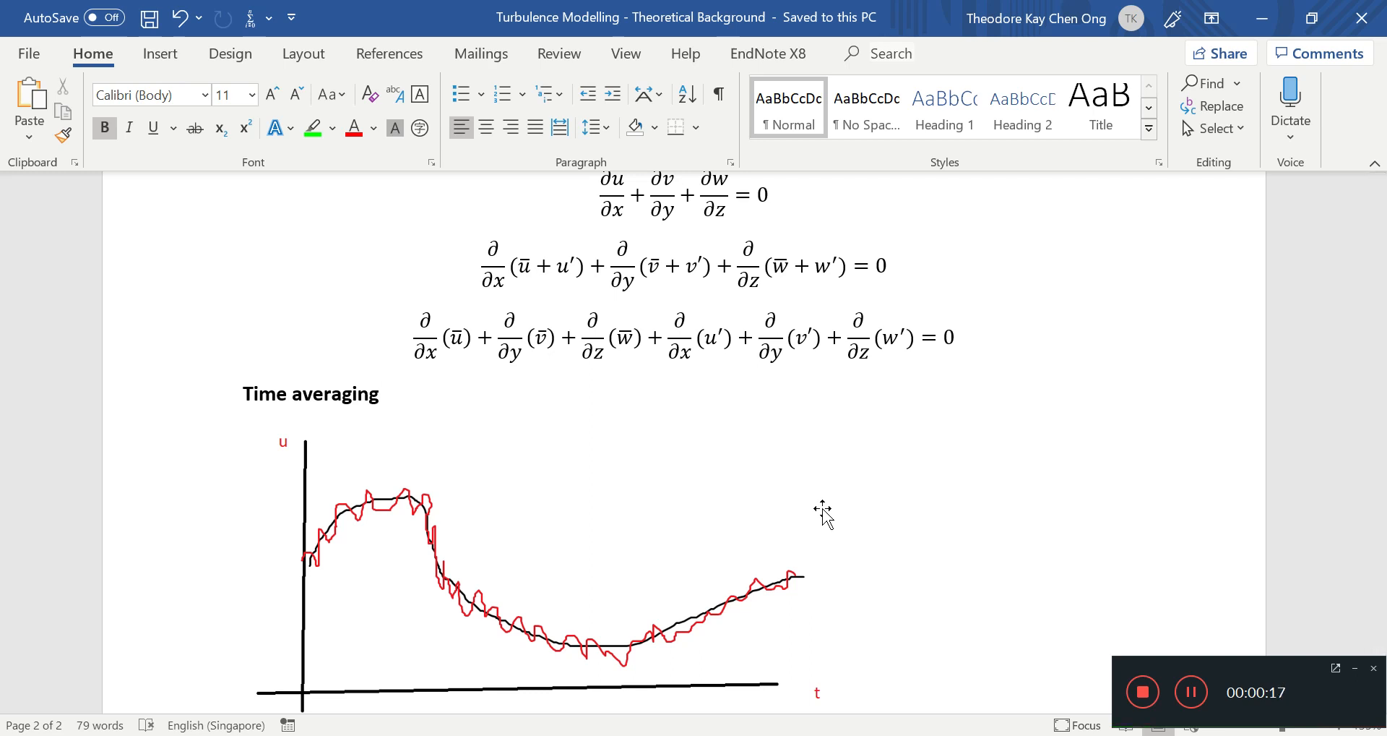
{"action": "left_click", "coordinate": [453, 337]}
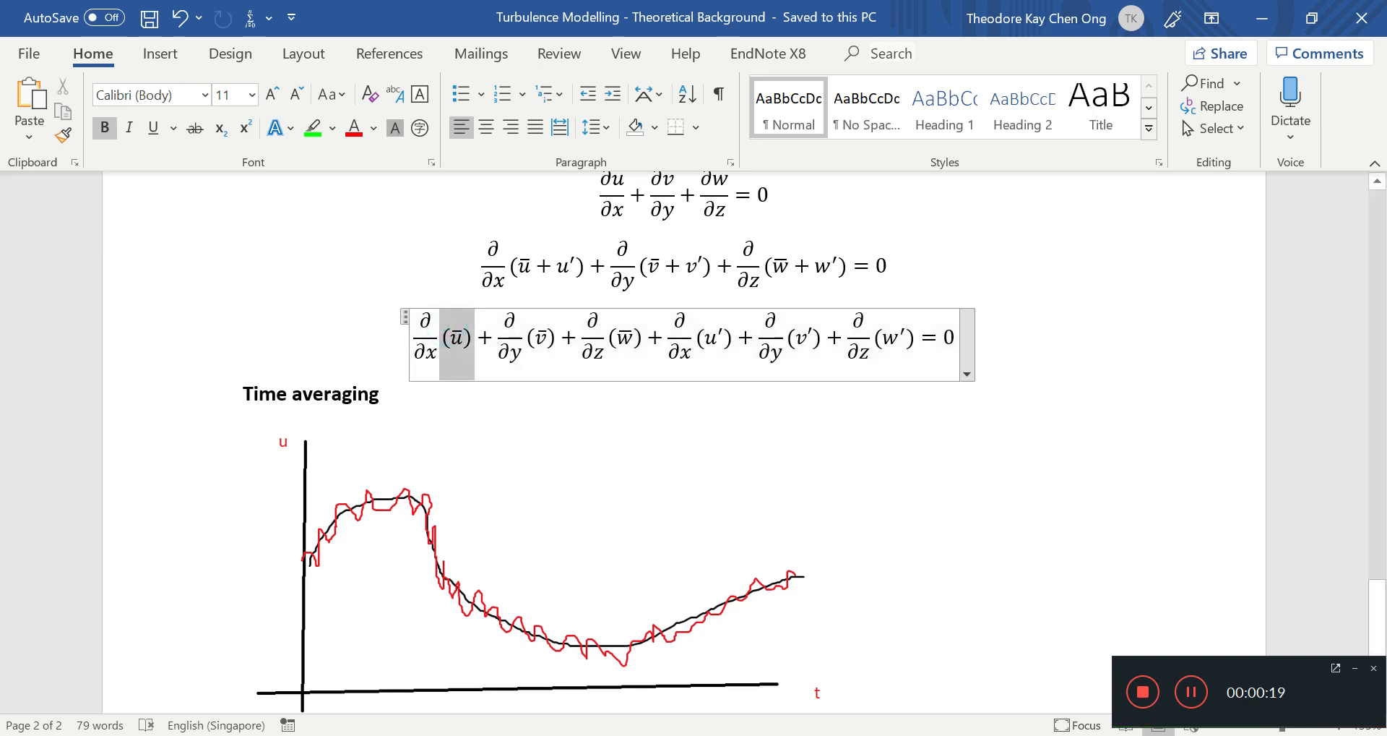
{"action": "left_click", "coordinate": [456, 341]}
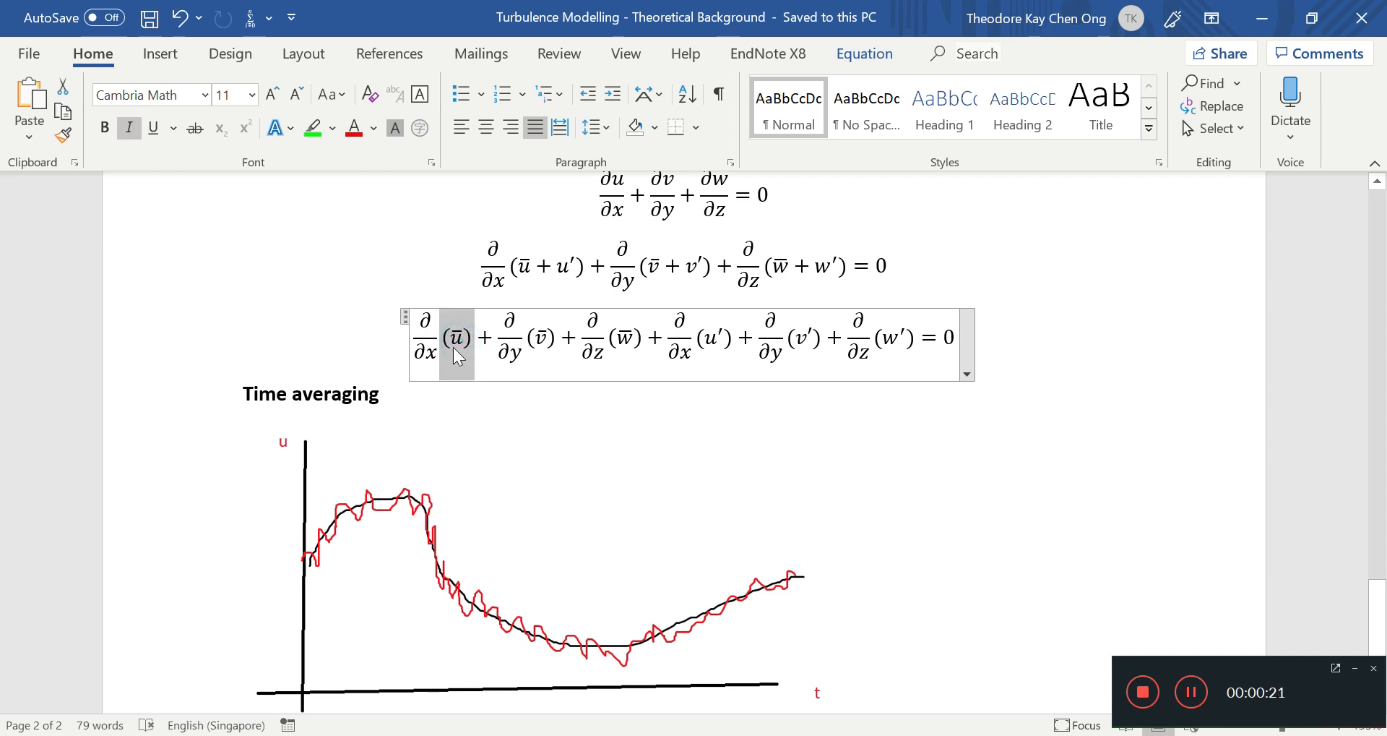
{"action": "left_click", "coordinate": [720, 343]}
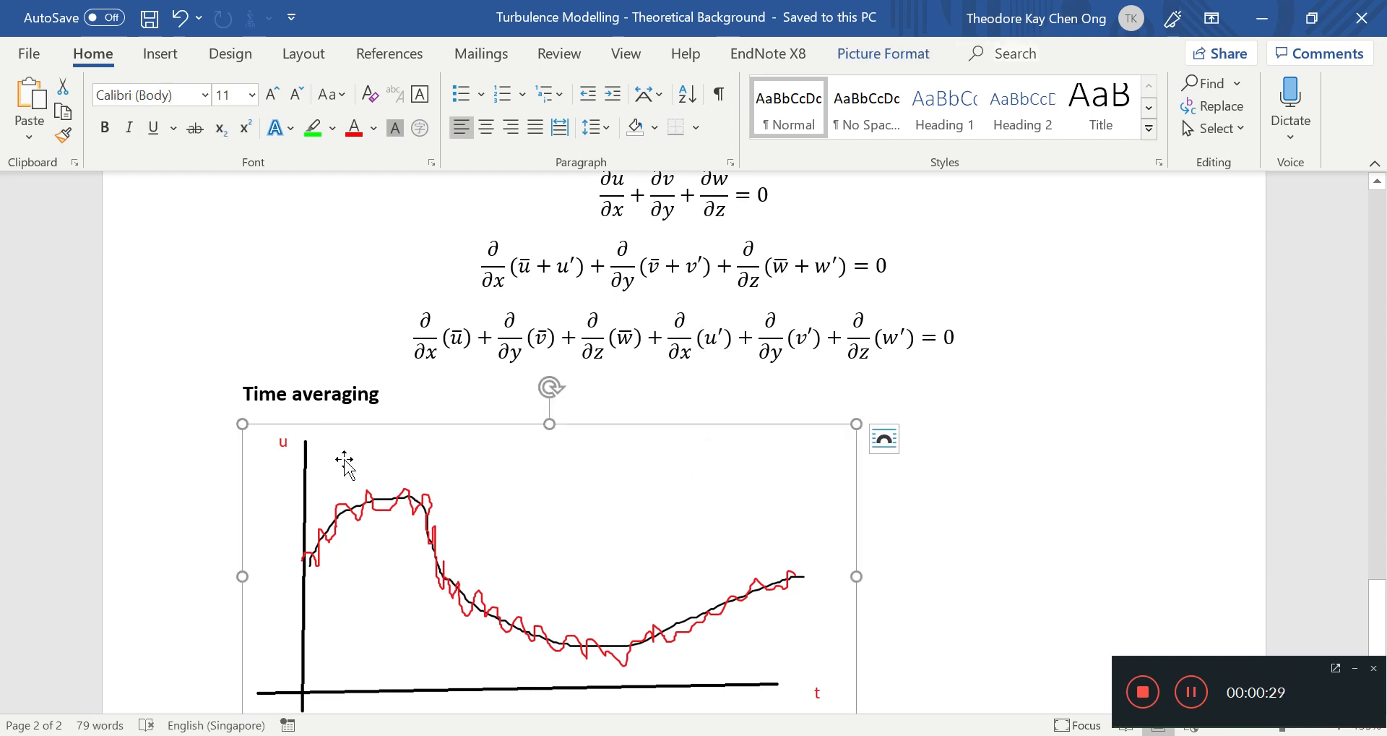
{"action": "mouse_move", "coordinate": [402, 589]}
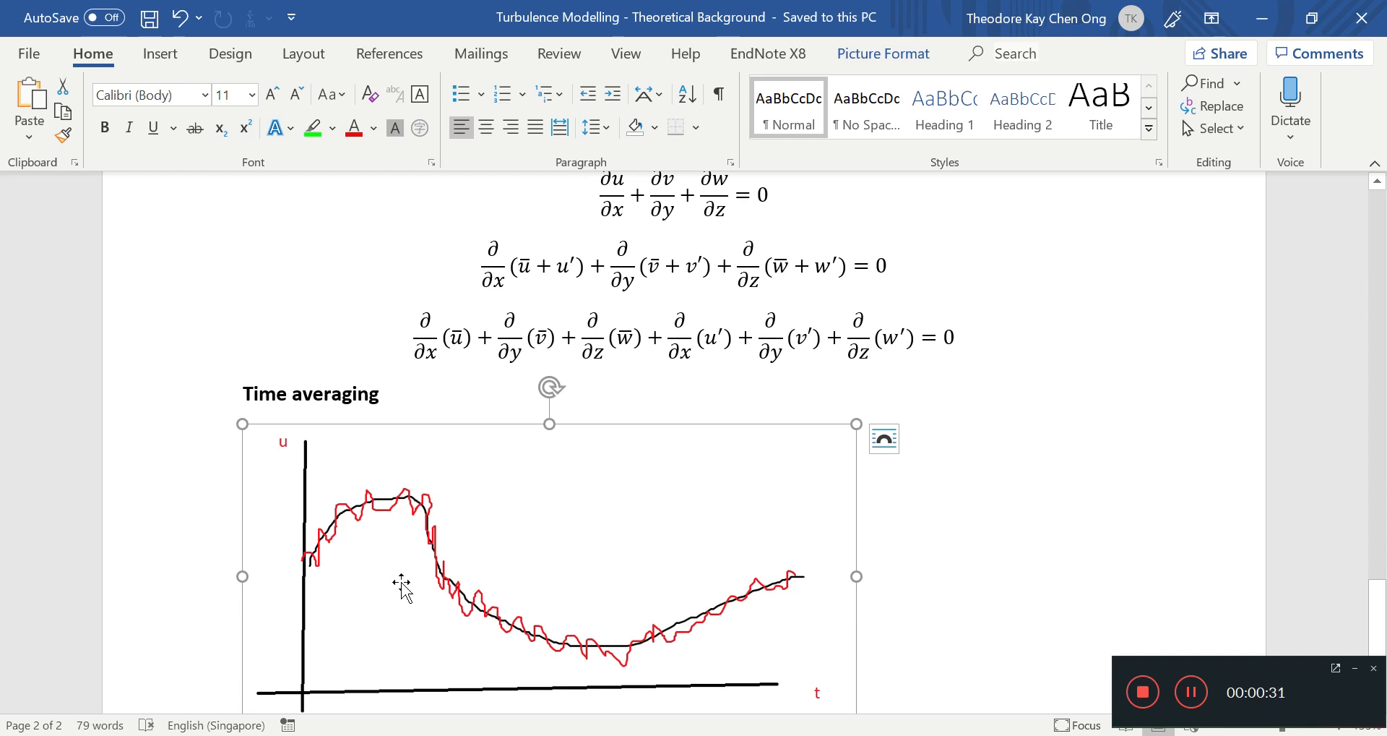
{"action": "mouse_move", "coordinate": [290, 442]}
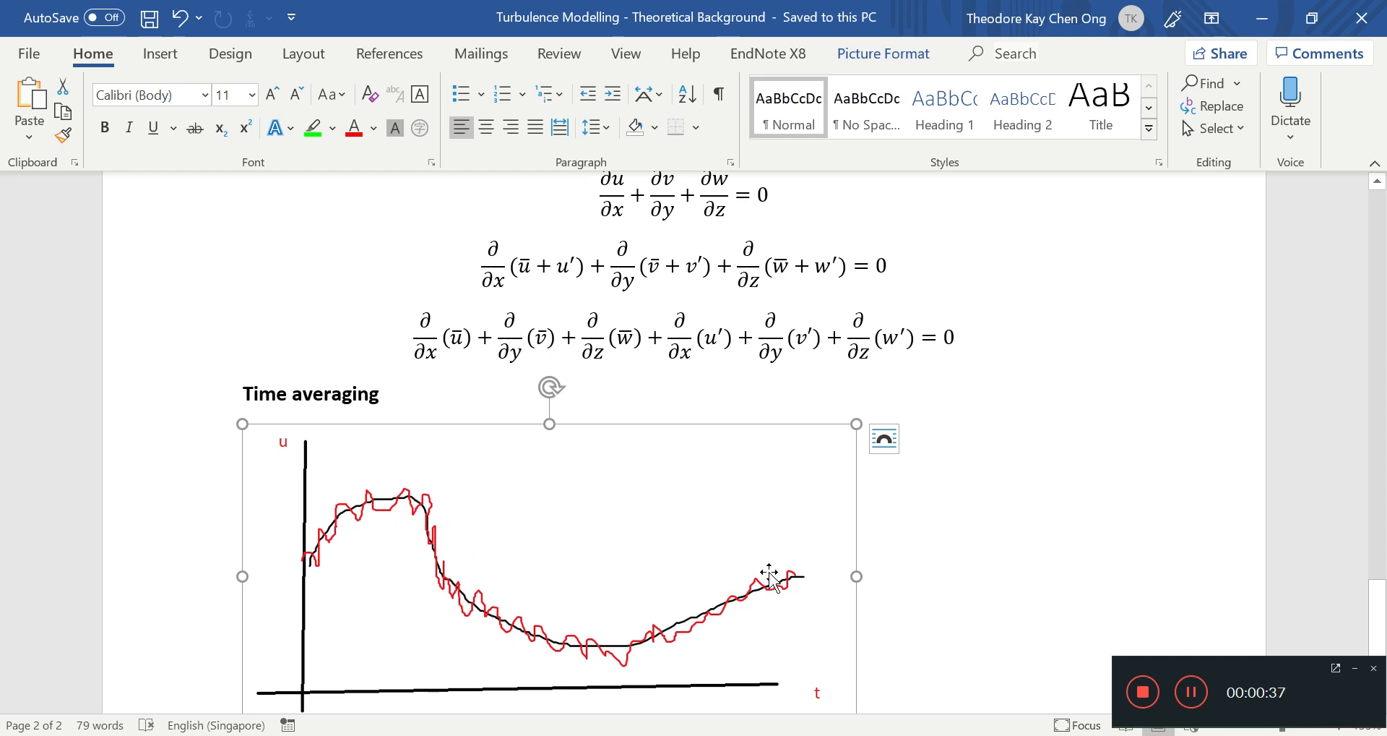
{"action": "mouse_move", "coordinate": [464, 544]}
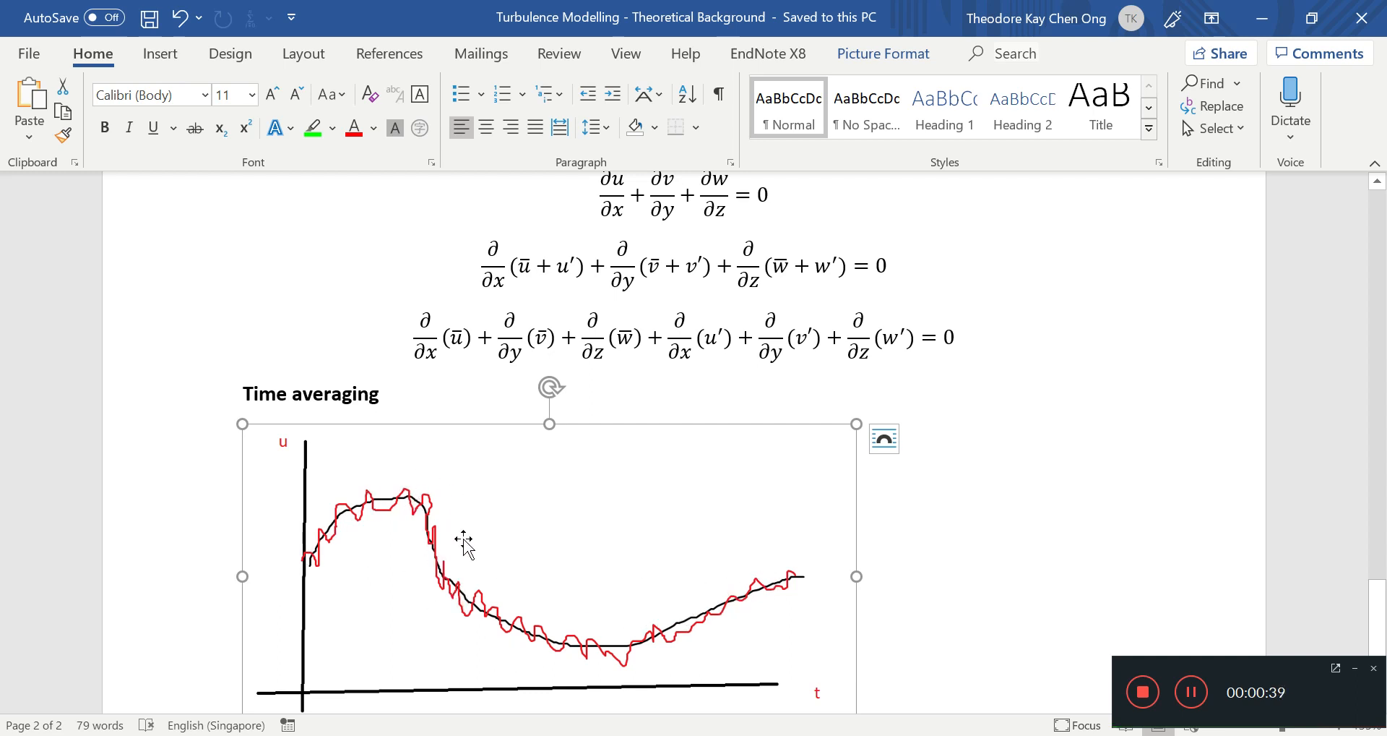
{"action": "mouse_move", "coordinate": [685, 628]}
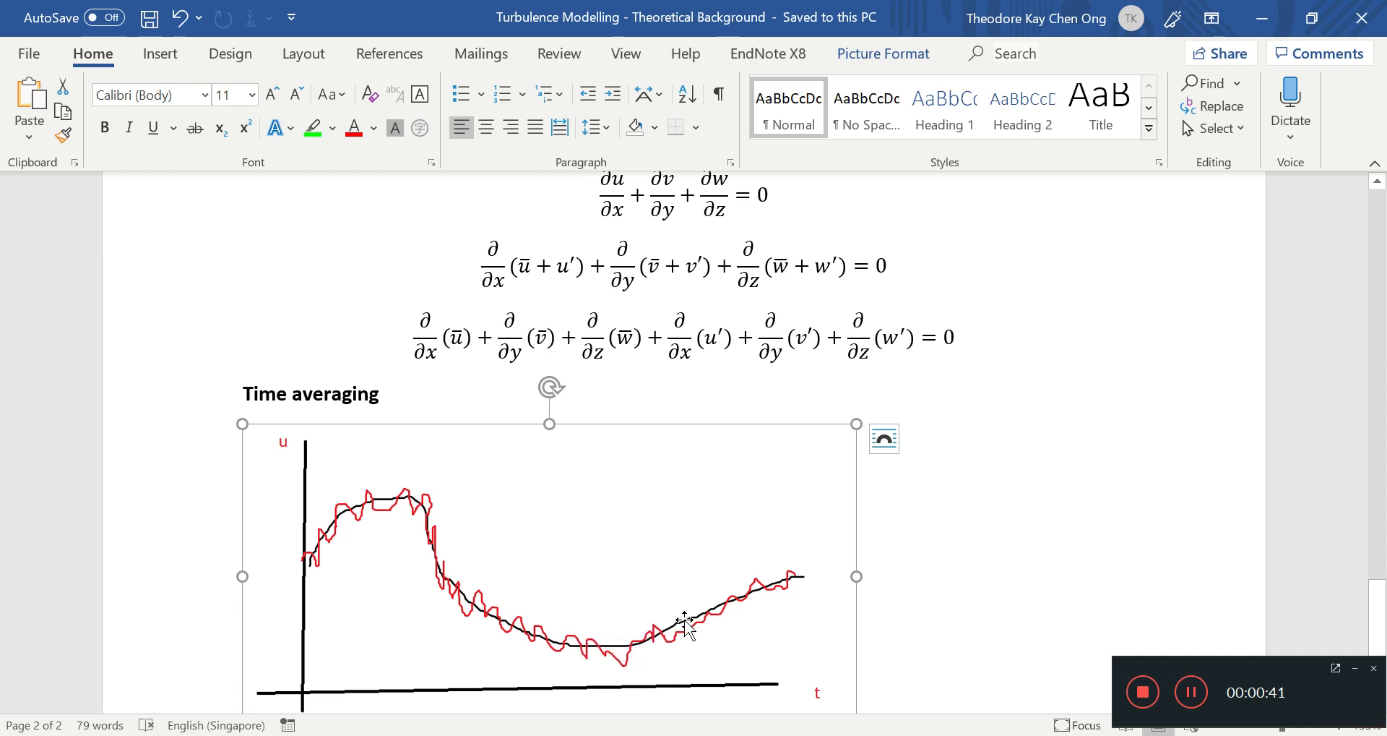
{"action": "mouse_move", "coordinate": [840, 562]}
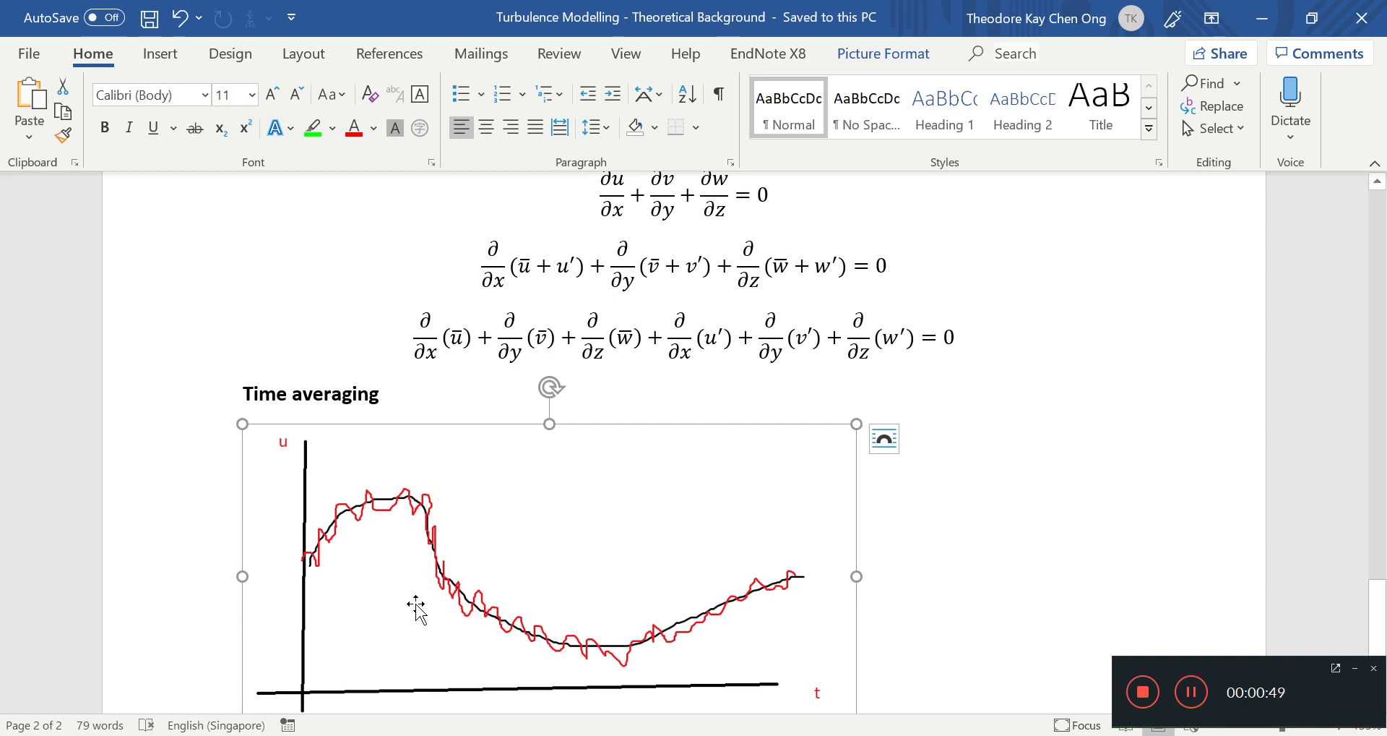
{"action": "mouse_move", "coordinate": [430, 531]}
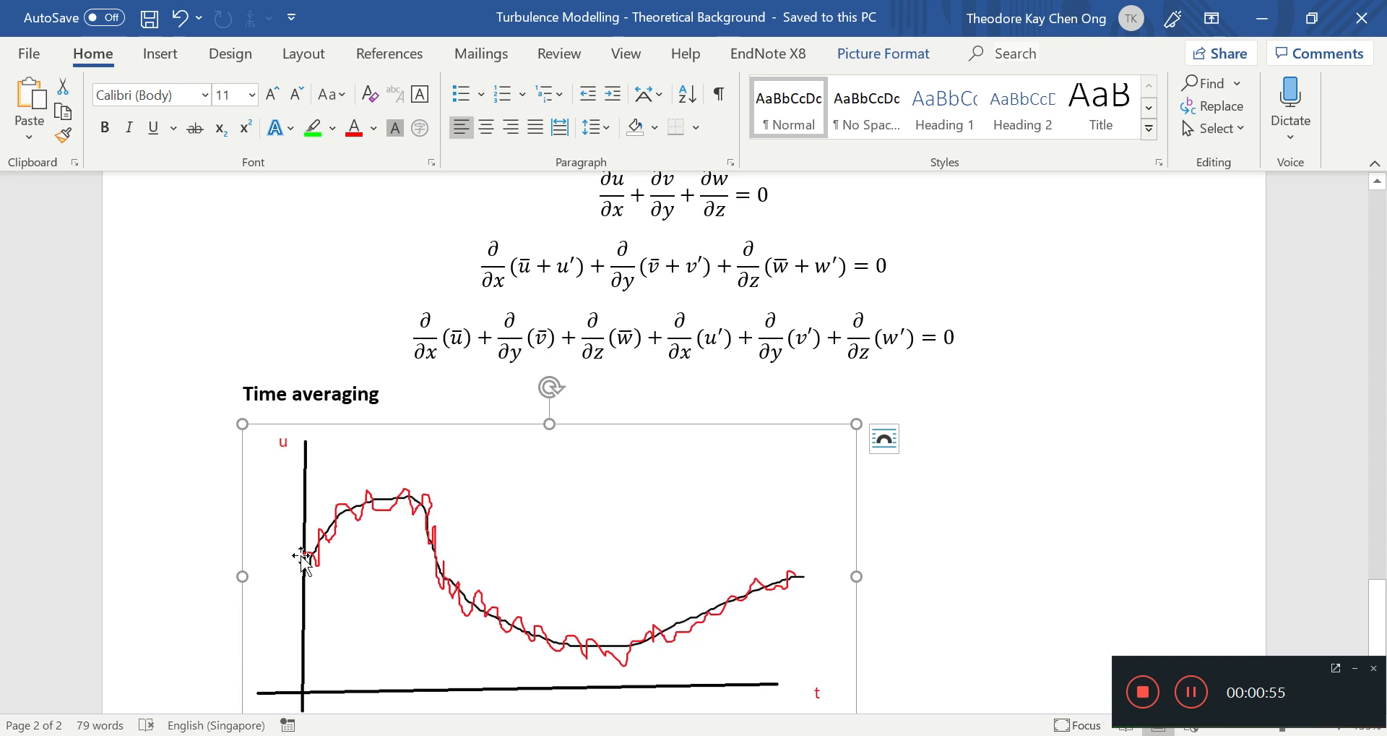
{"action": "mouse_move", "coordinate": [311, 544]}
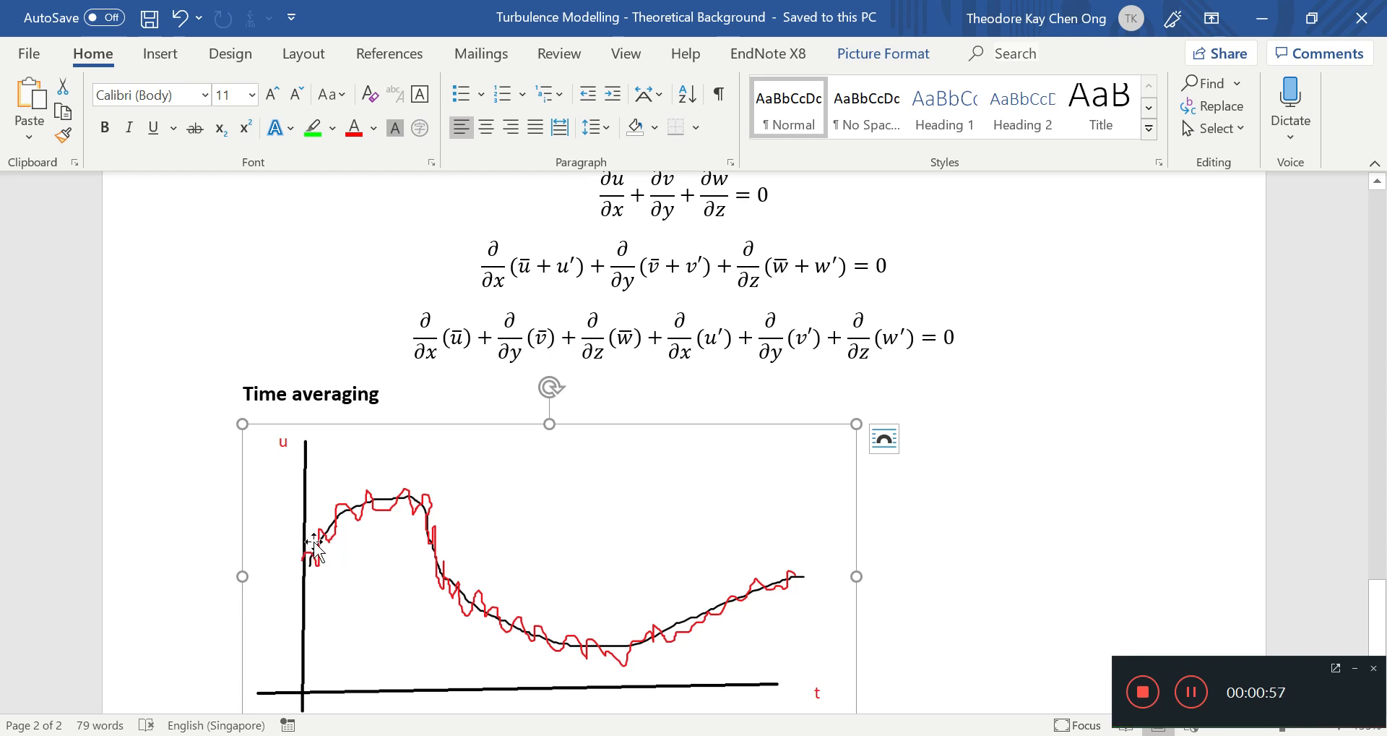
{"action": "mouse_move", "coordinate": [394, 505]}
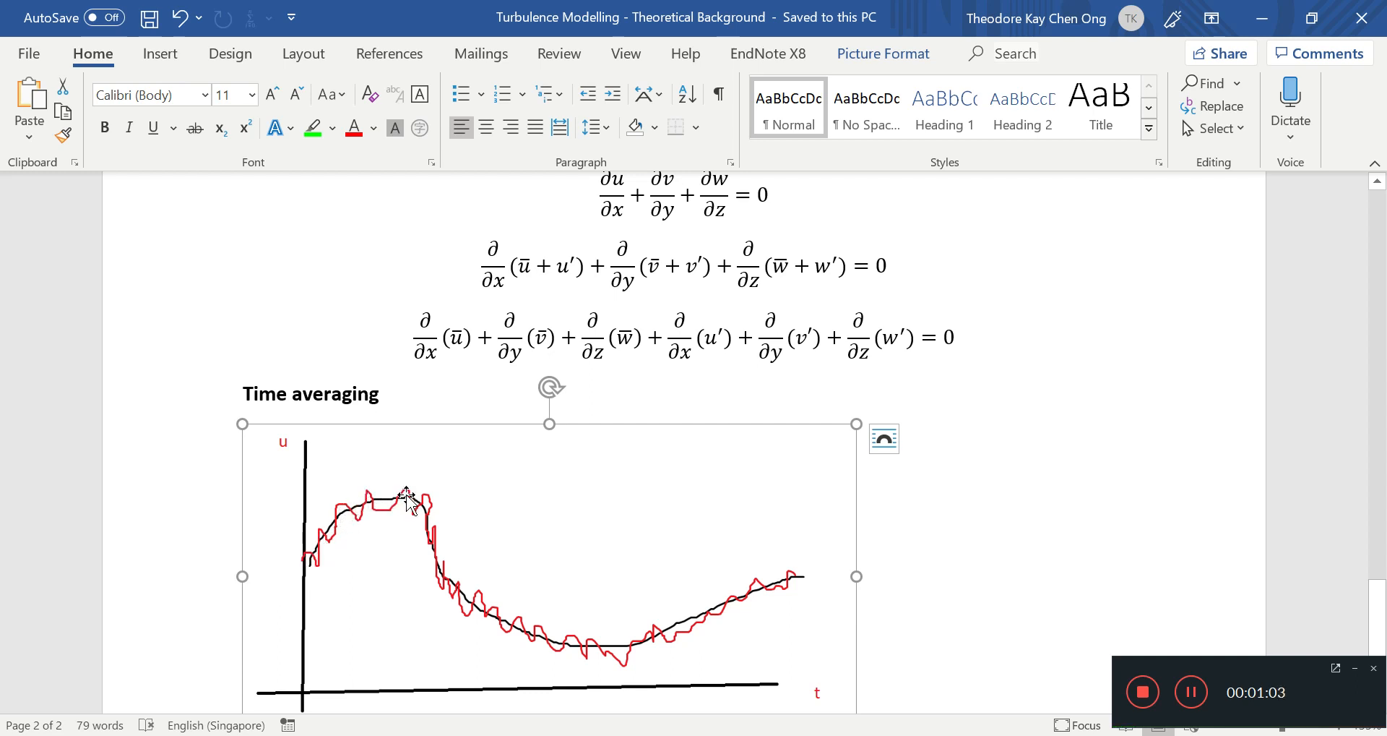
{"action": "mouse_move", "coordinate": [429, 518]}
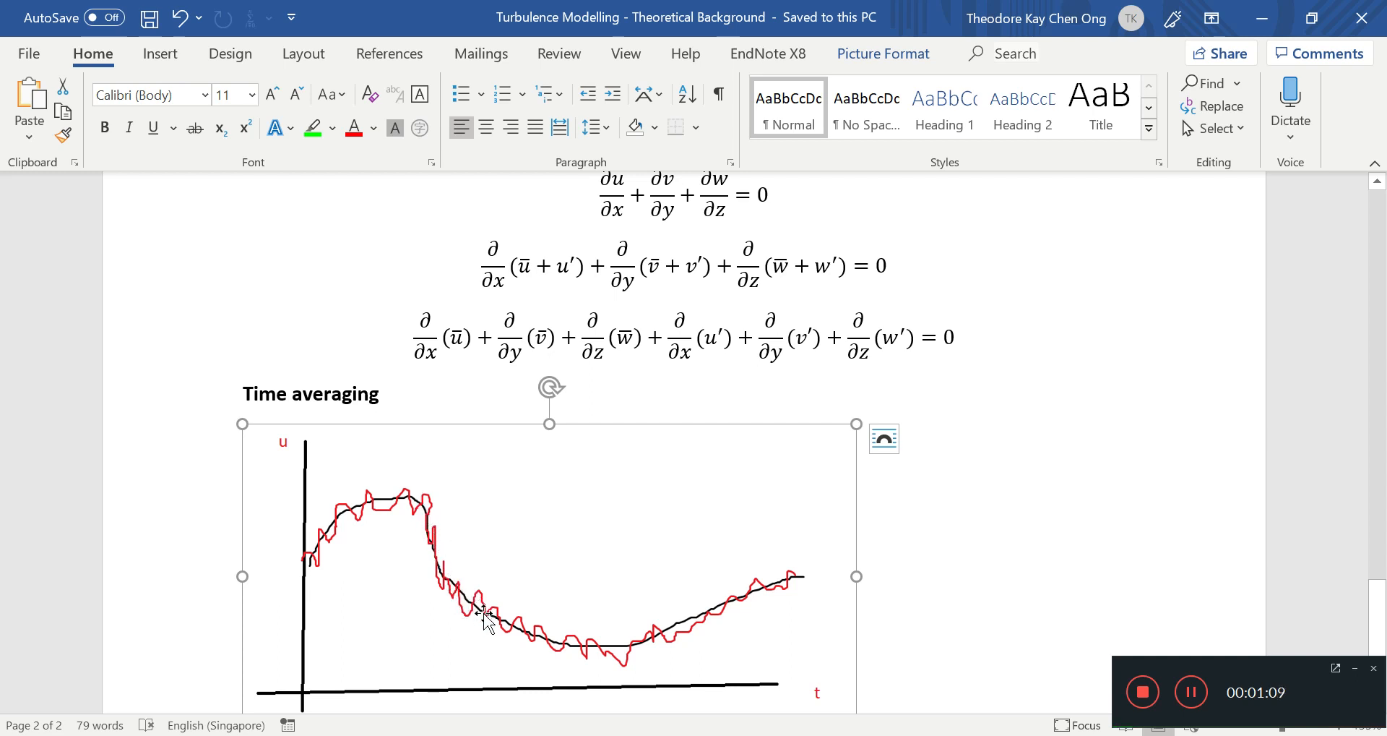
{"action": "mouse_move", "coordinate": [617, 646]}
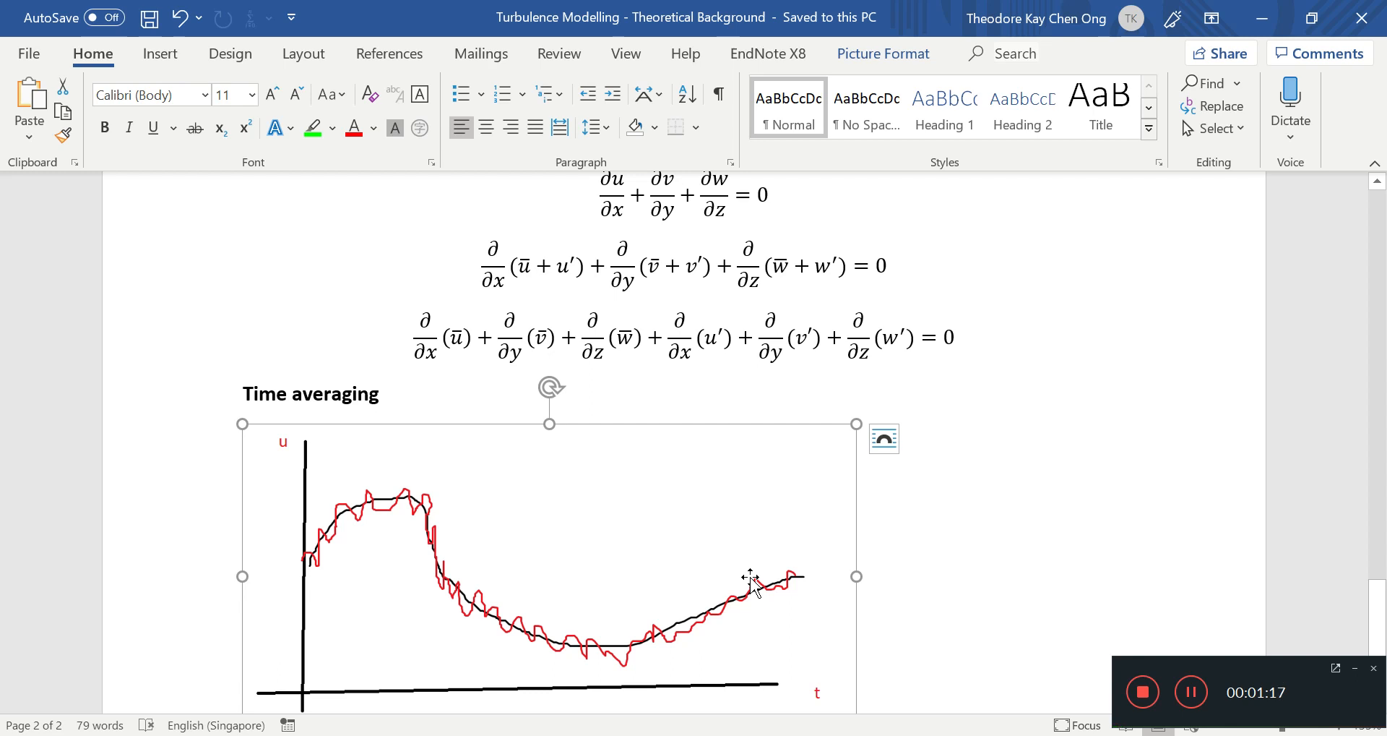
{"action": "mouse_move", "coordinate": [319, 565]}
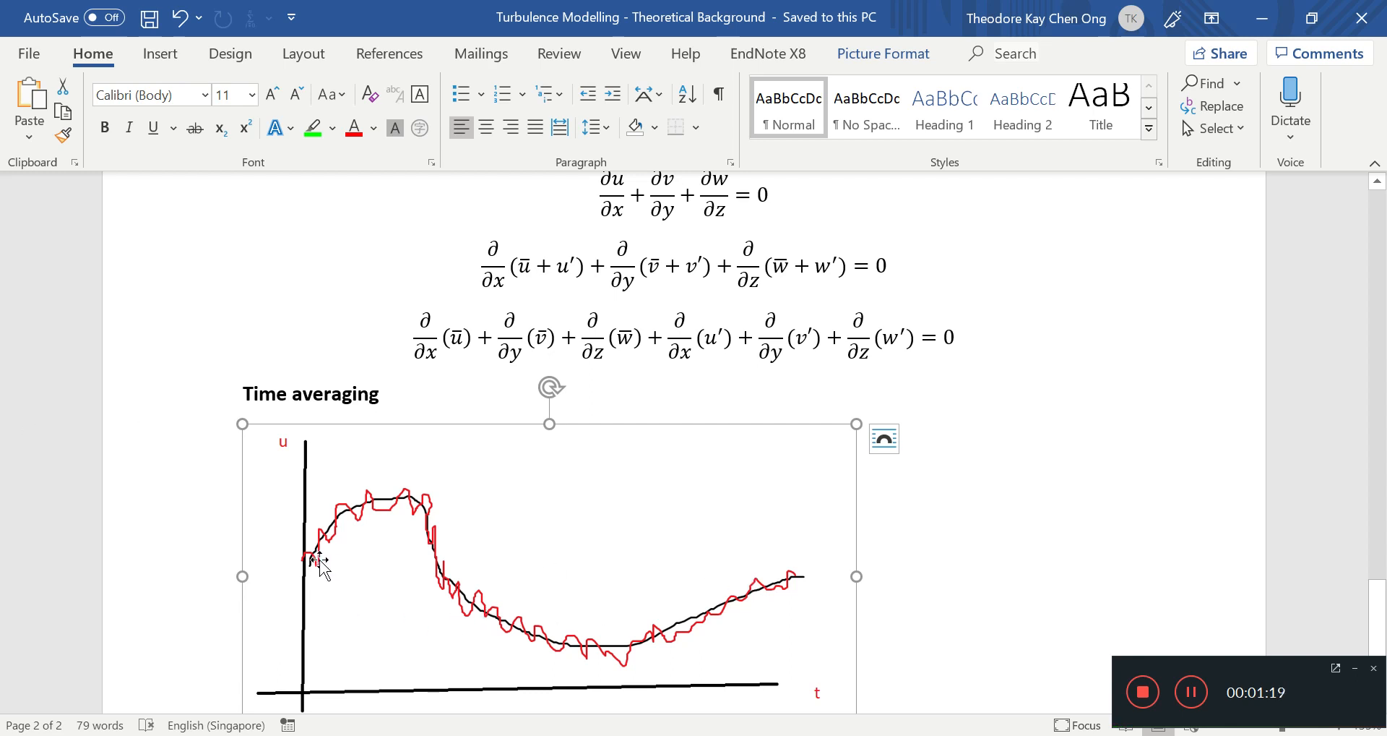
{"action": "mouse_move", "coordinate": [327, 677]}
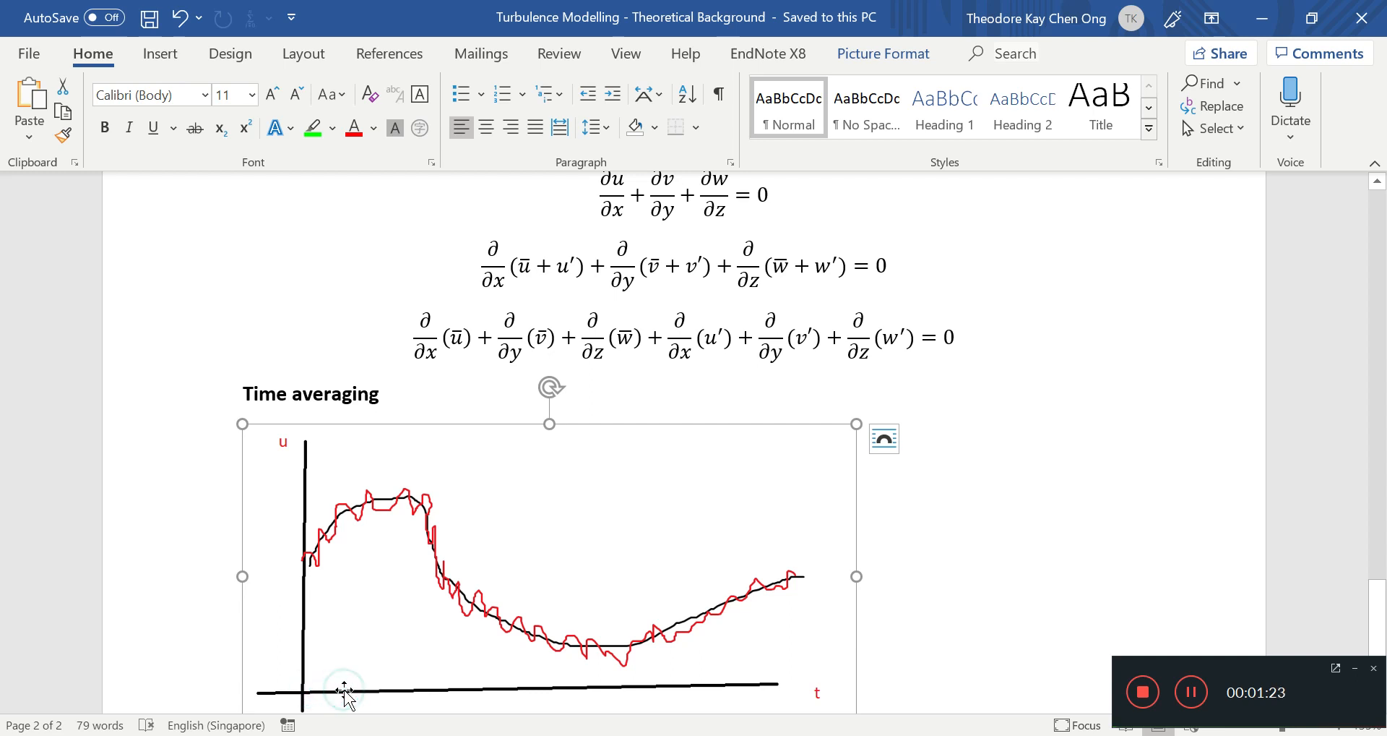
{"action": "mouse_move", "coordinate": [292, 571]}
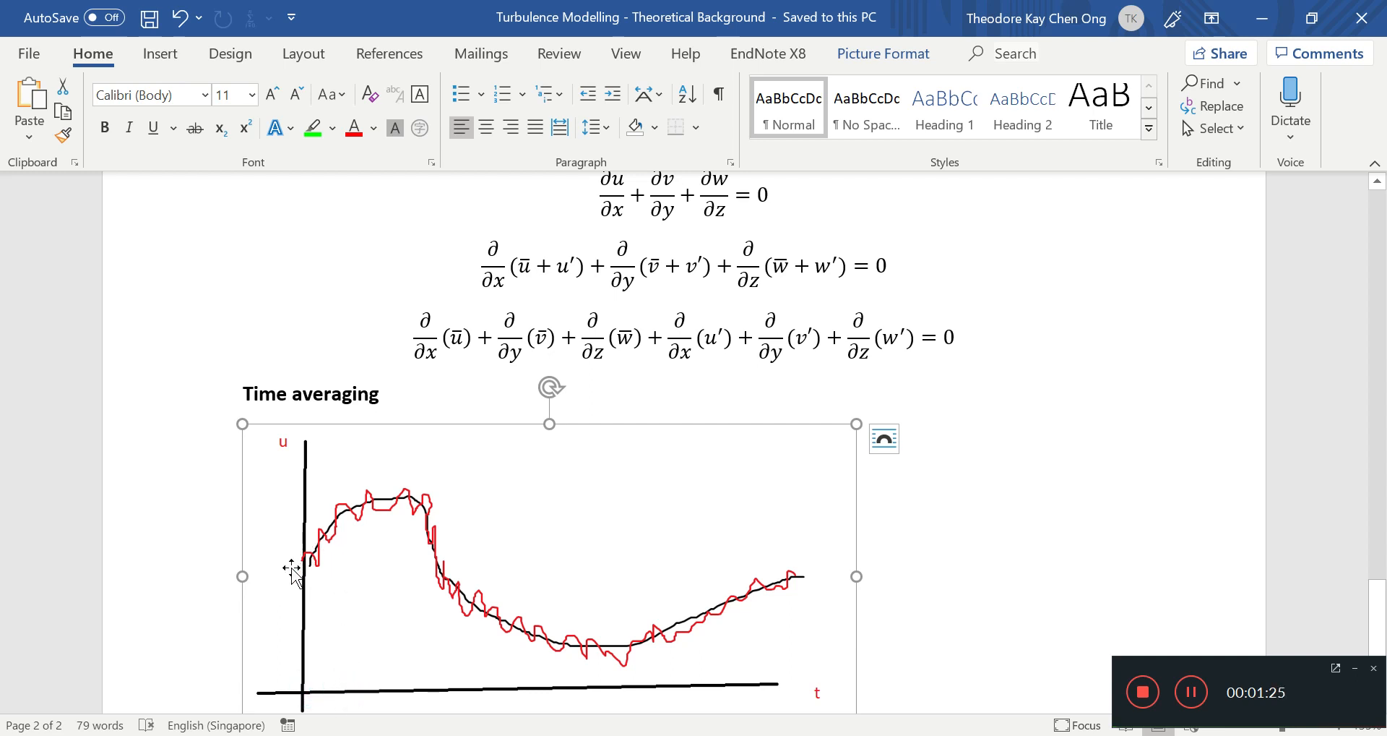
{"action": "mouse_move", "coordinate": [727, 660]}
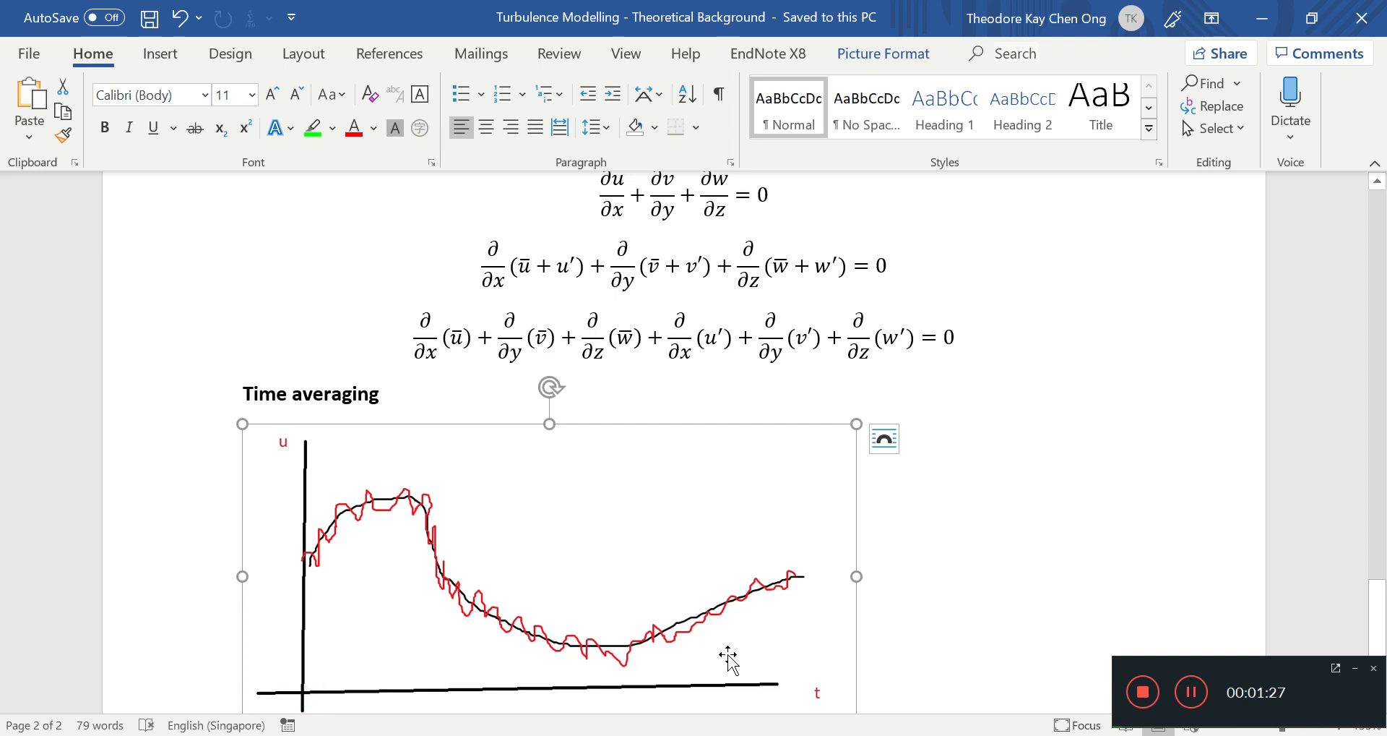
{"action": "mouse_move", "coordinate": [425, 522]}
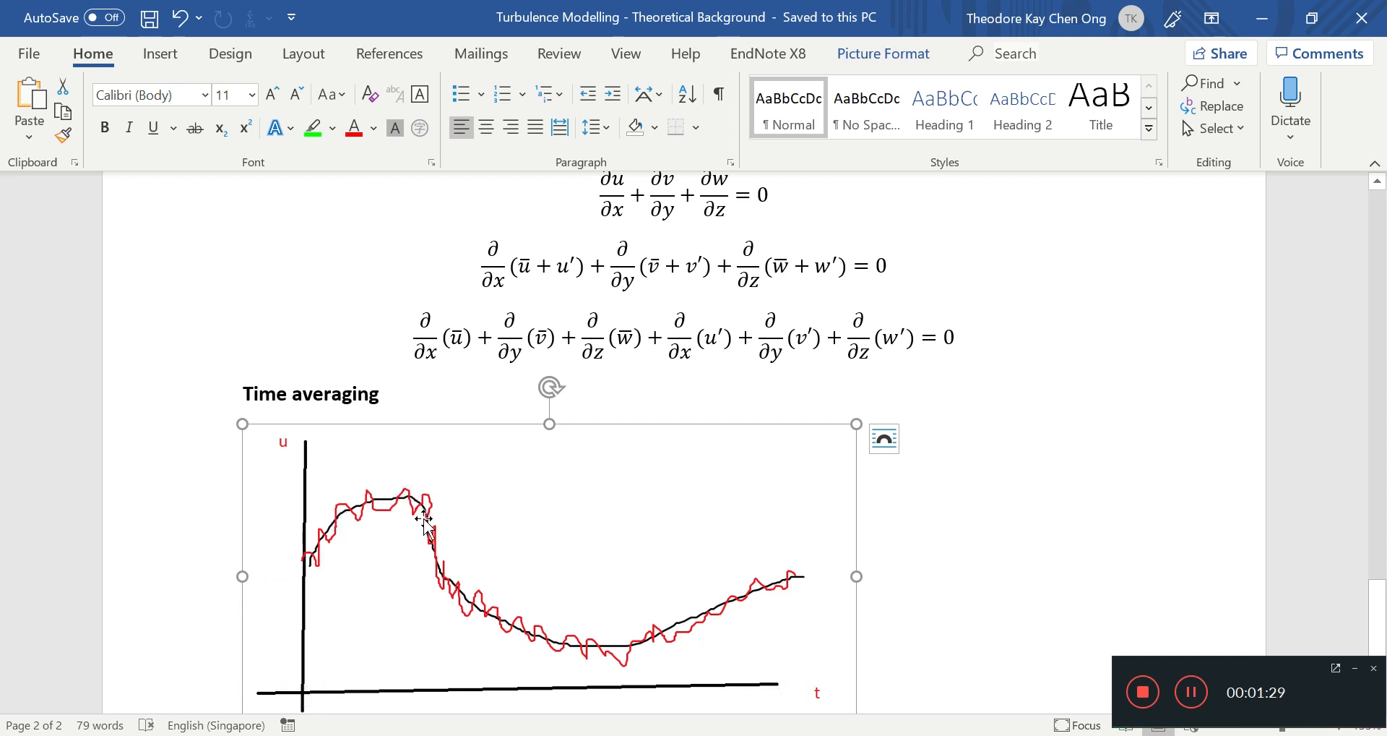
{"action": "mouse_move", "coordinate": [786, 611]}
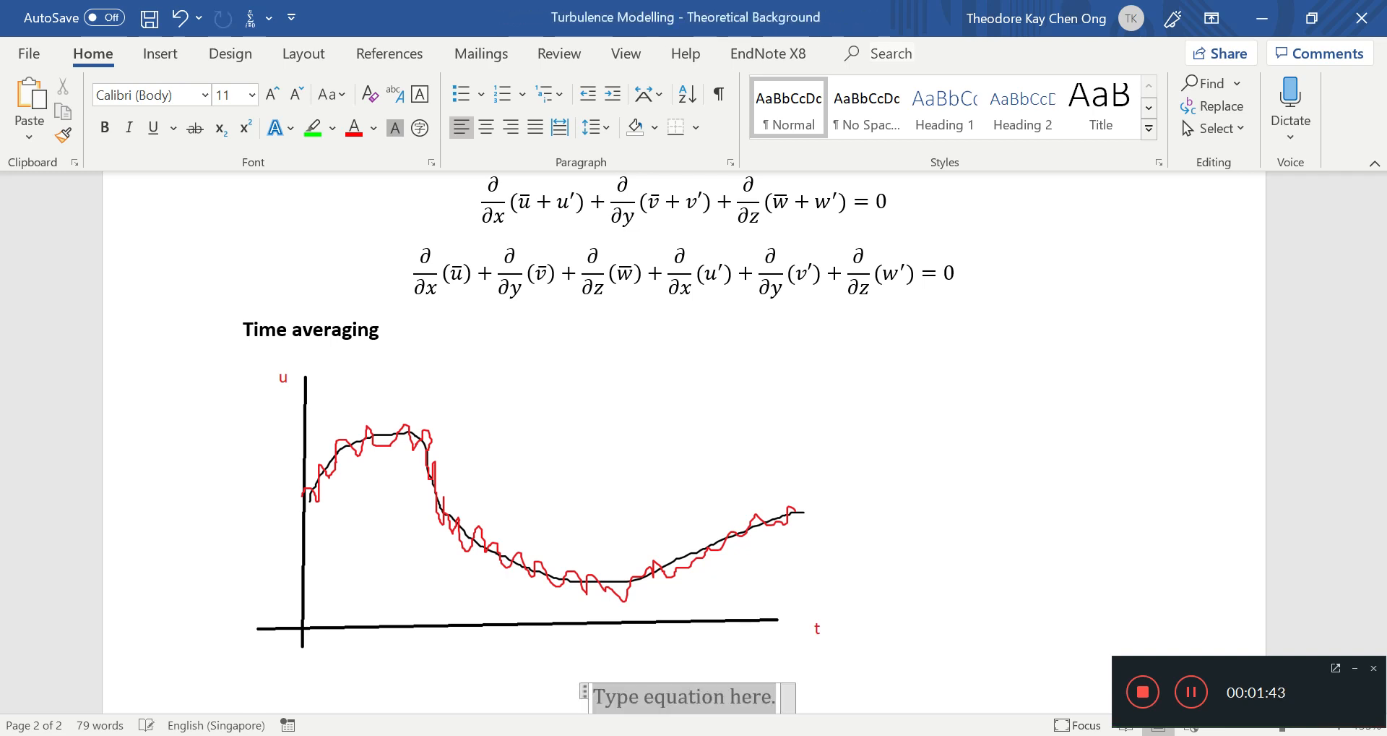
Step: Begin the equation with ū = 1/τ ∫ using u\bar, \tau and \int
{"action": "left_click", "coordinate": [681, 696]}
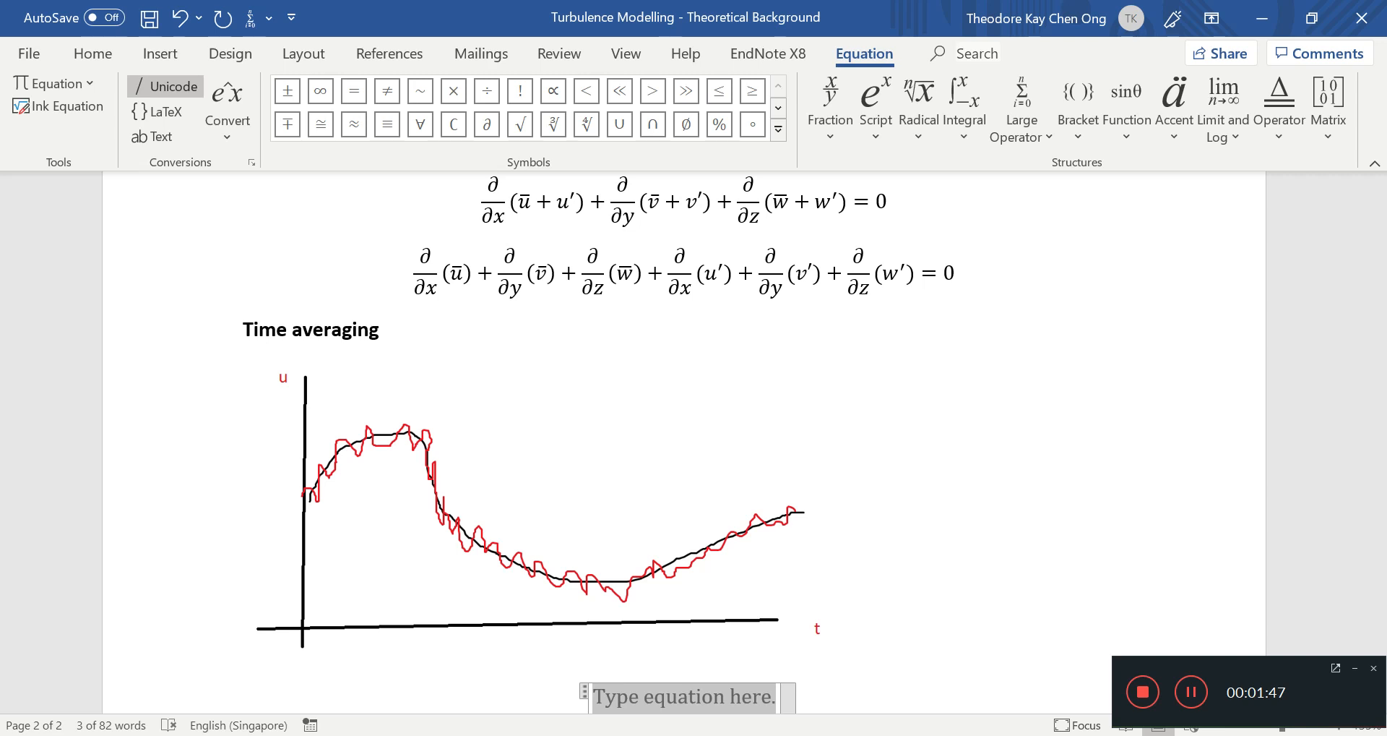
{"action": "type", "text": "u\\bar"}
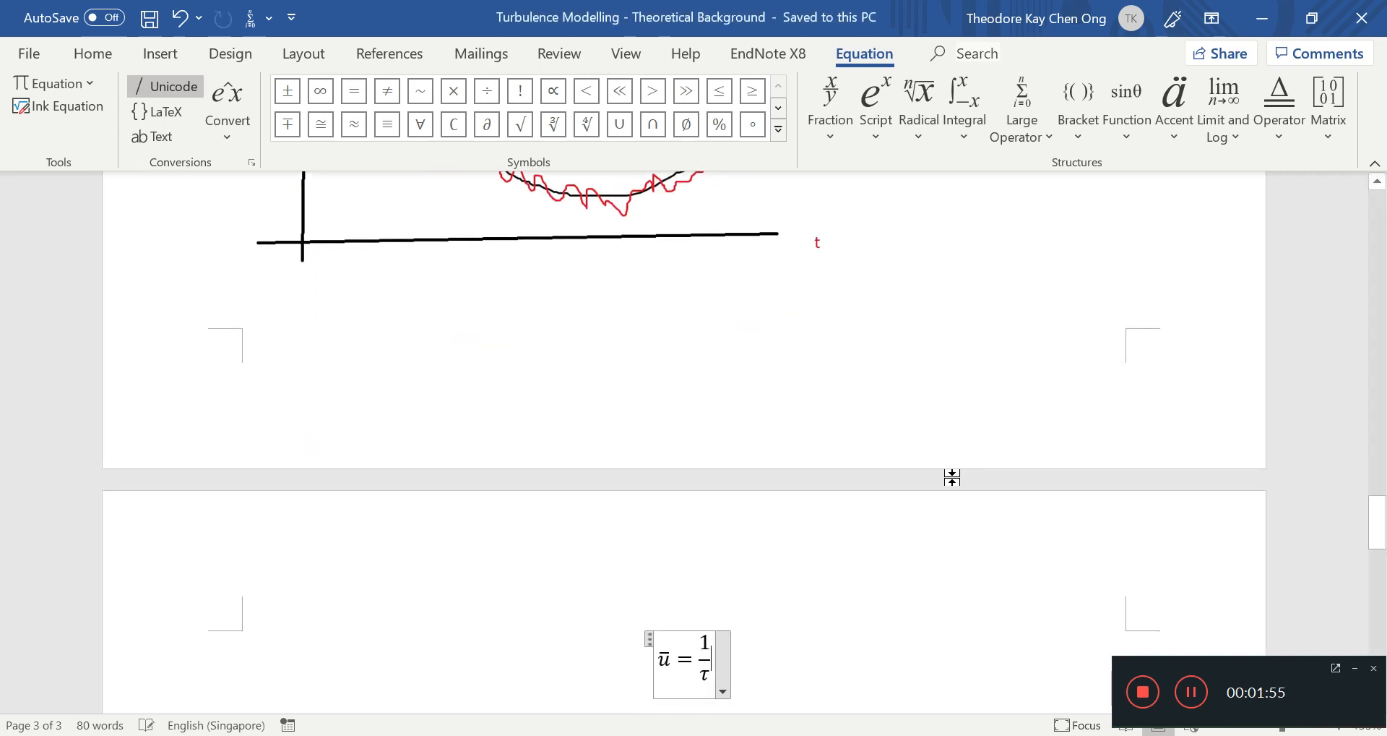
{"action": "type", "text": "\\"}
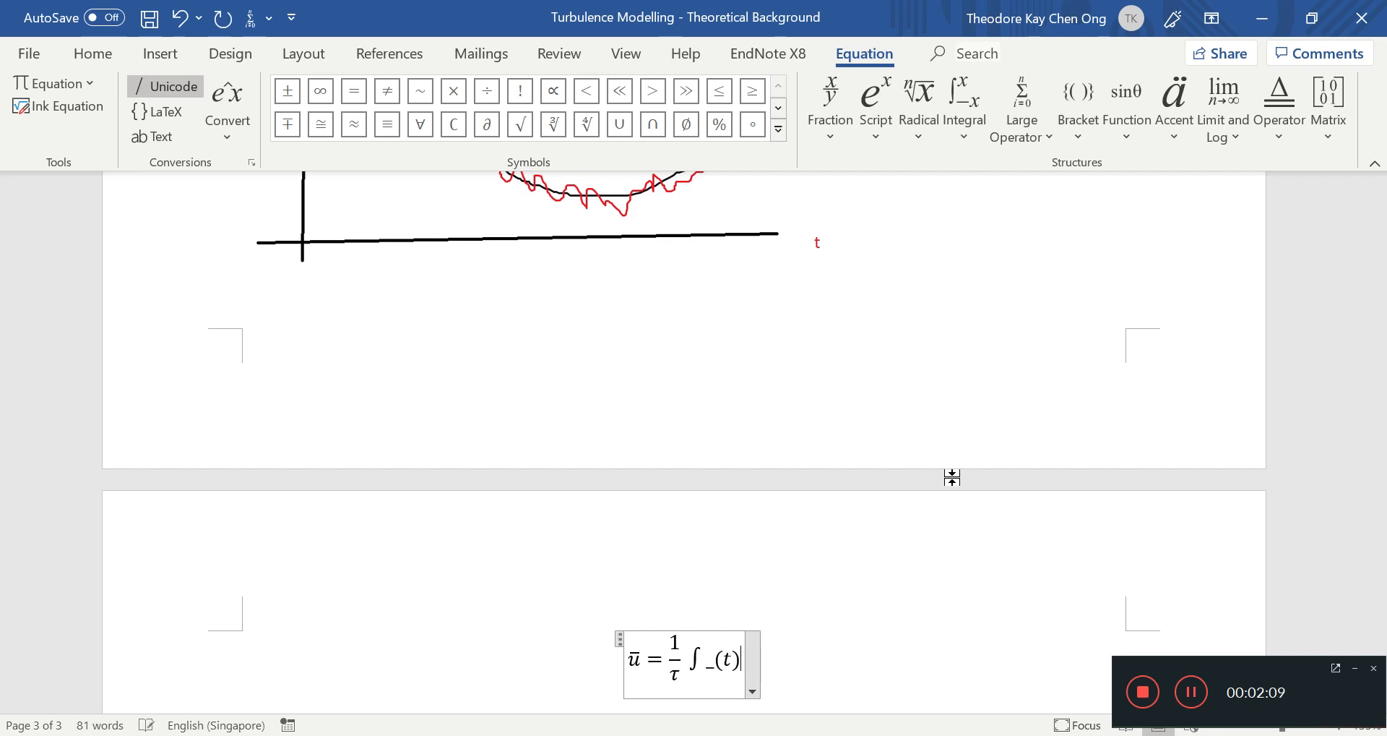
Step: Give the integral limits t to t+τ and the differential dt
{"action": "type", "text": "^(t"}
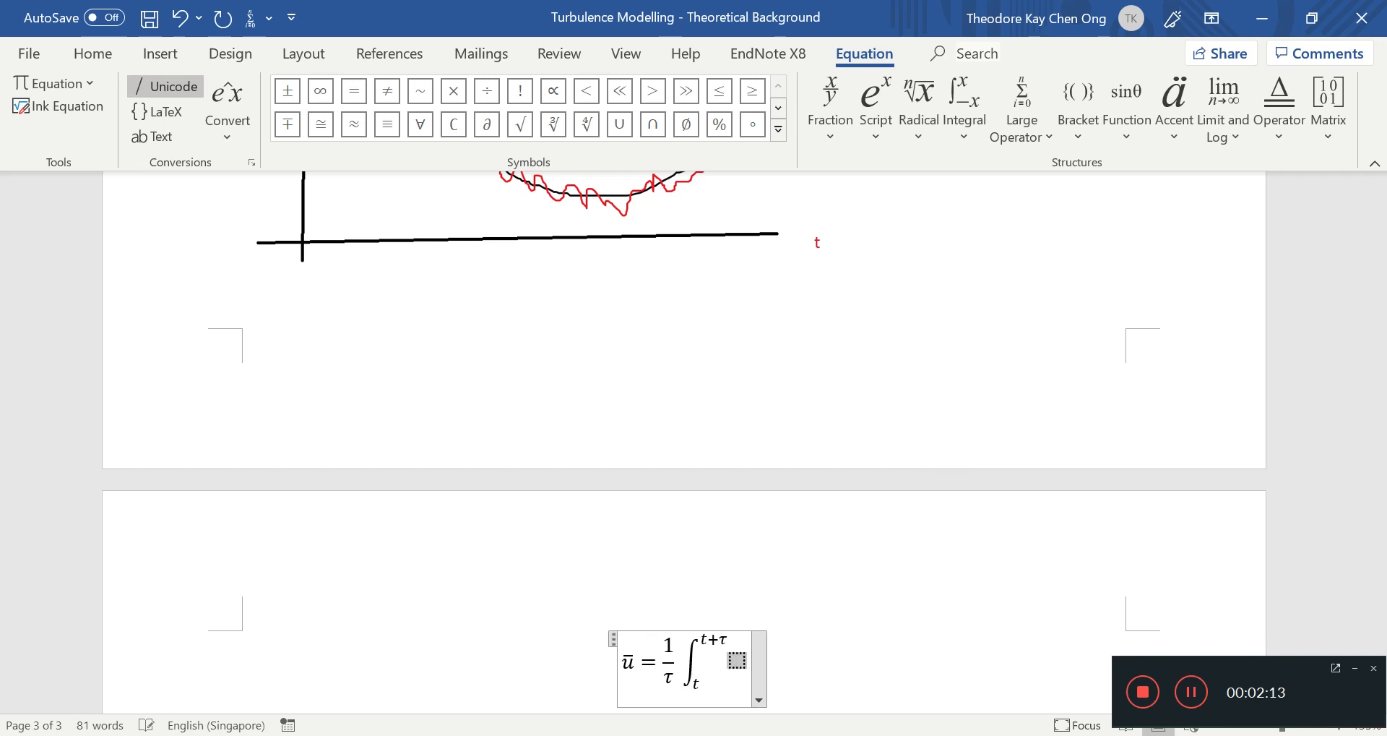
{"action": "type", "text": "dt"}
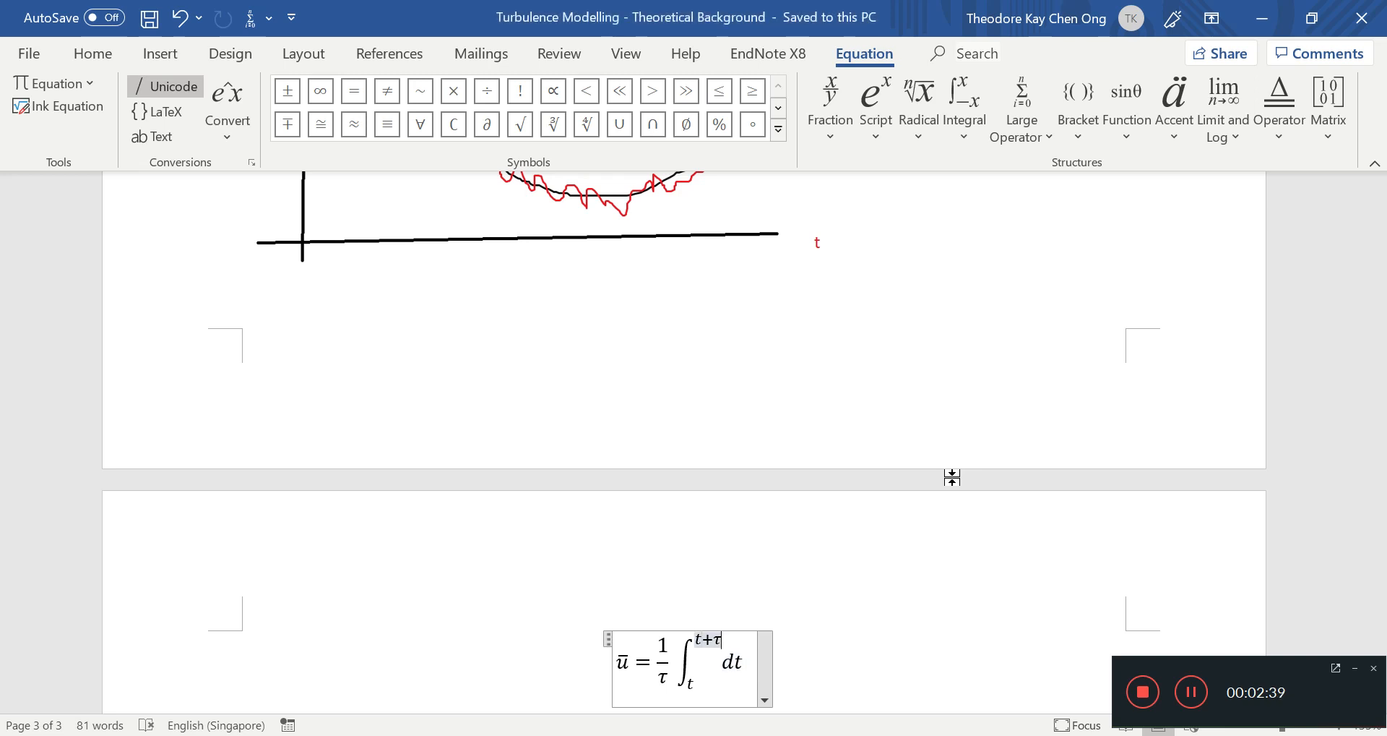
Step: Rewrite as ū = 1/T ∫ from t to t+T dτ u, with T the averaging period
{"action": "type", "text": "A"}
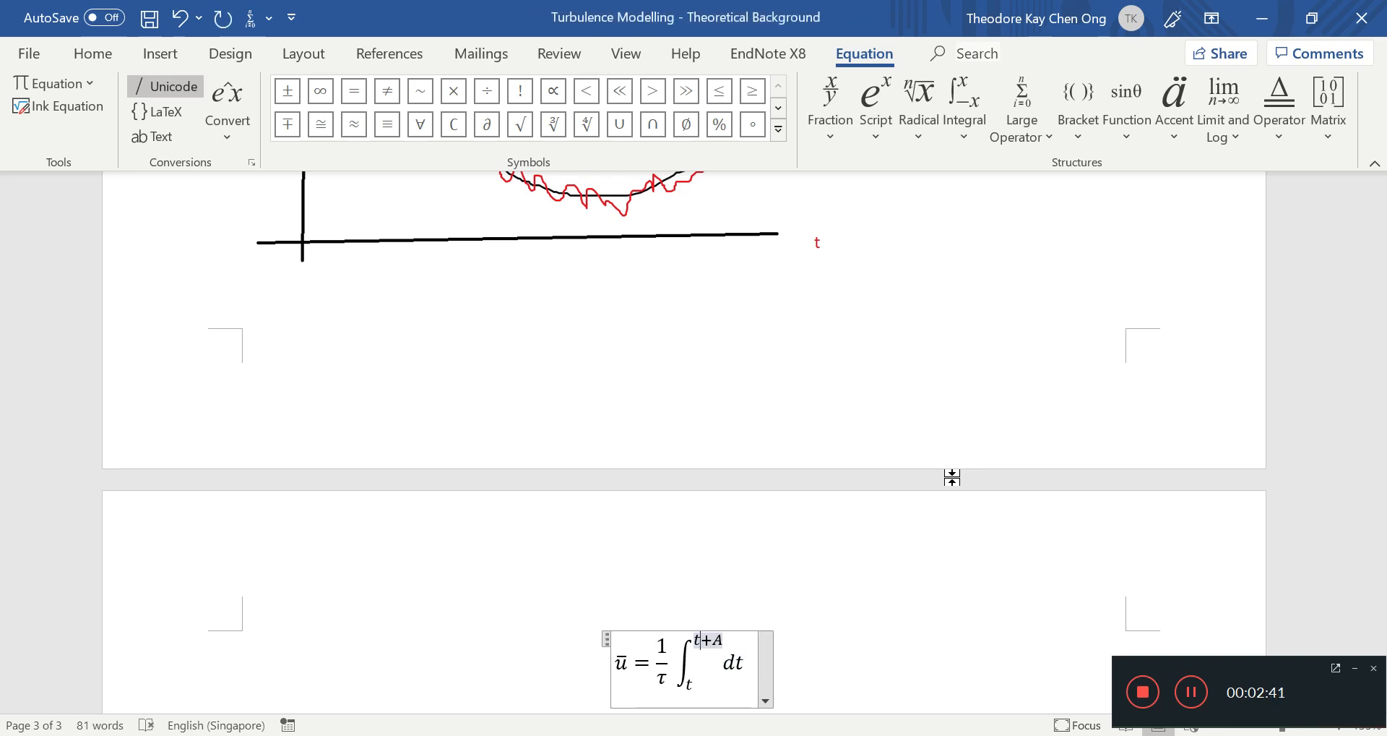
{"action": "type", "text": "A"}
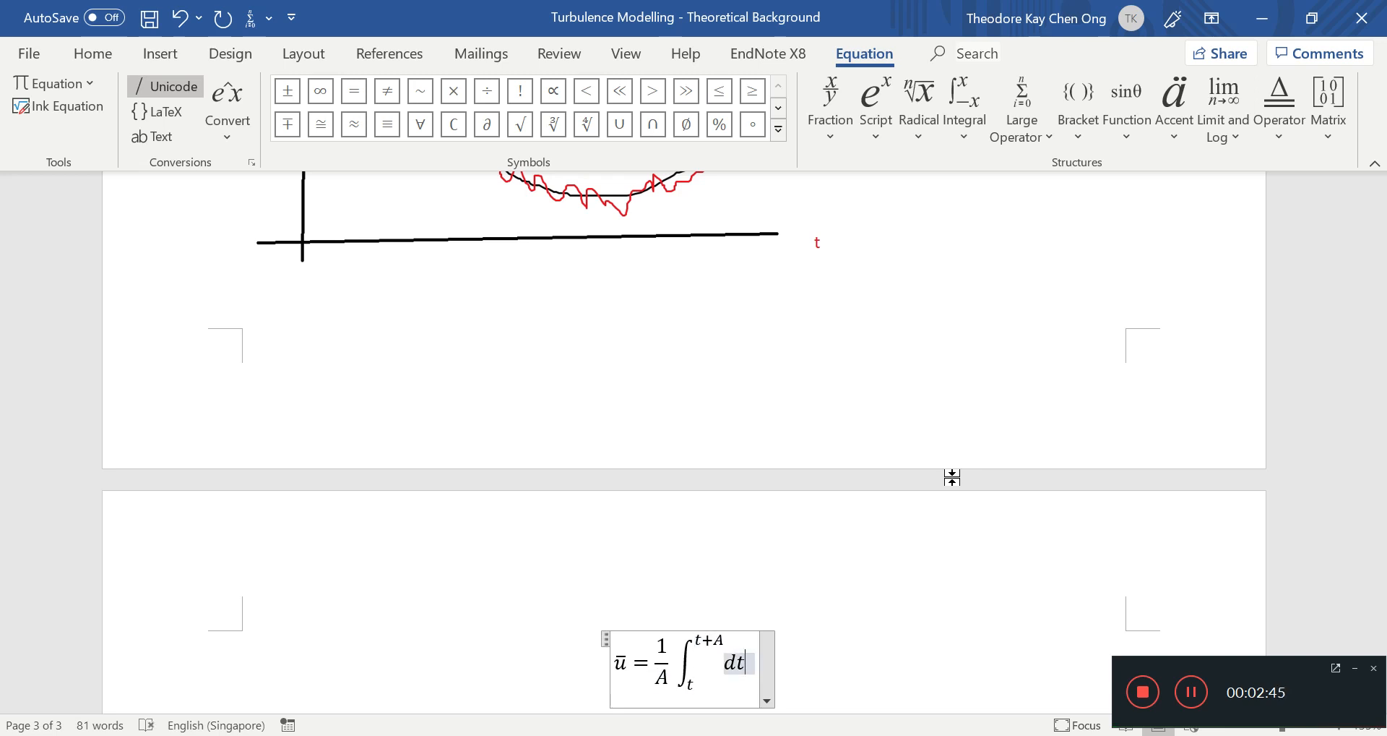
{"action": "type", "text": "\\tau"}
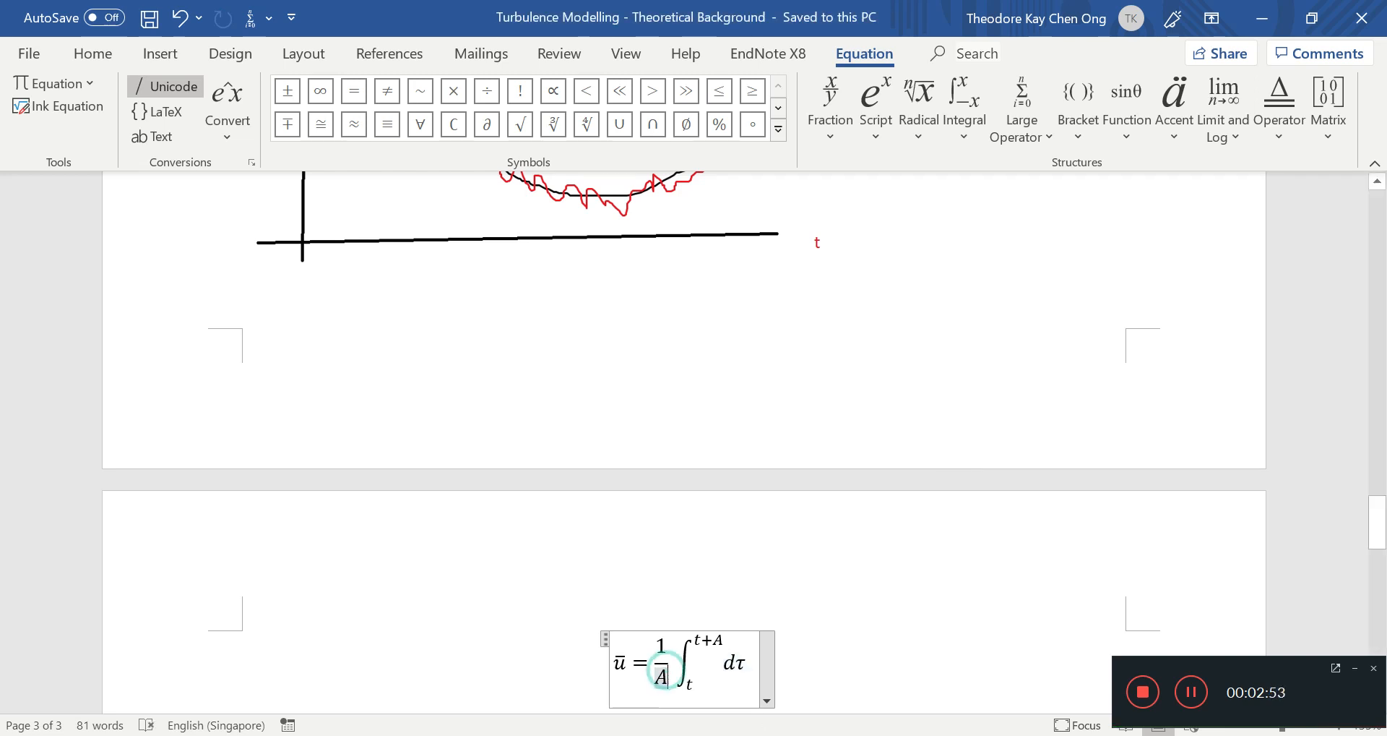
{"action": "type", "text": "T"}
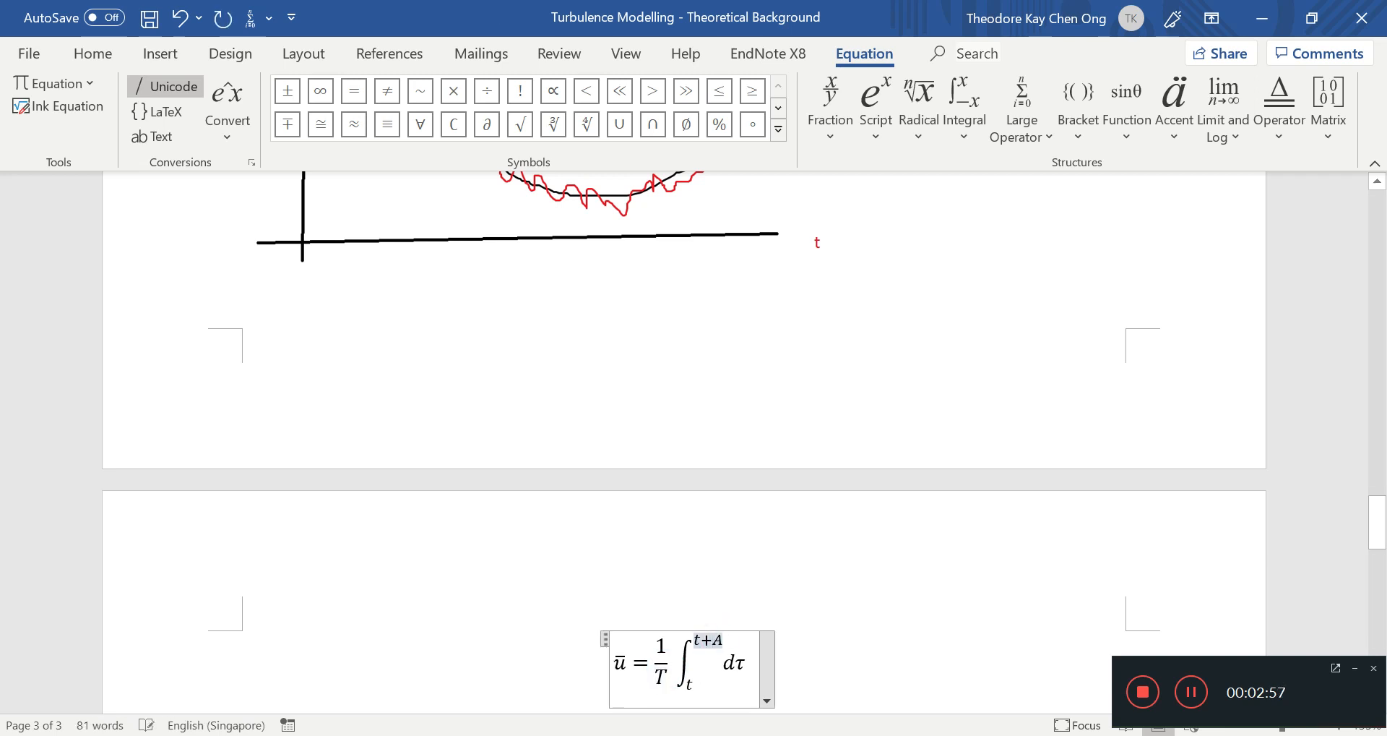
{"action": "type", "text": "T"}
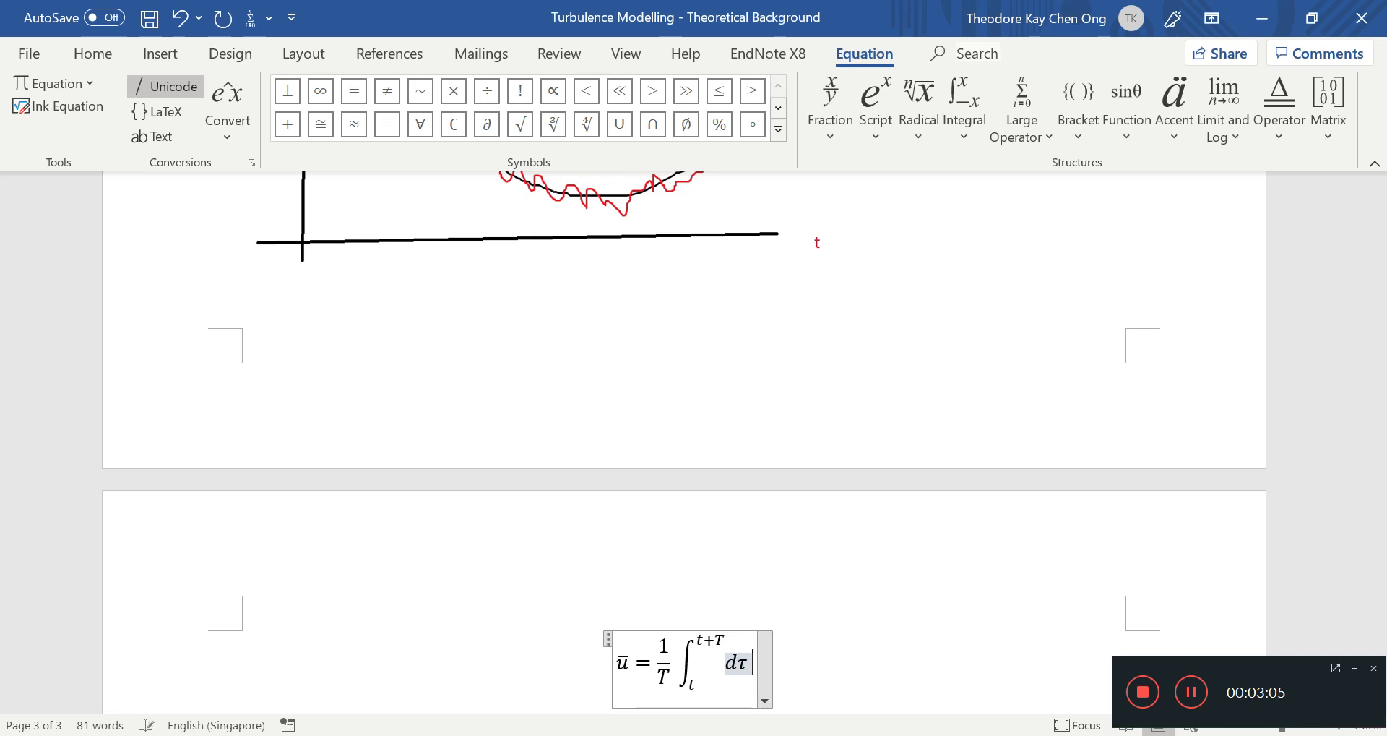
{"action": "type", "text": "u"}
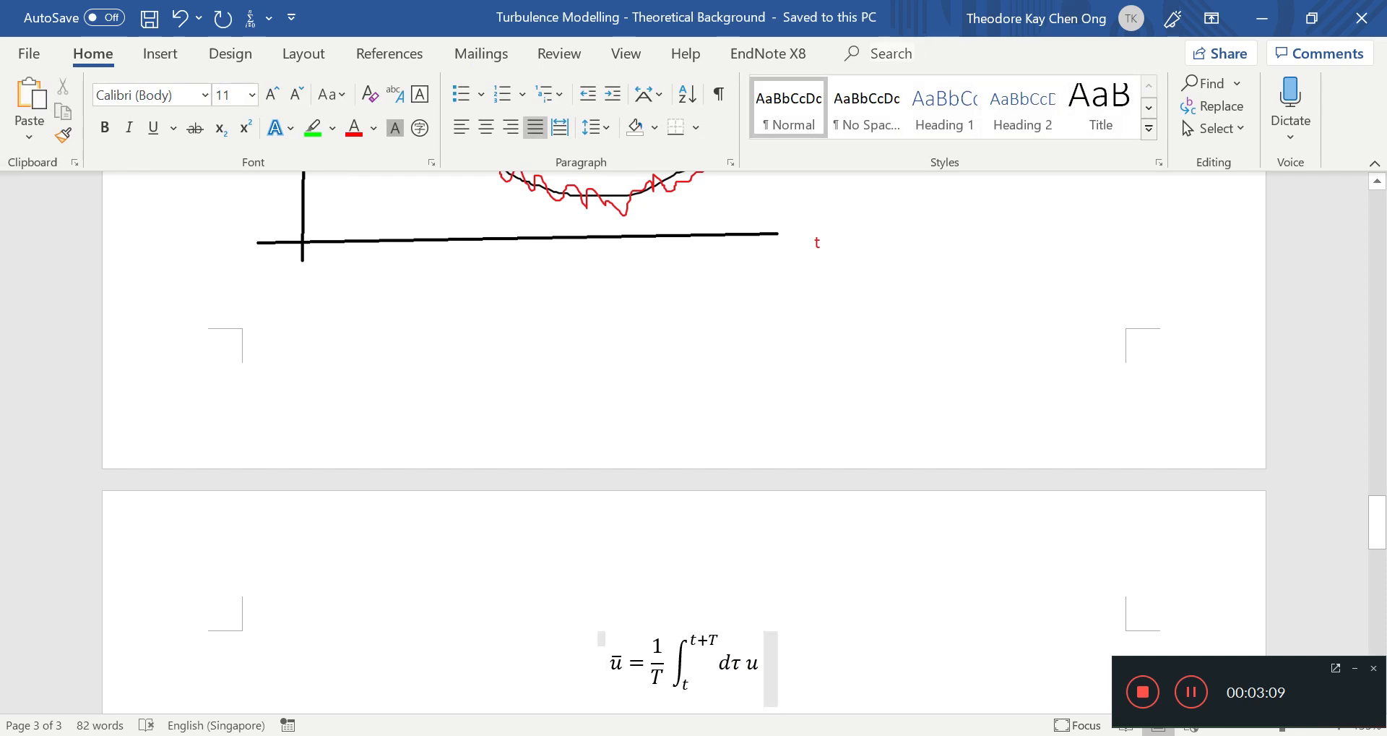
{"action": "left_click", "coordinate": [690, 668]}
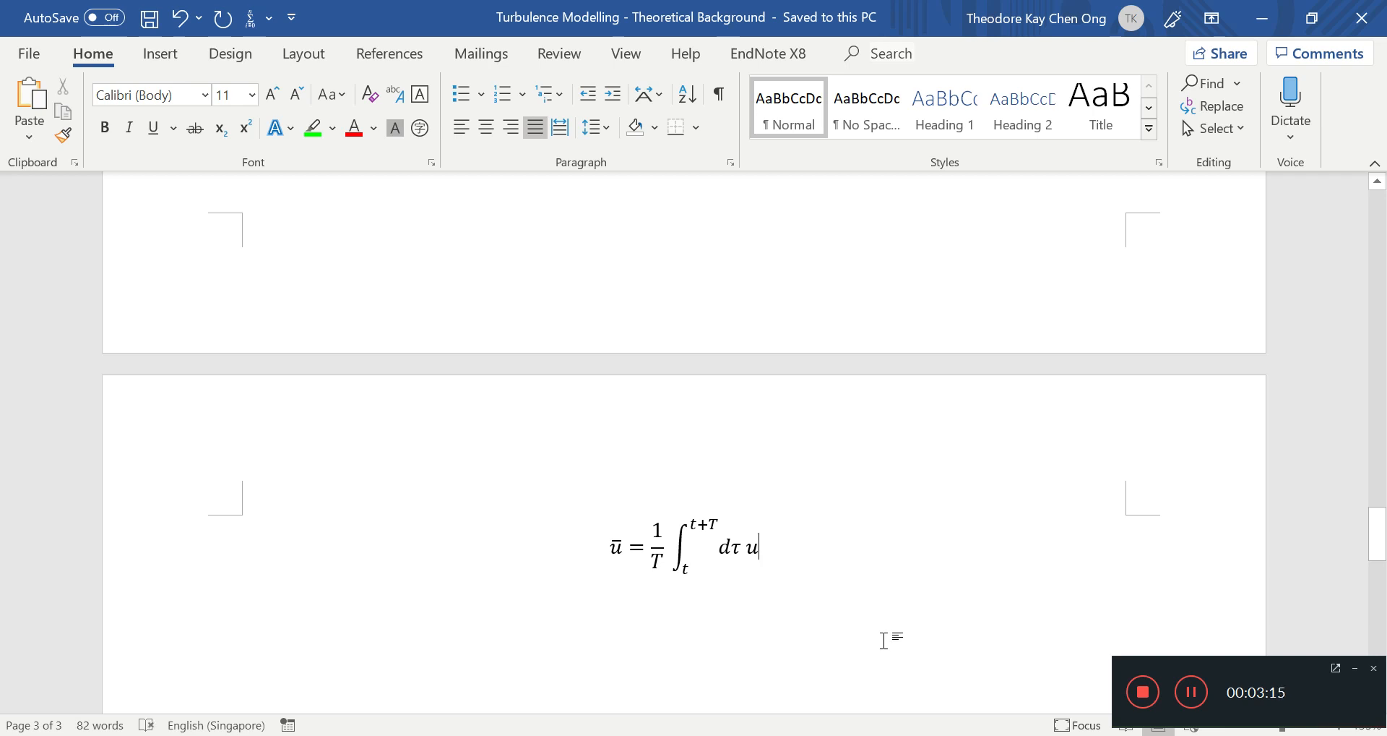
{"action": "left_click", "coordinate": [684, 546]}
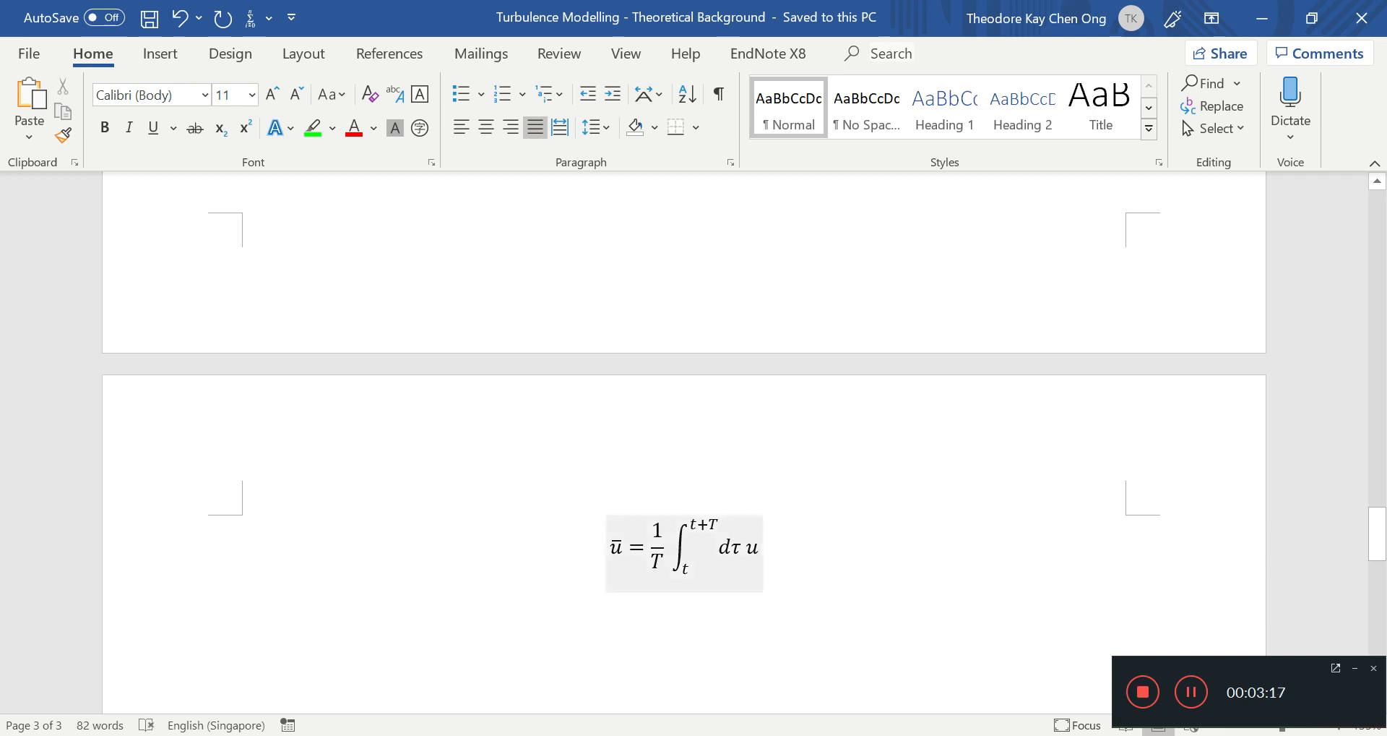
{"action": "left_click", "coordinate": [738, 546]}
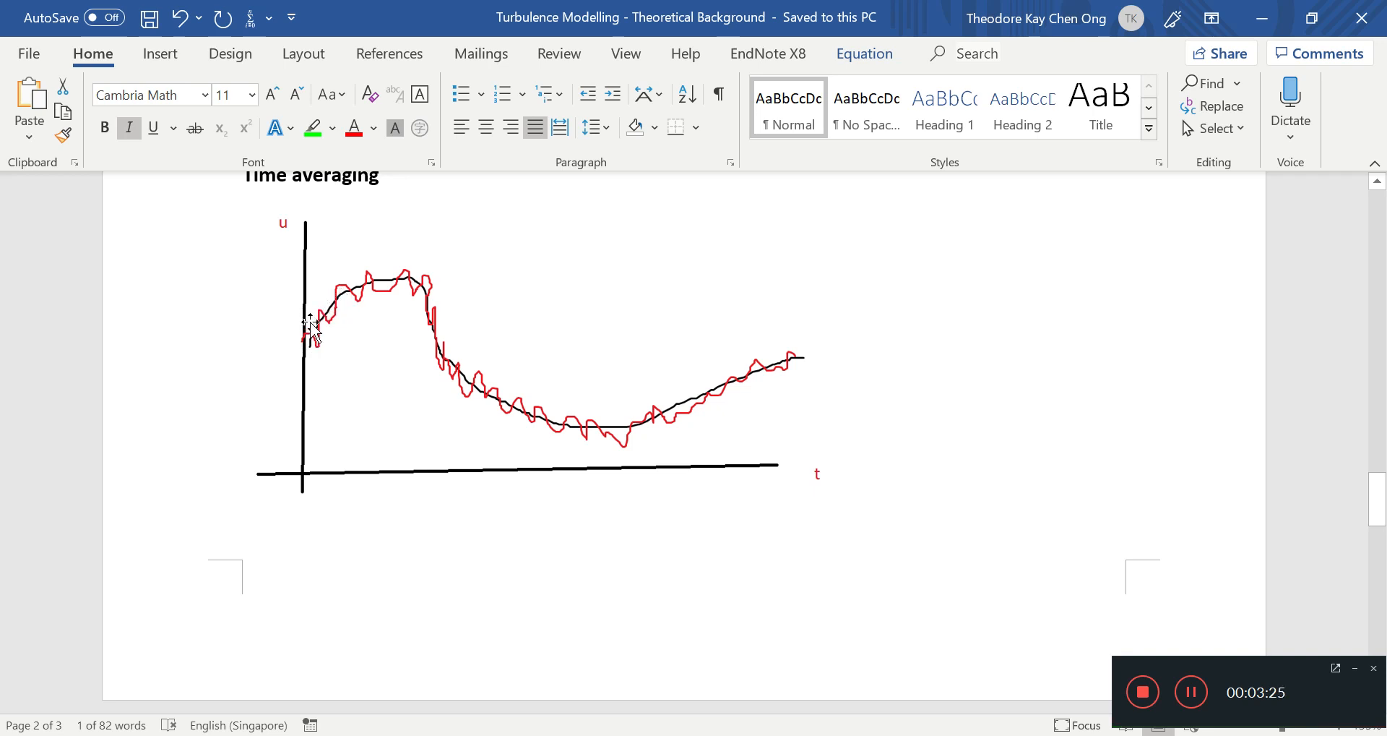
{"action": "mouse_move", "coordinate": [805, 359]}
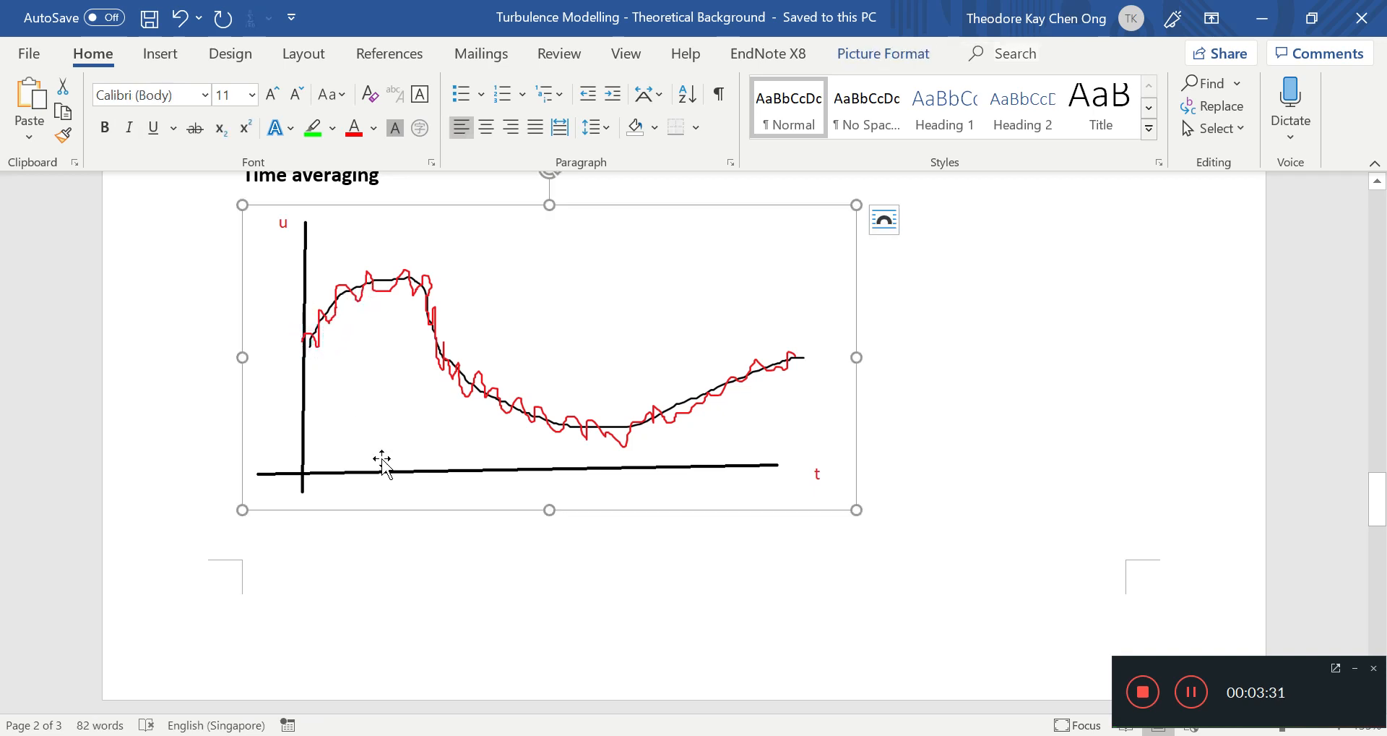
{"action": "scroll", "scroll_direction": "down", "scroll_amount": 3}
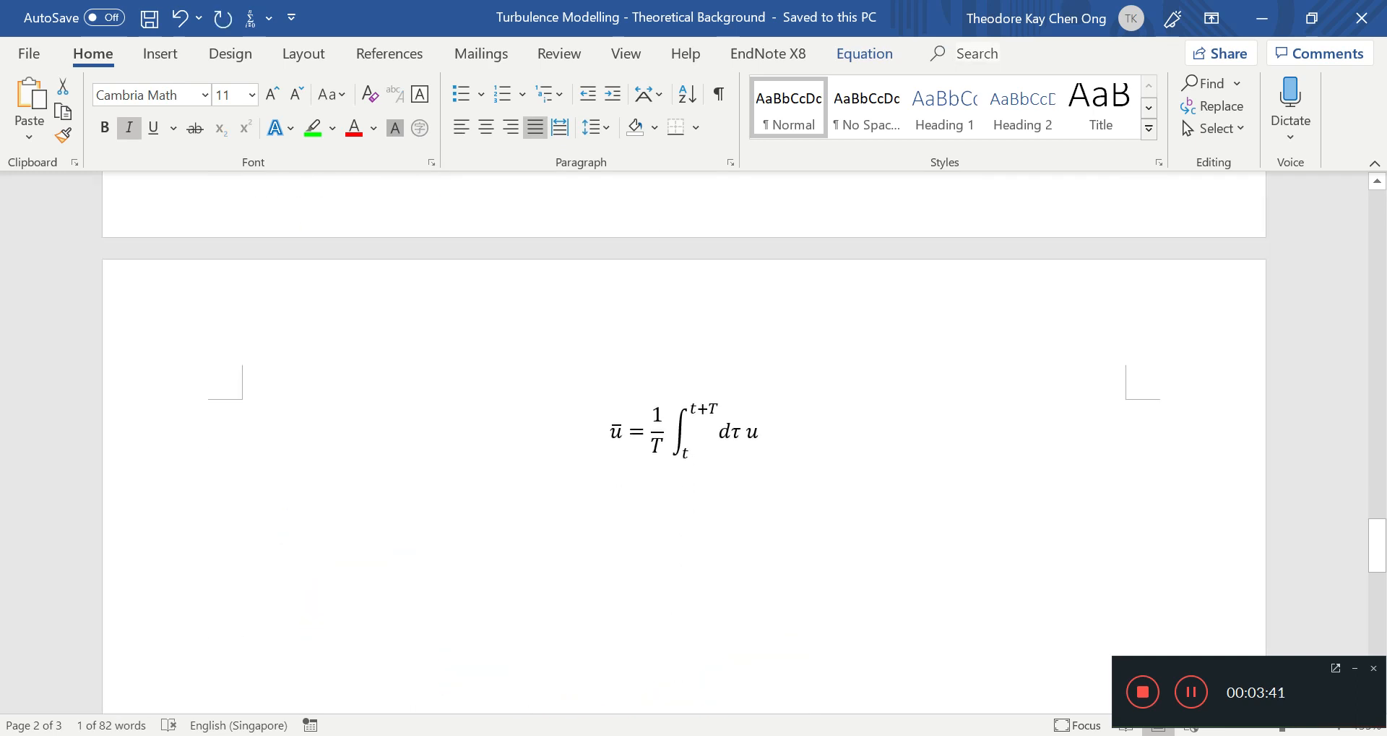
Step: Paste the continuity equation and delete the u′, v′, w′ terms, leaving ∂ū/∂x + ∂v̄/∂y + ∂w̄/∂z = 0
{"action": "key", "text": "ctrl+v"}
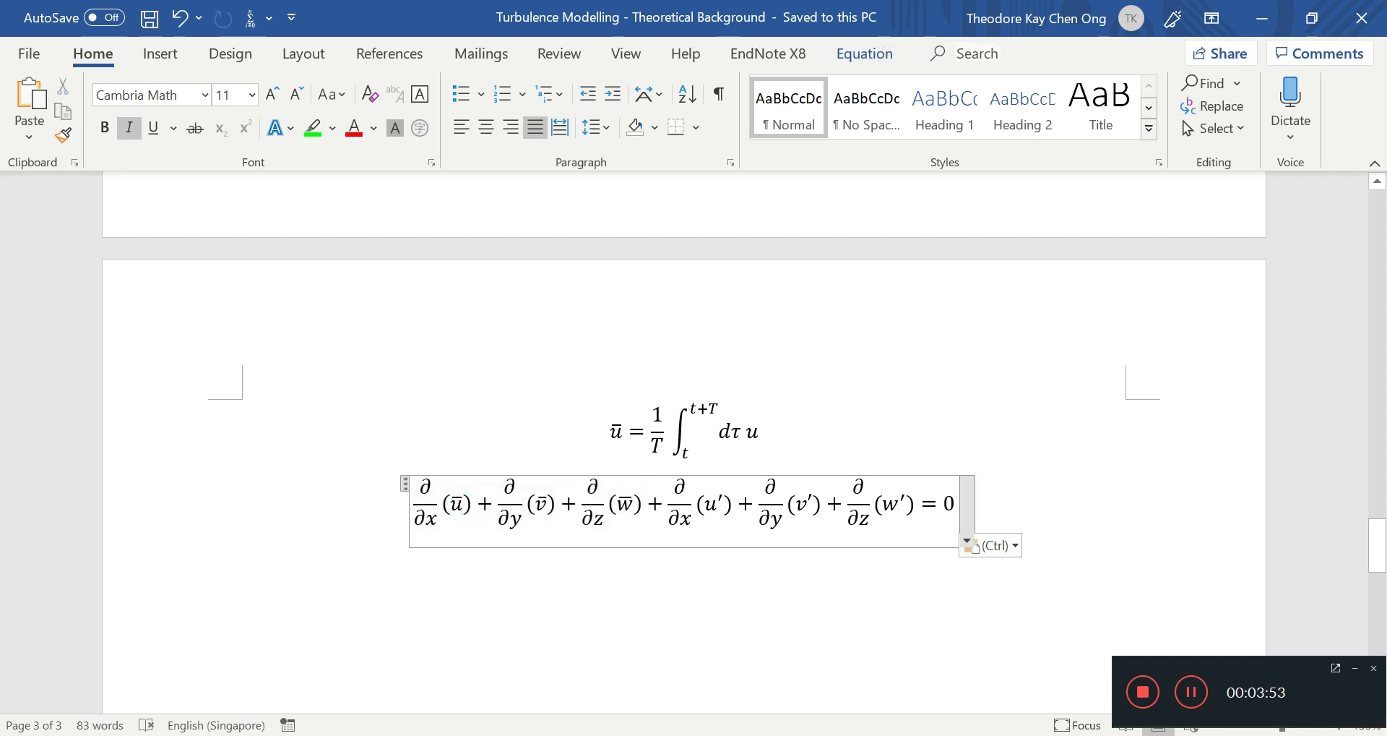
{"action": "left_click_drag", "start_coordinate": [414, 504], "coordinate": [835, 505]}
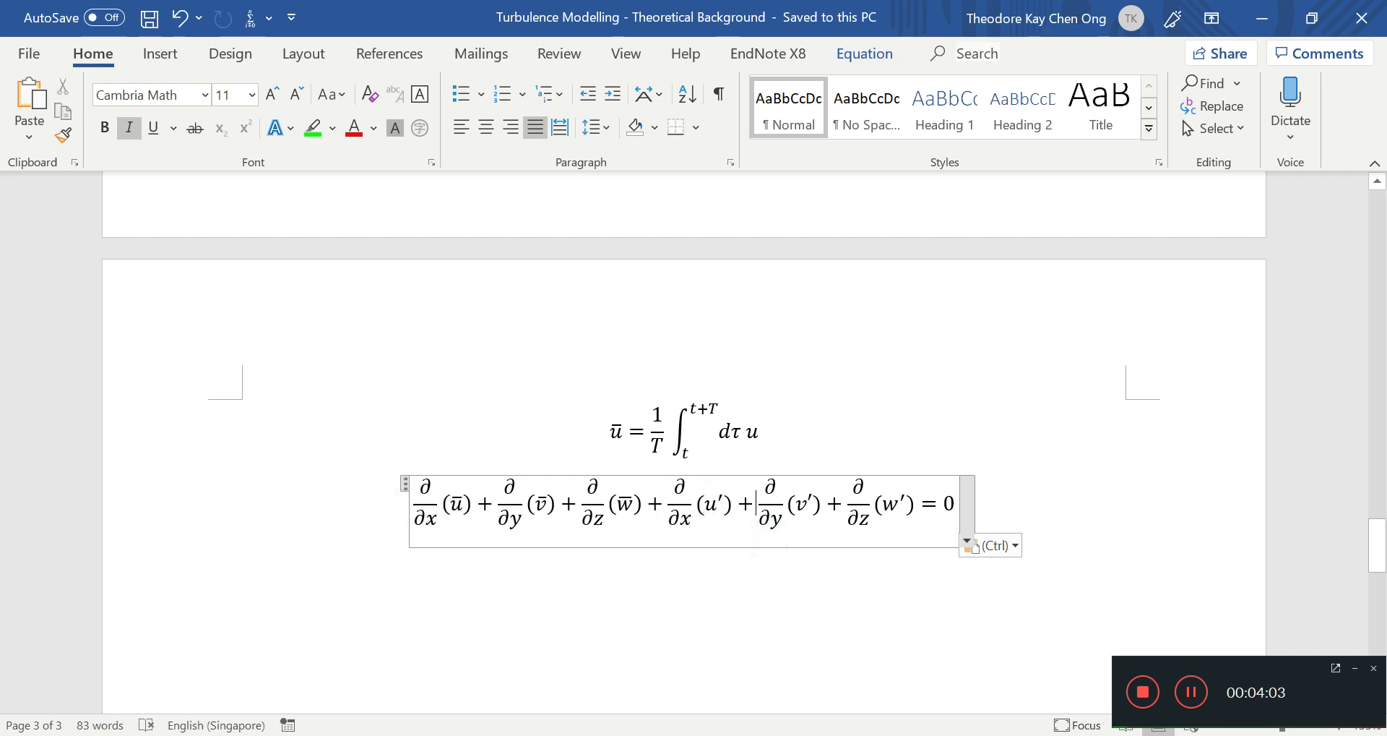
{"action": "left_click", "coordinate": [669, 418]}
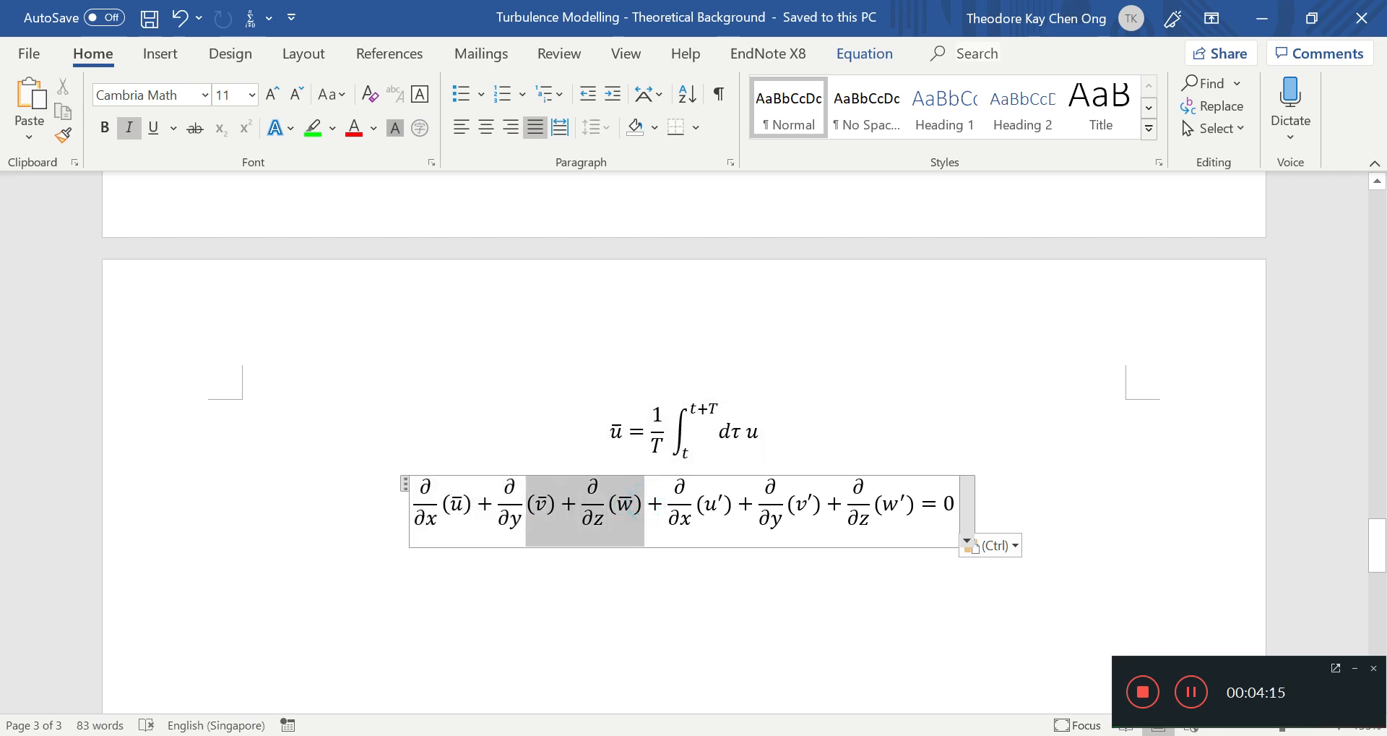
{"action": "left_click", "coordinate": [670, 495]}
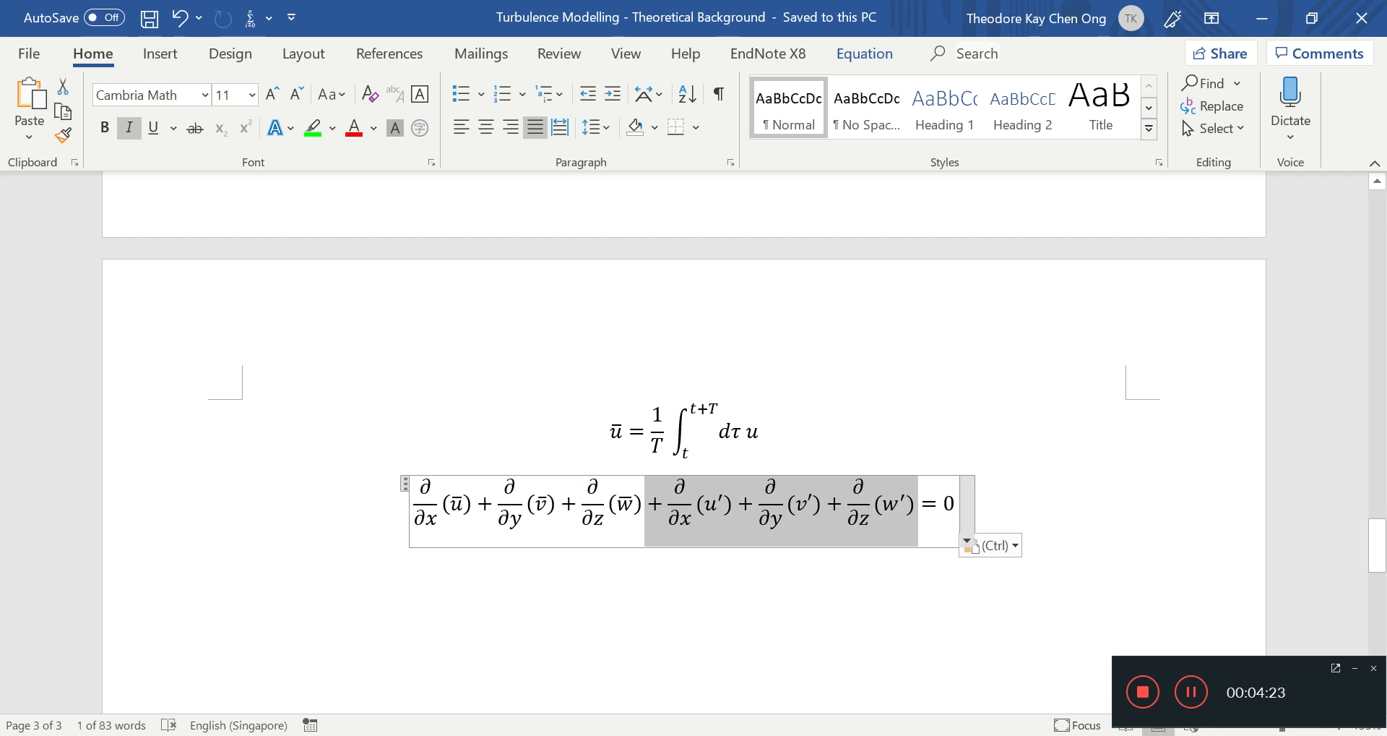
{"action": "key", "text": "Delete"}
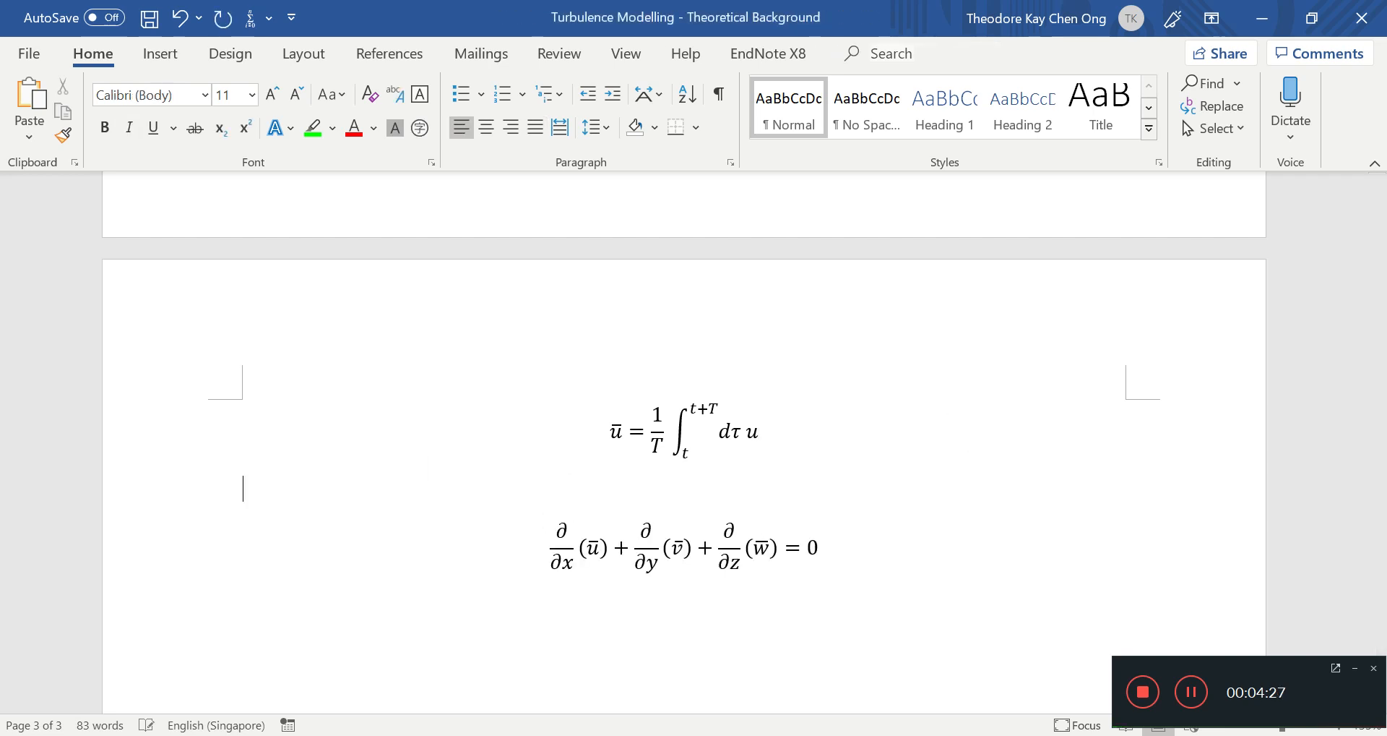
Step: Write 'After time averaging, the continuity equation looks like so'
{"action": "type", "text": "After time aver"}
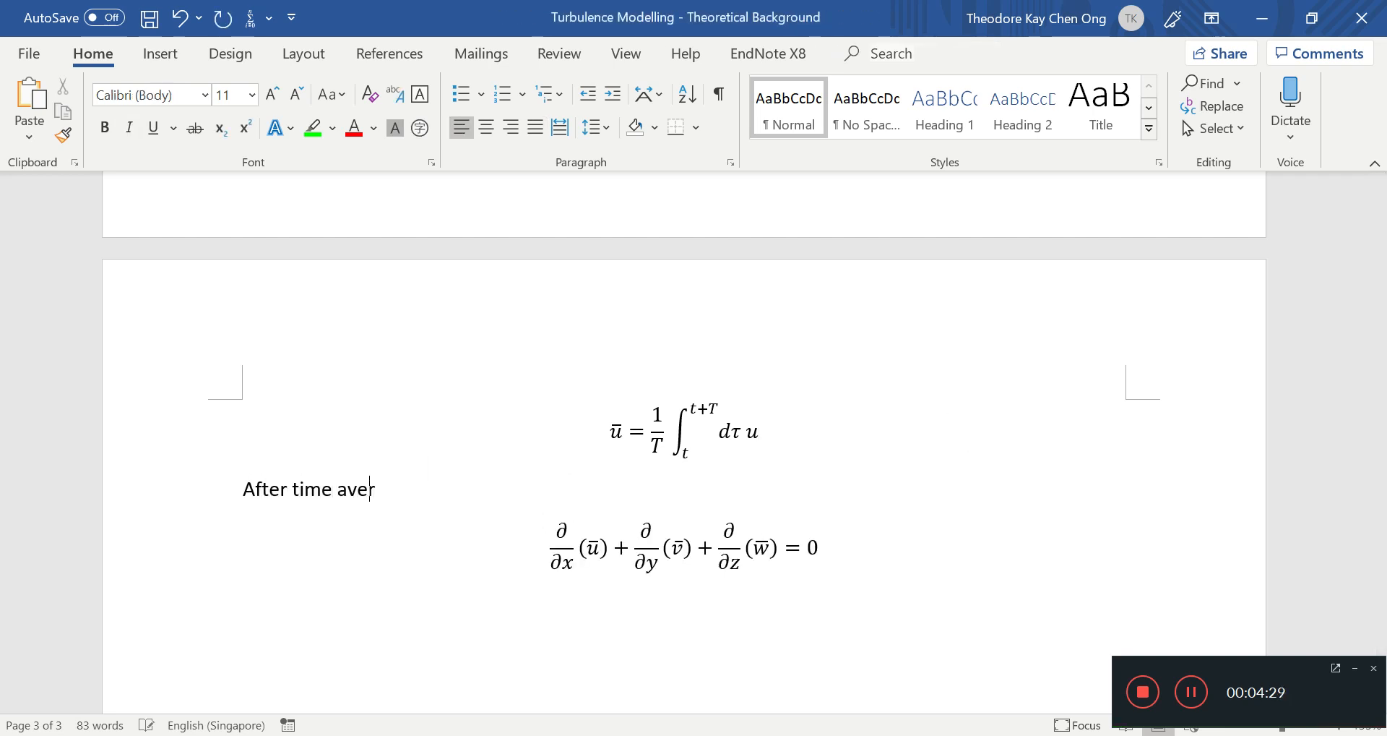
{"action": "type", "text": "aging, the c"}
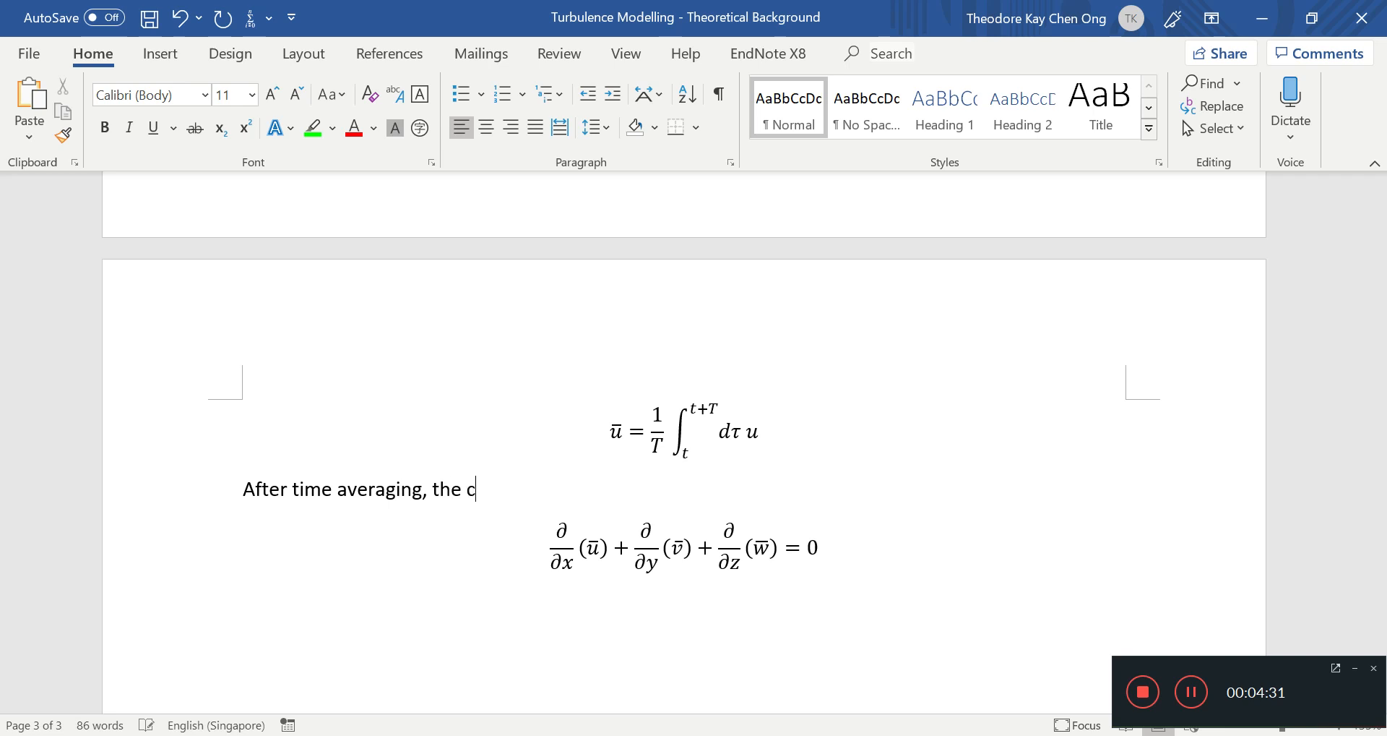
{"action": "type", "text": "ontinuity equatio"}
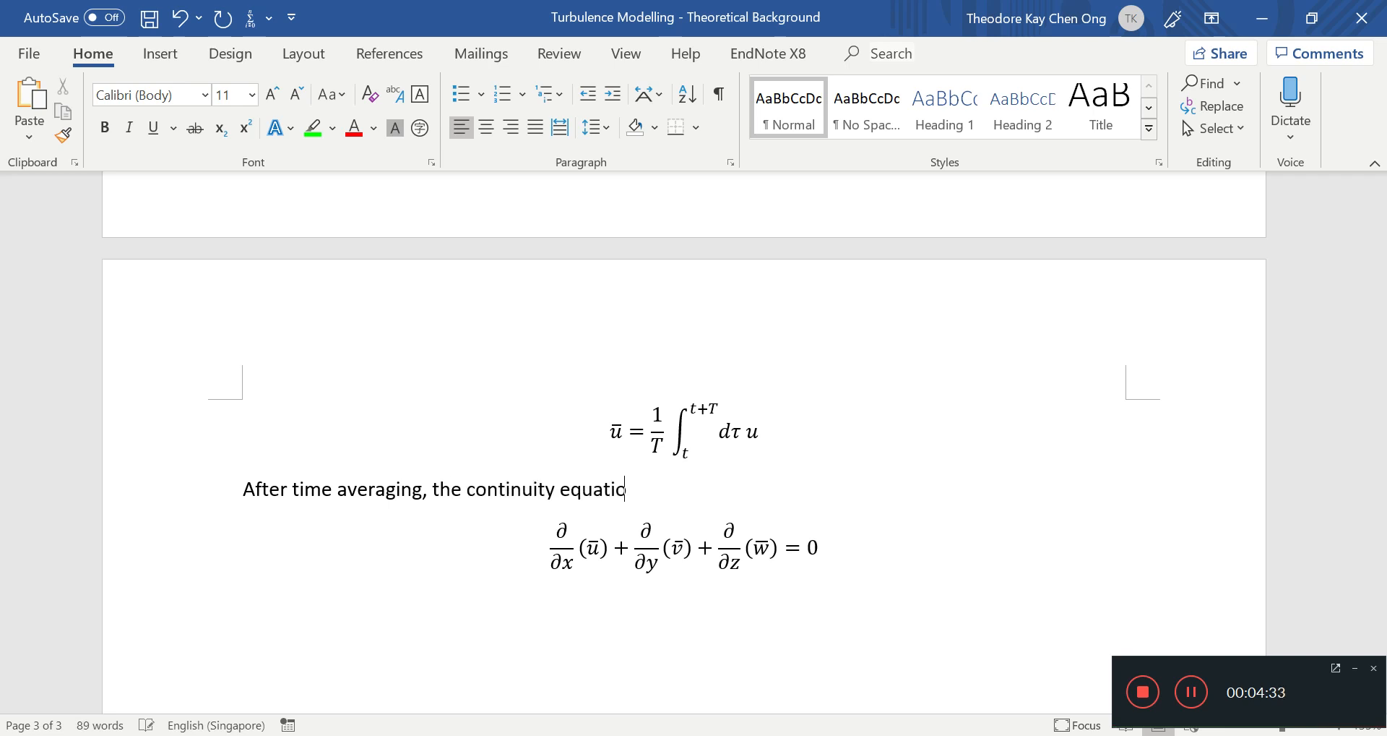
{"action": "type", "text": "n looks like so:"}
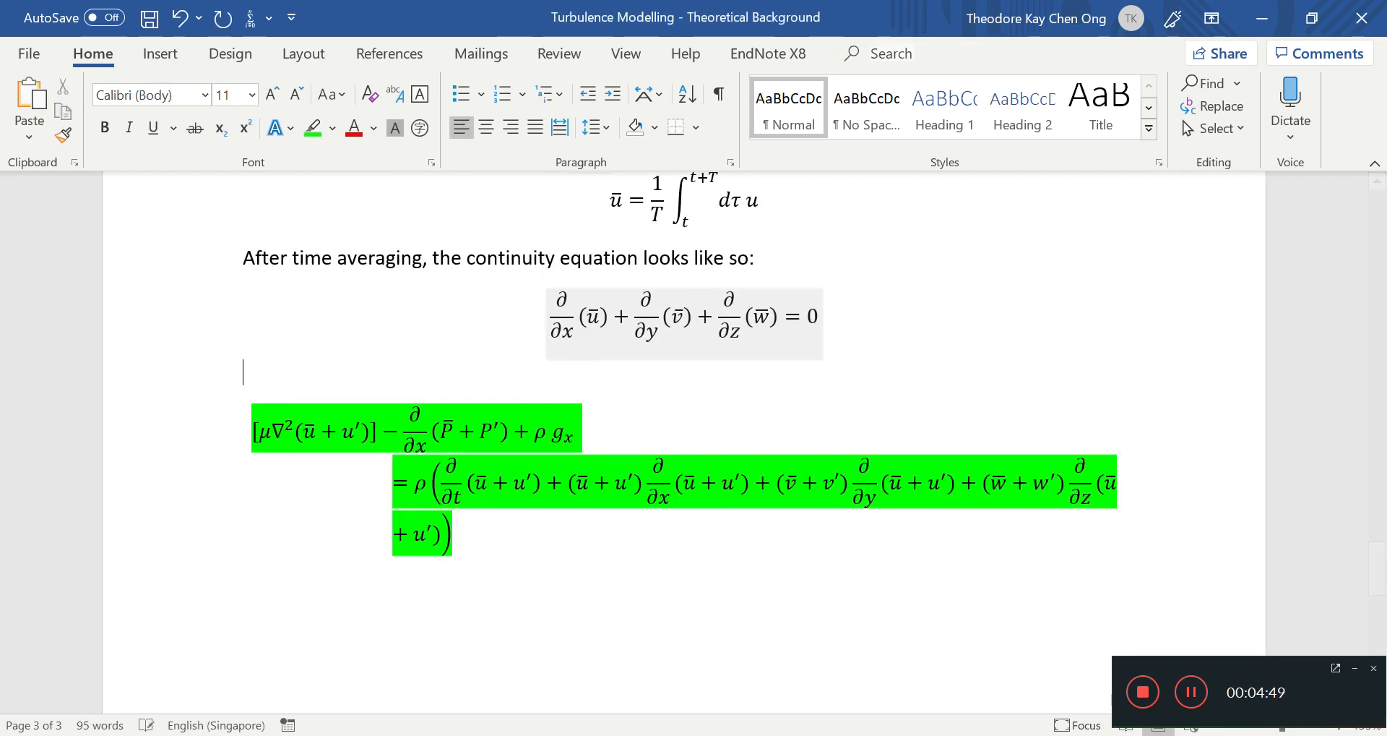
Step: Write 'We also have to time average our momentum balance:'
{"action": "type", "text": "We also hav"}
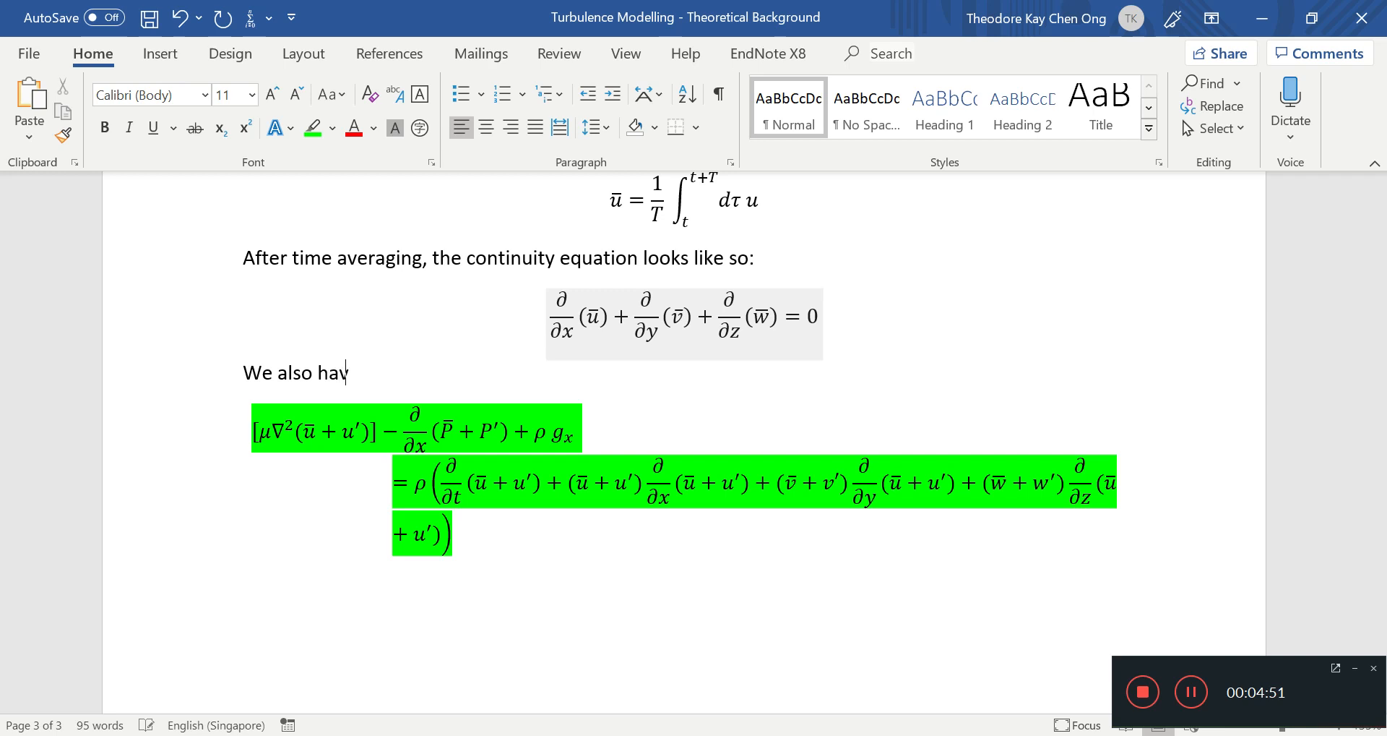
{"action": "type", "text": "e to time average our"}
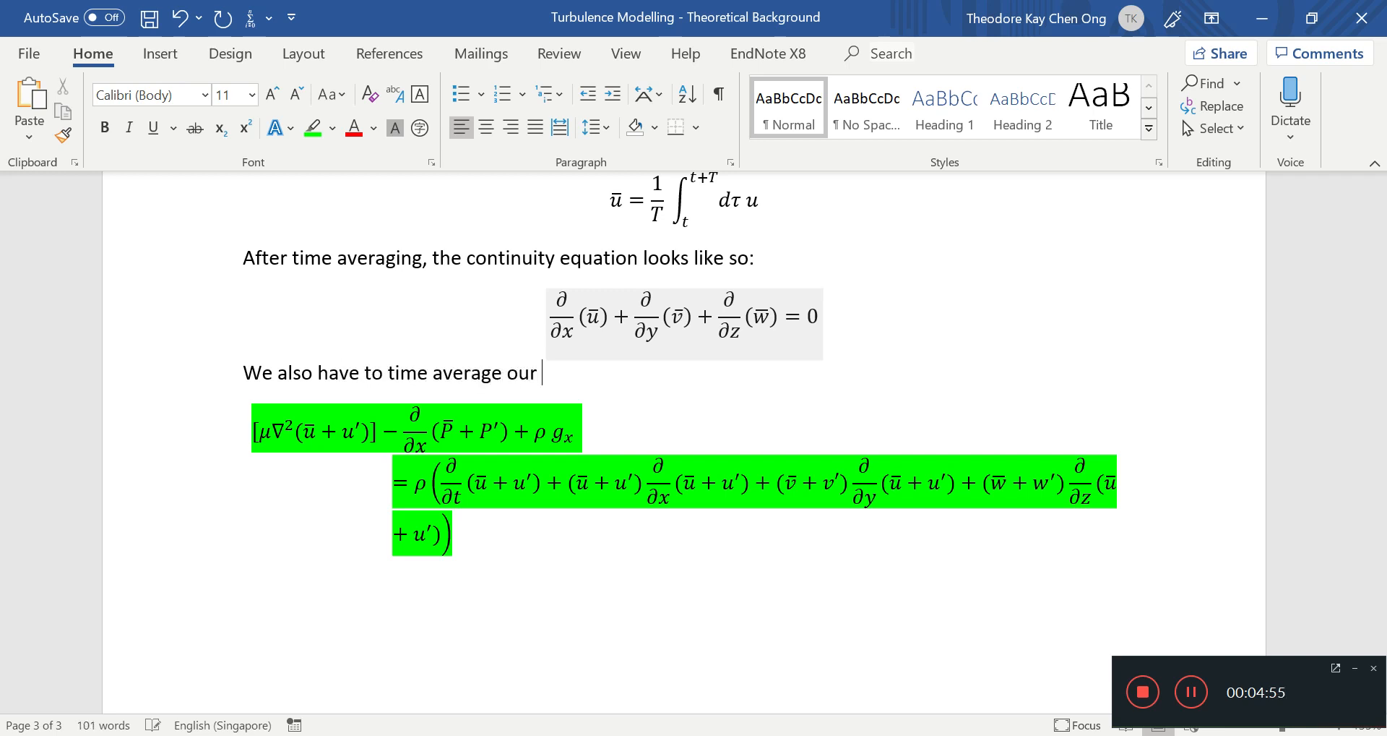
{"action": "type", "text": "v"}
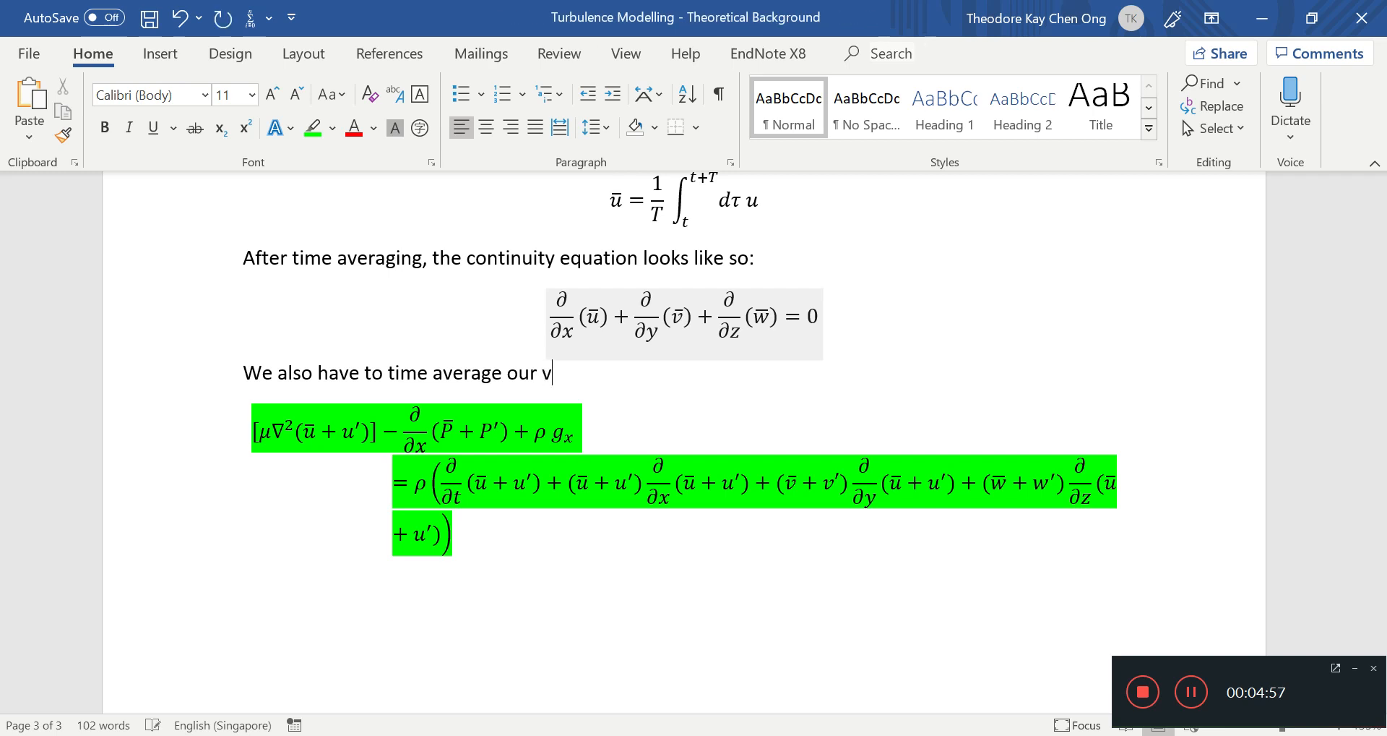
{"action": "type", "text": "ome"}
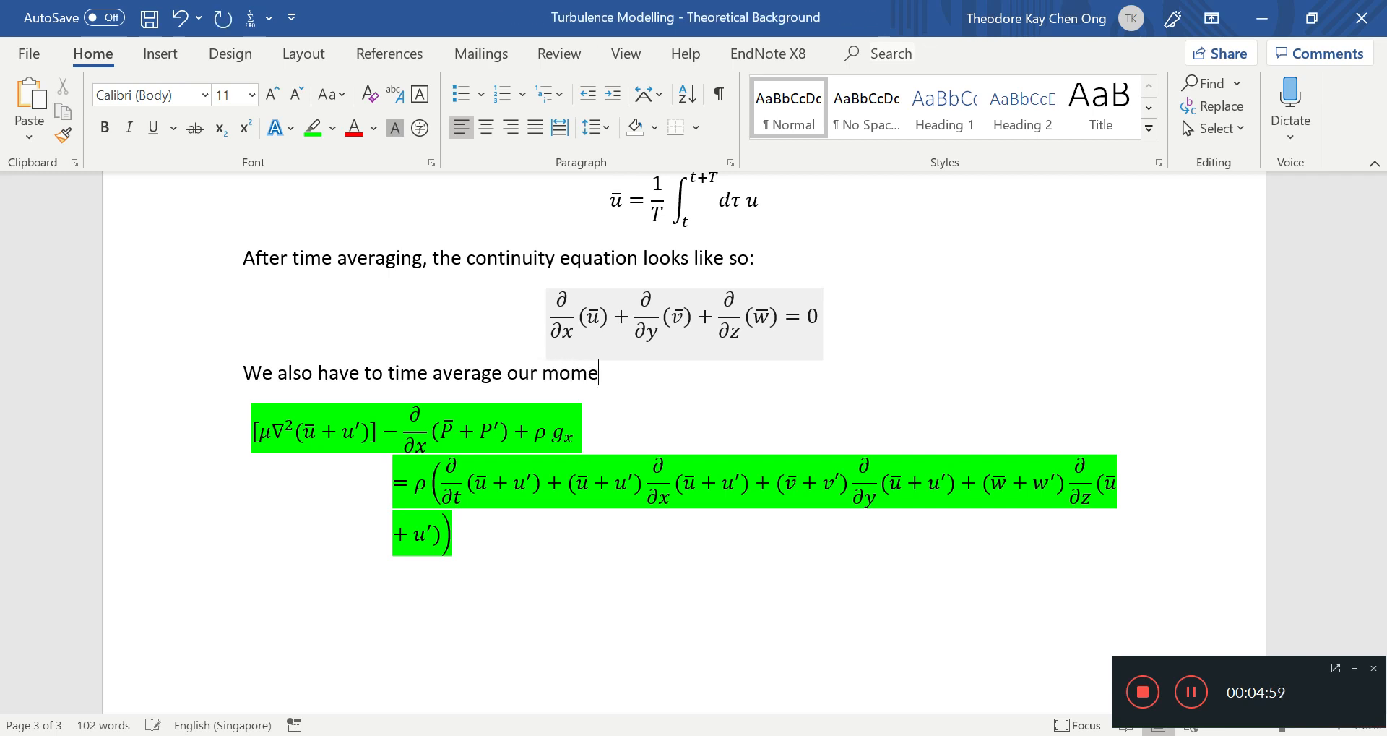
{"action": "type", "text": "ntum balance:"}
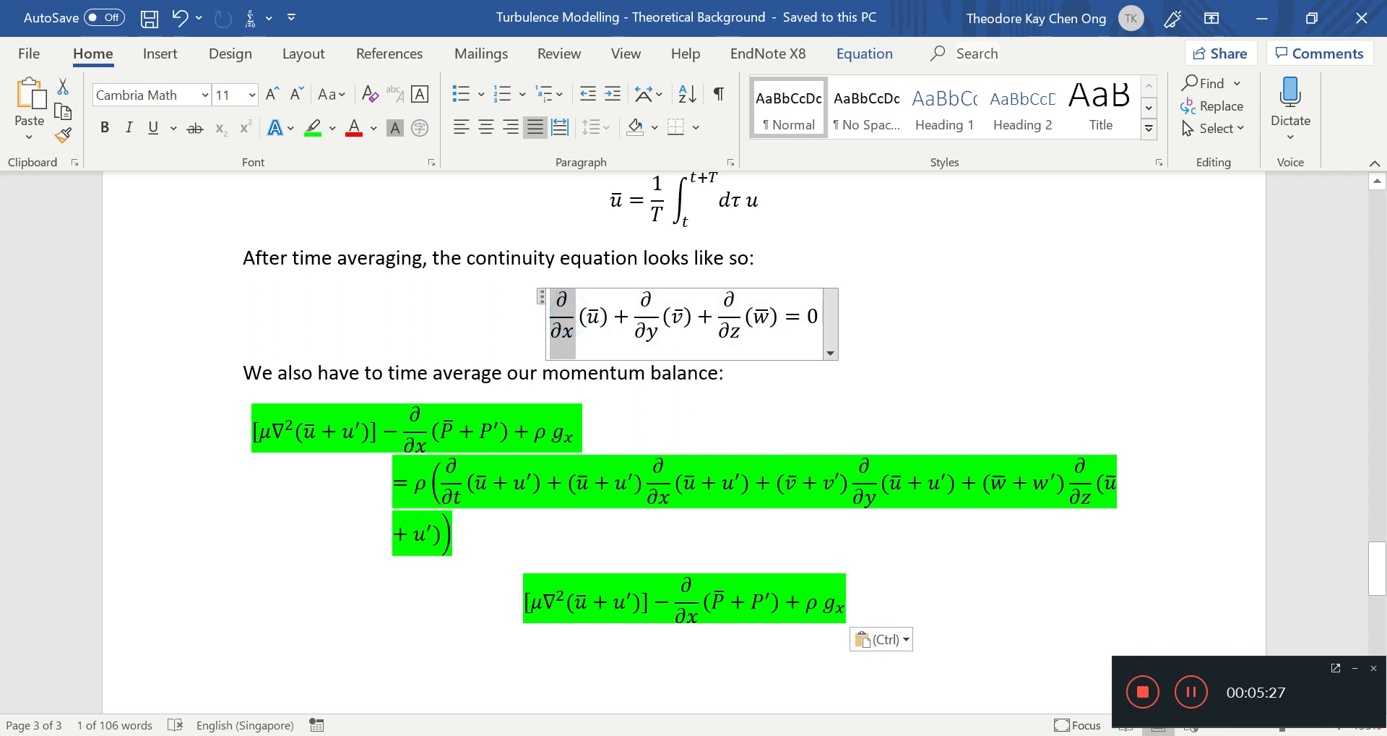
Step: Review the averaged terms in the continuity and momentum equations
{"action": "left_click", "coordinate": [560, 331]}
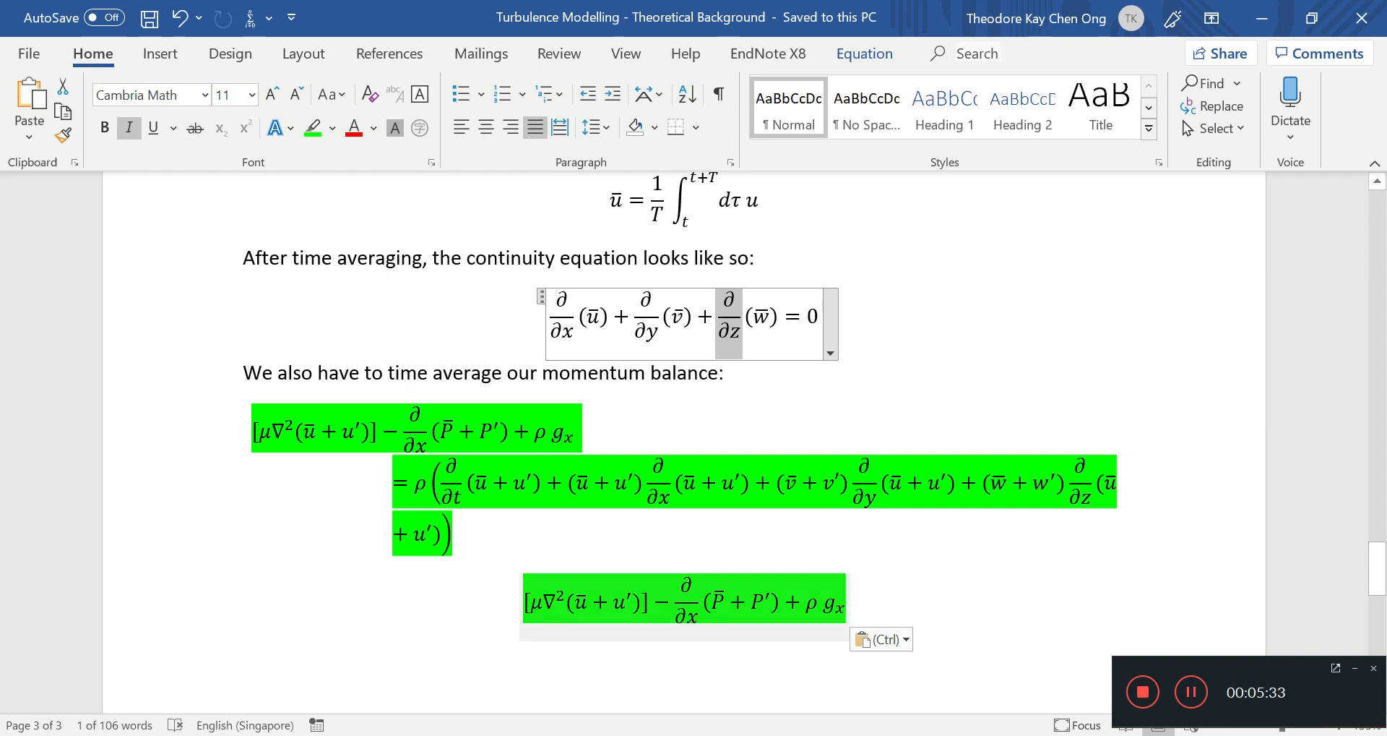
{"action": "left_click", "coordinate": [584, 602]}
{"action": "type", "text": "RHS"}
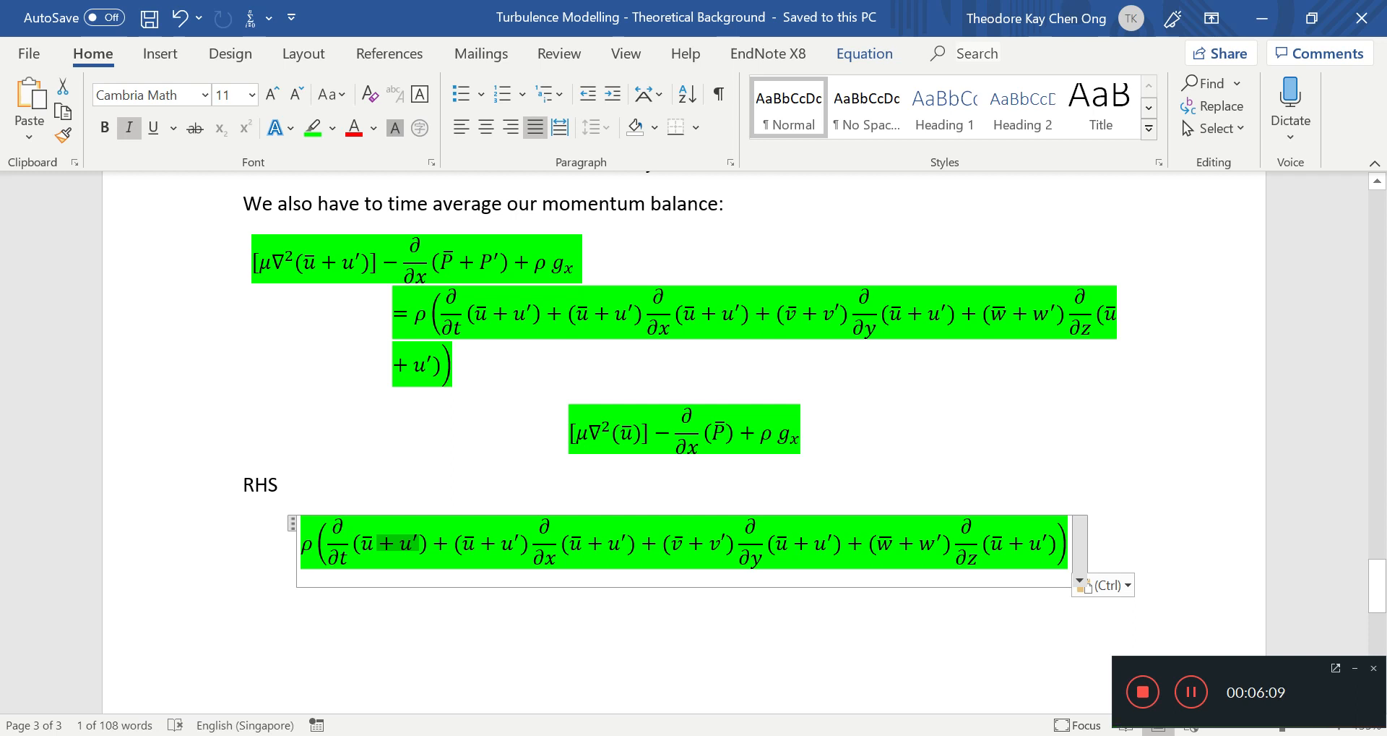
{"action": "mouse_move", "coordinate": [415, 543]}
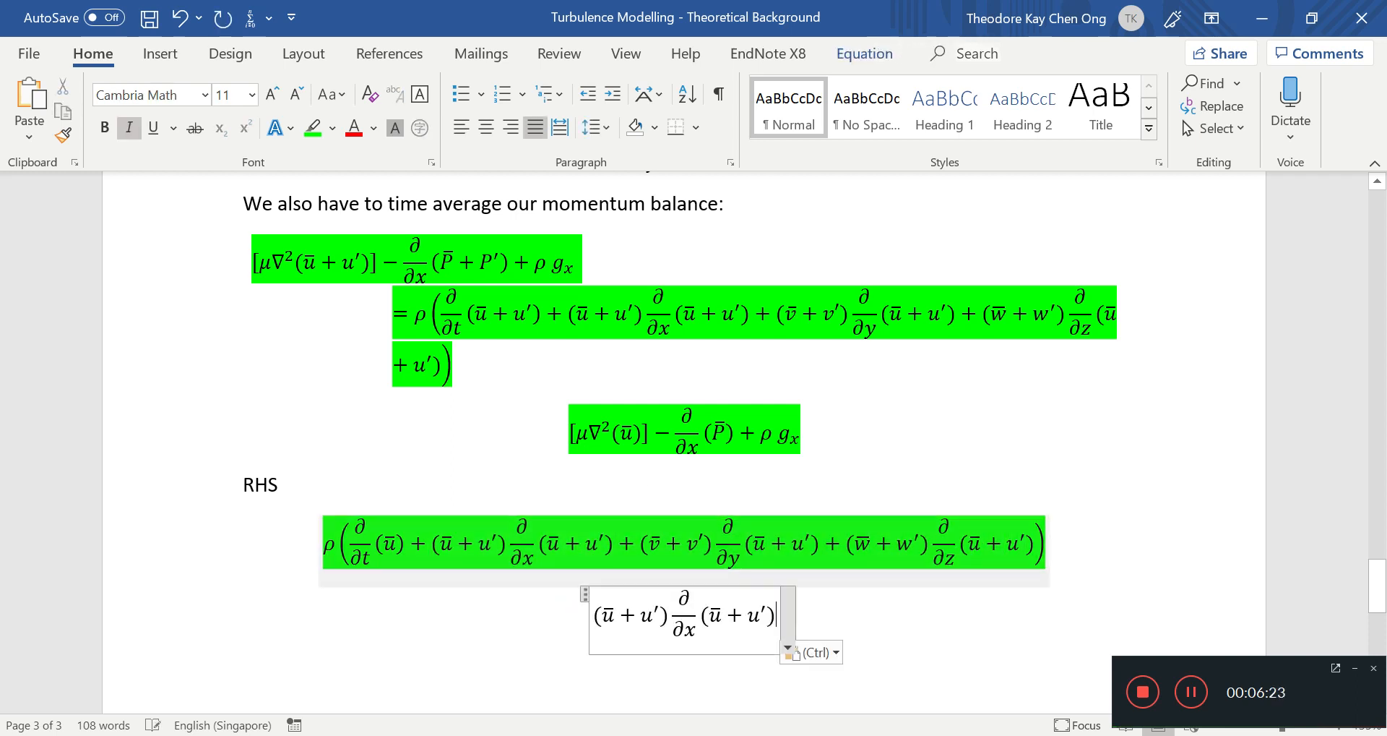
Step: Add the = sign after the copied convective term to start its split form
{"action": "type", "text": "="}
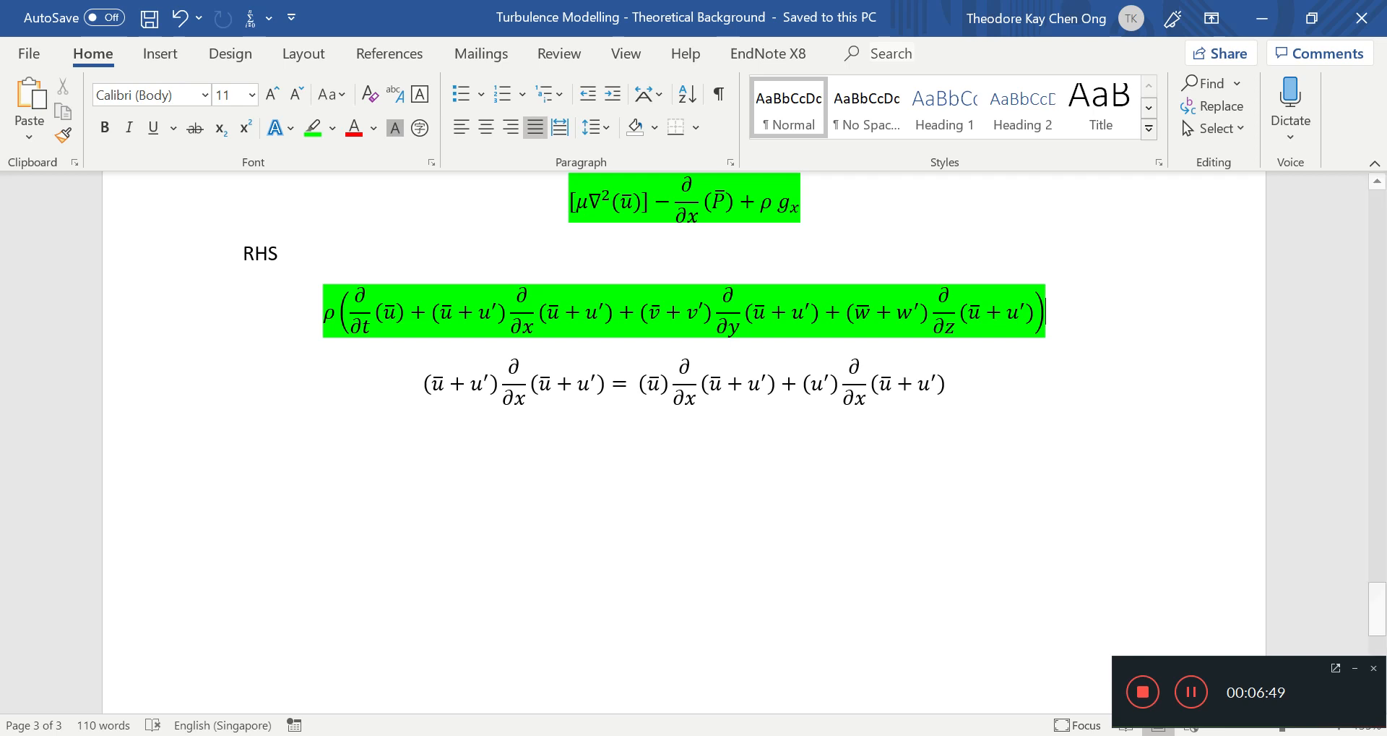
Step: Start the expansion with ū ∂/∂x ū + ū ∂/∂x u′
{"action": "left_click", "coordinate": [797, 382]}
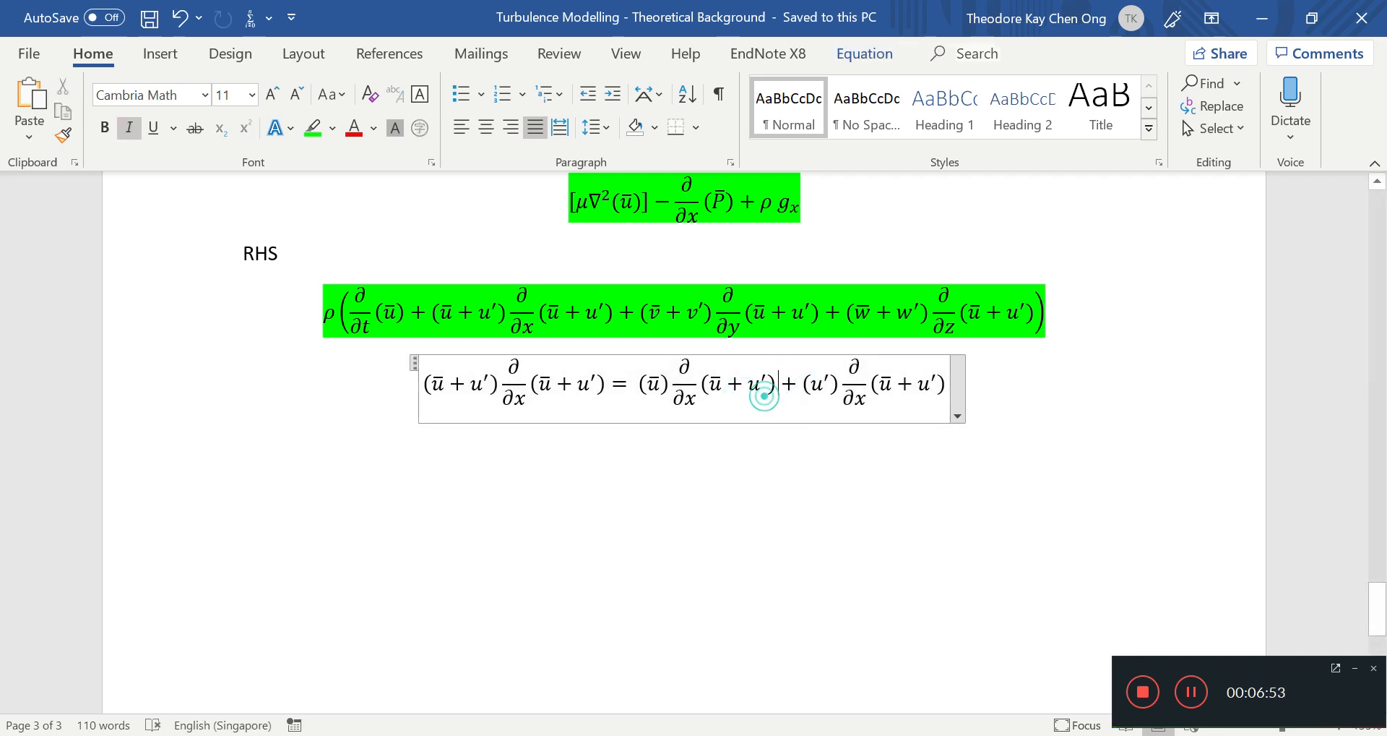
{"action": "left_click", "coordinate": [684, 493]}
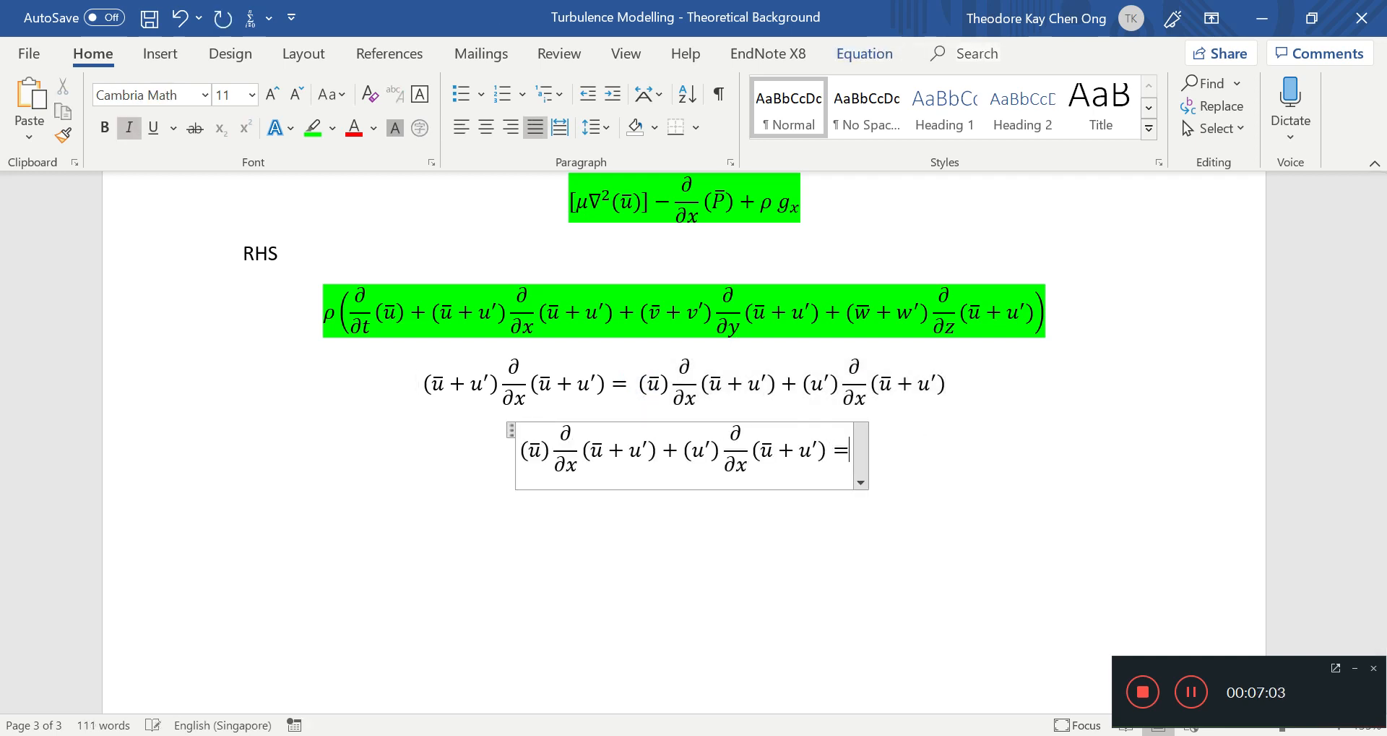
{"action": "type", "text": "u"}
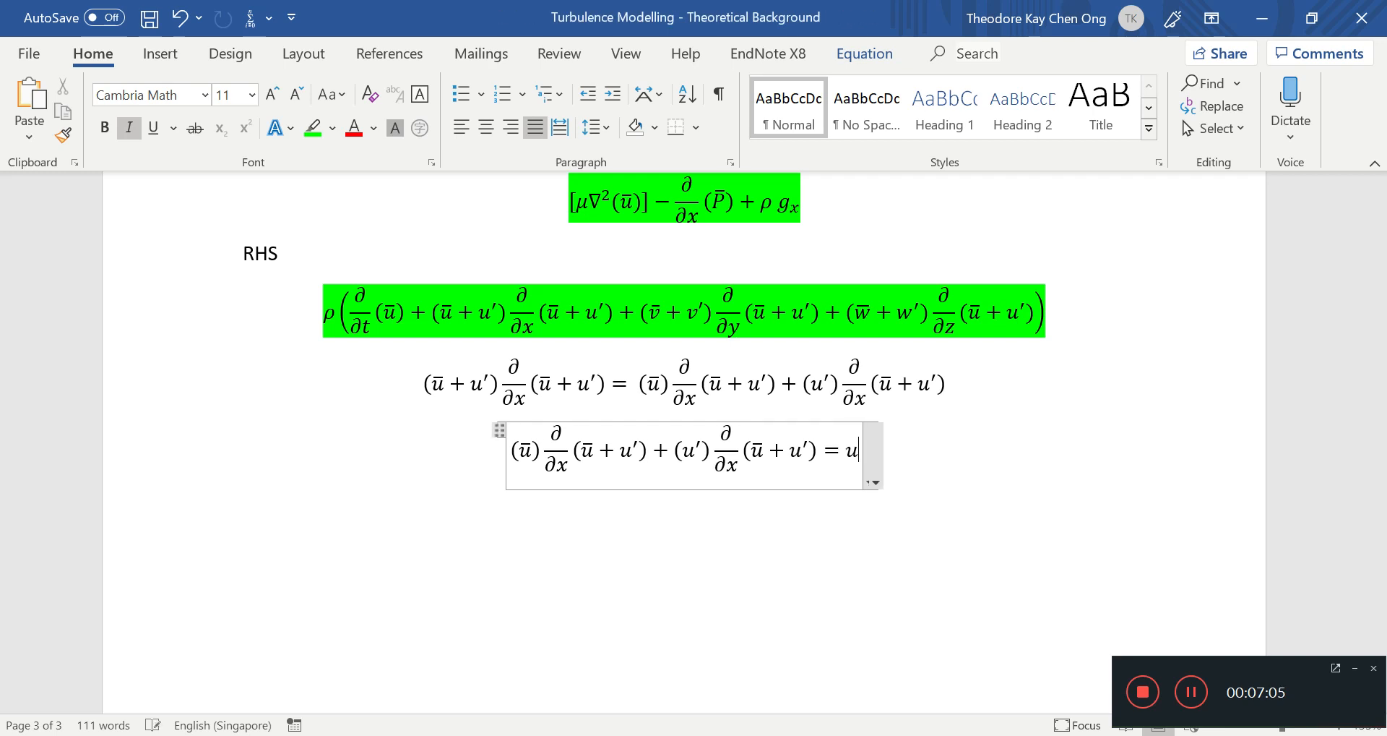
{"action": "type", "text": "\\pd"}
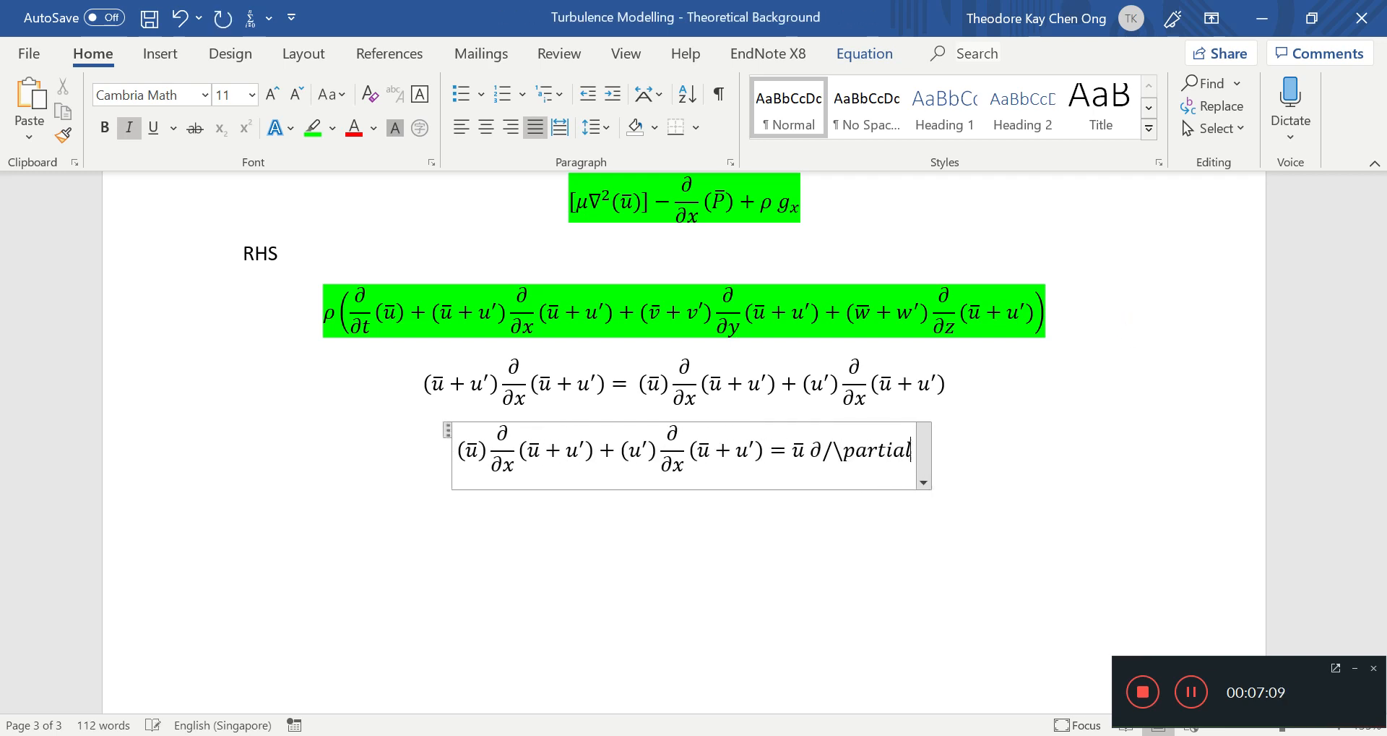
{"action": "type", "text": "u\\bar"}
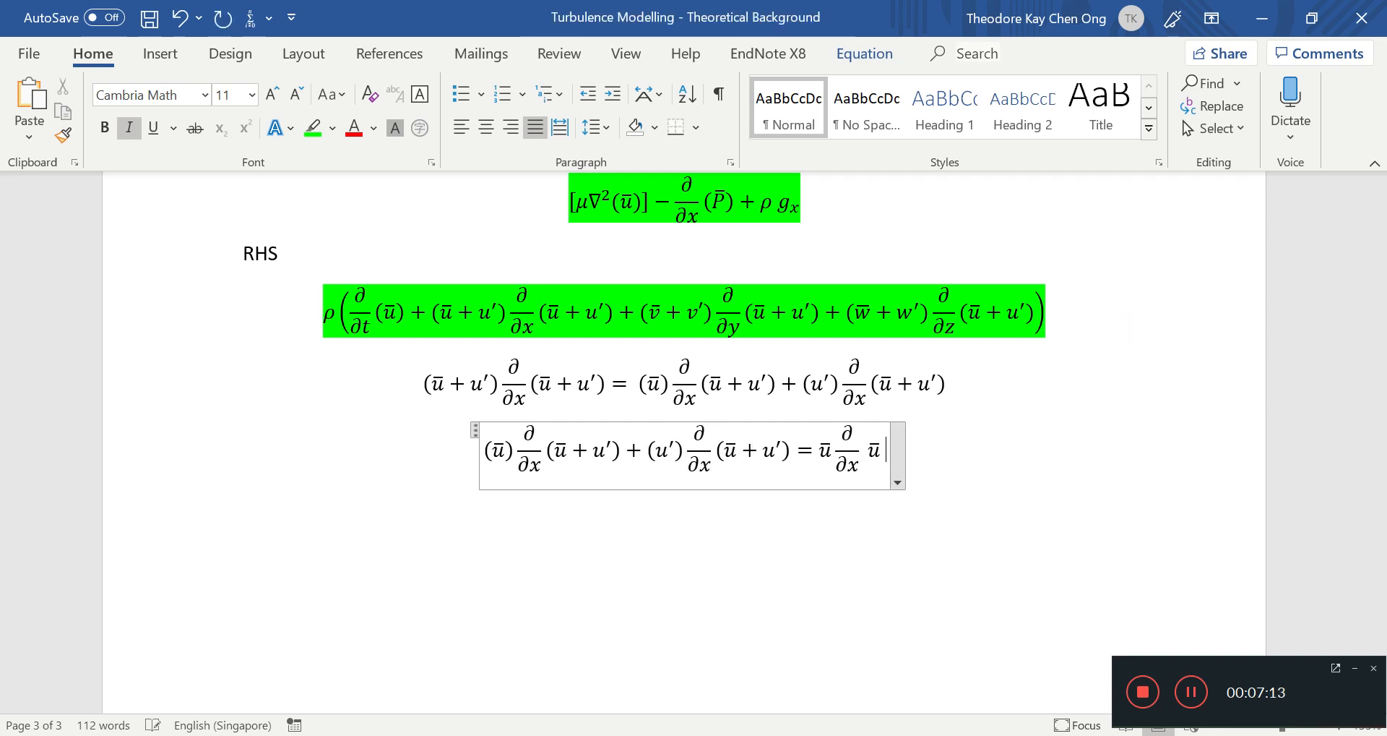
{"action": "type", "text": "+ ū"}
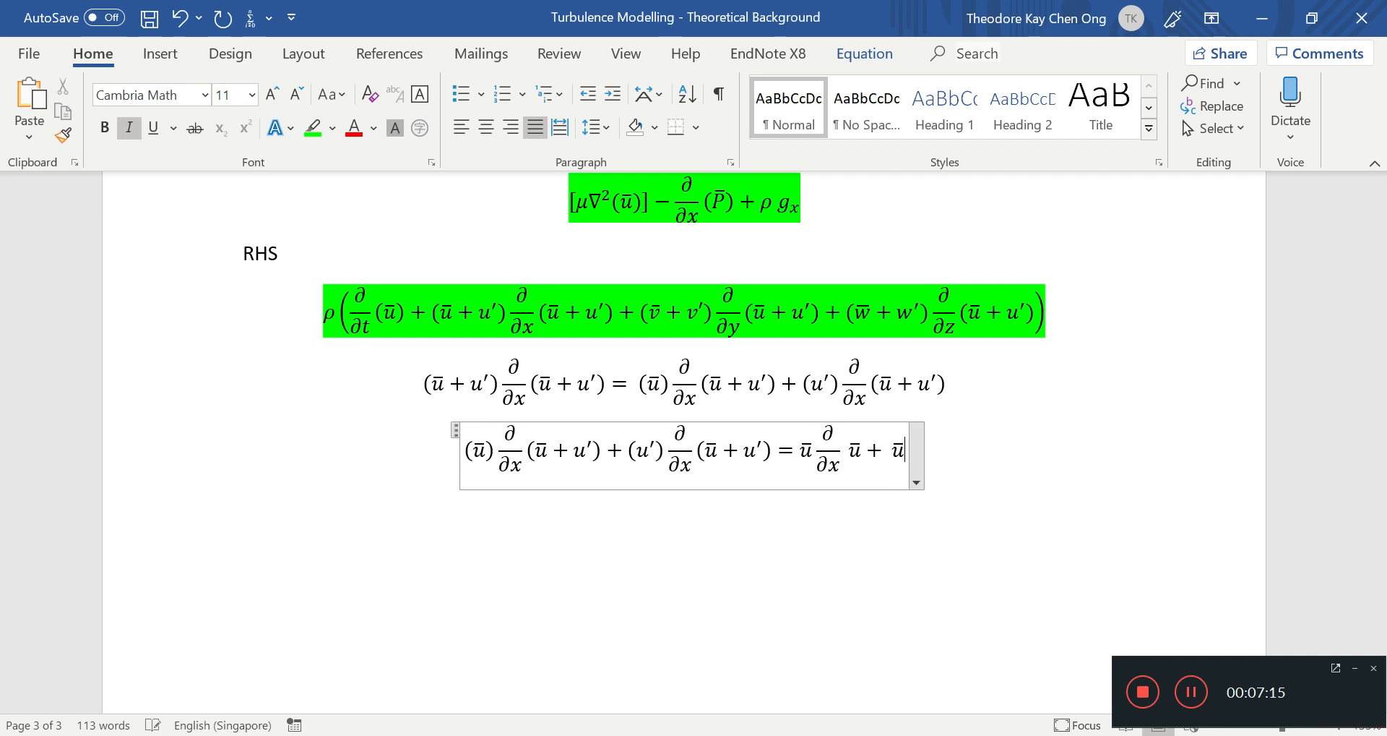
{"action": "type", "text": "∂/"}
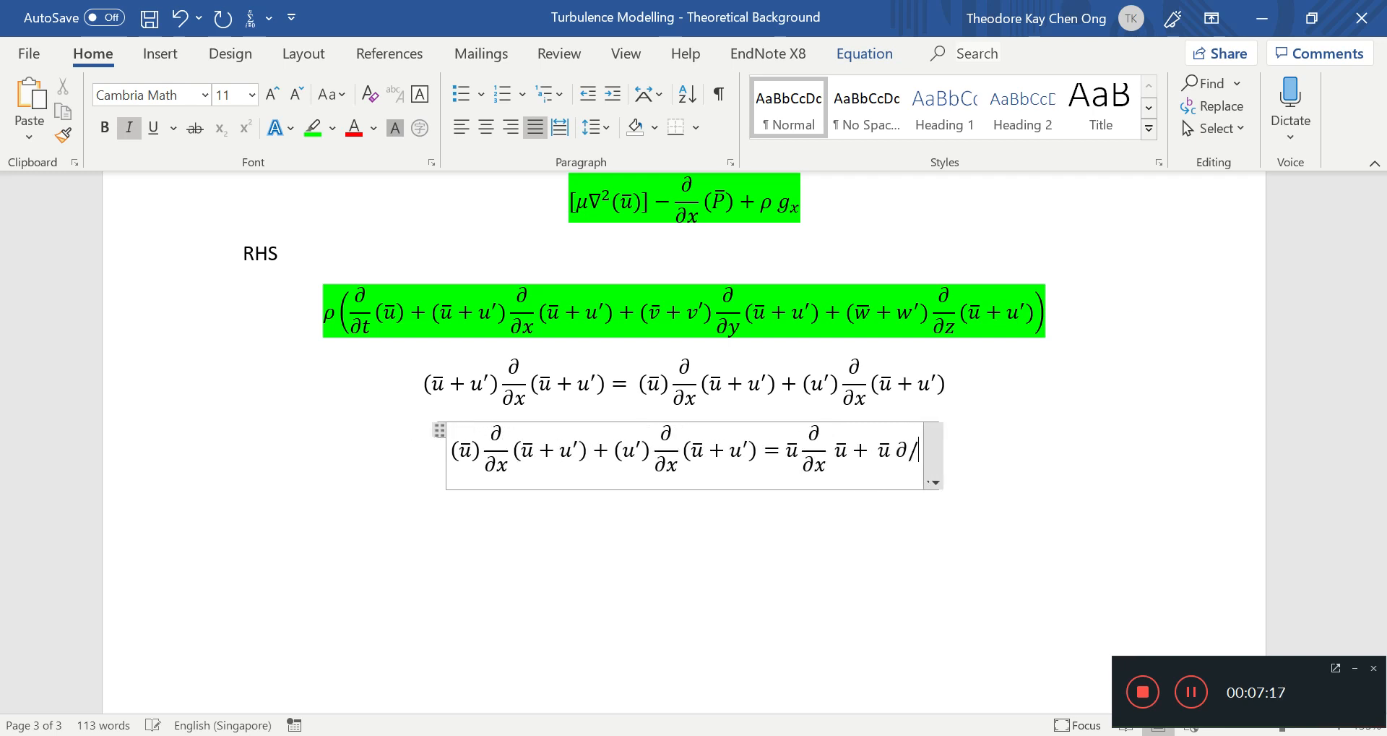
{"action": "type", "text": "x"}
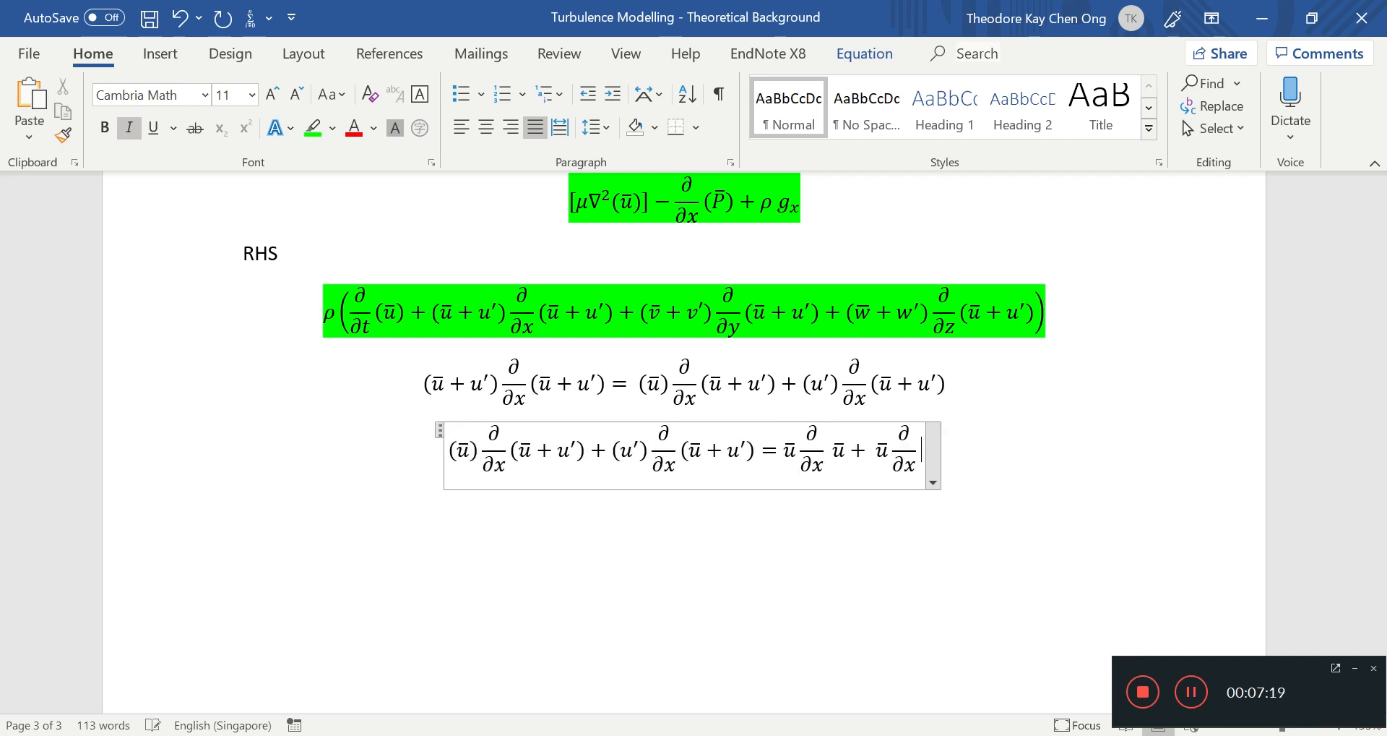
{"action": "type", "text": "u' +"}
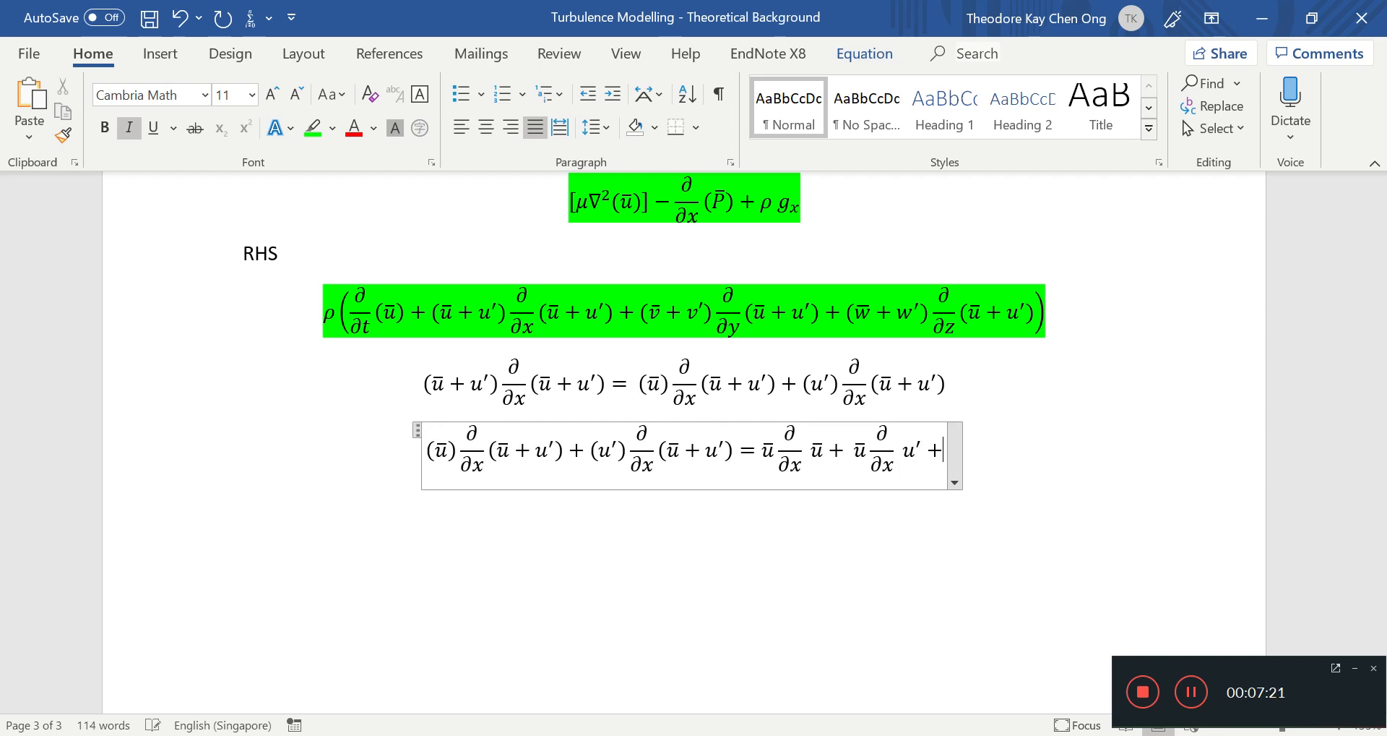
Step: Complete it with + u′ ∂/∂x ū + u′ ∂/∂x u′
{"action": "type", "text": "u"}
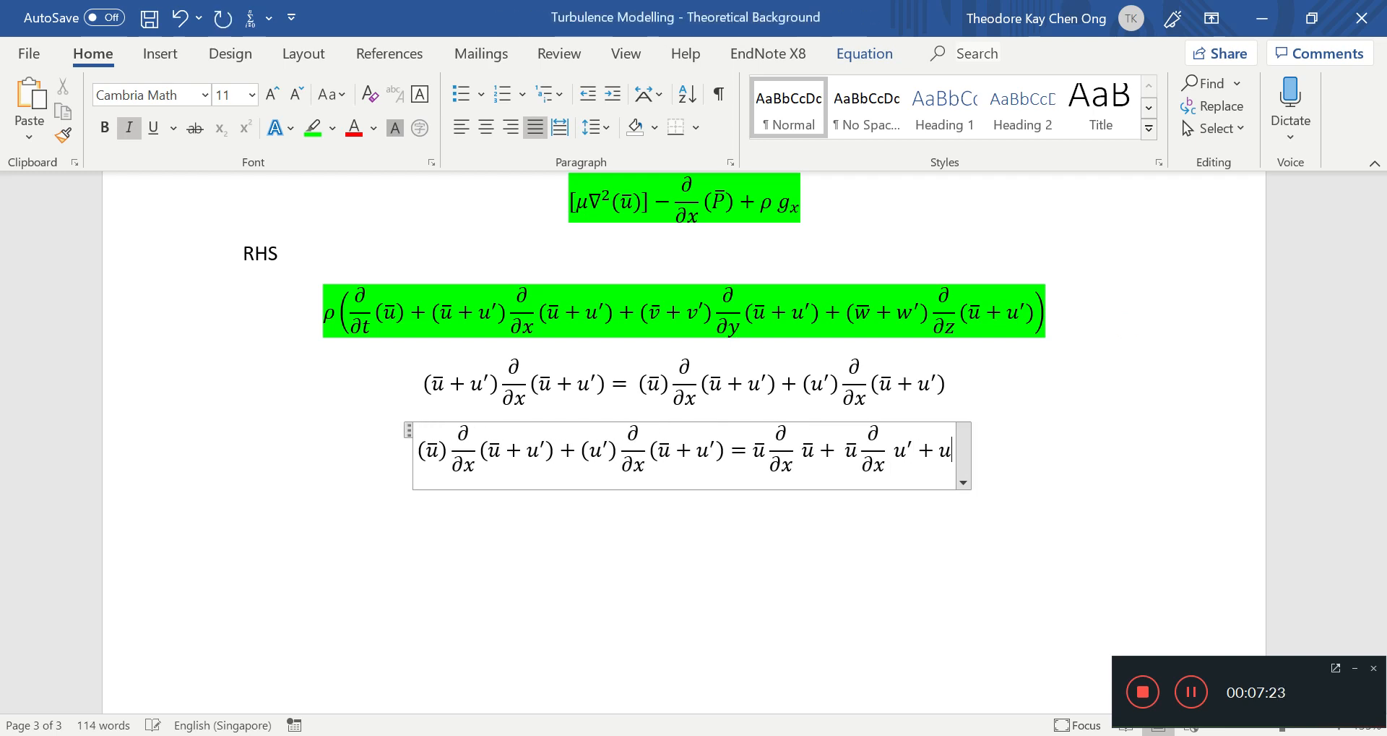
{"action": "type", "text": "\\pa"}
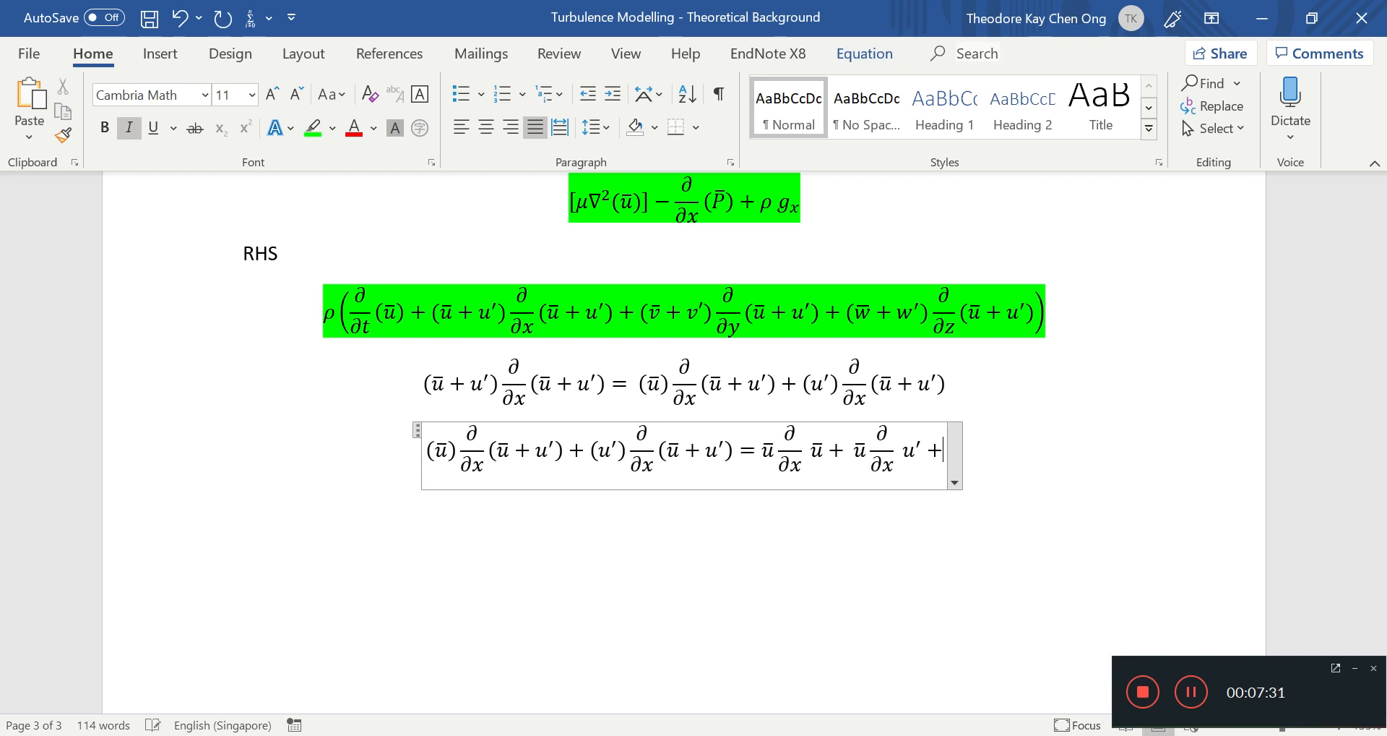
{"action": "type", "text": "\\partia"}
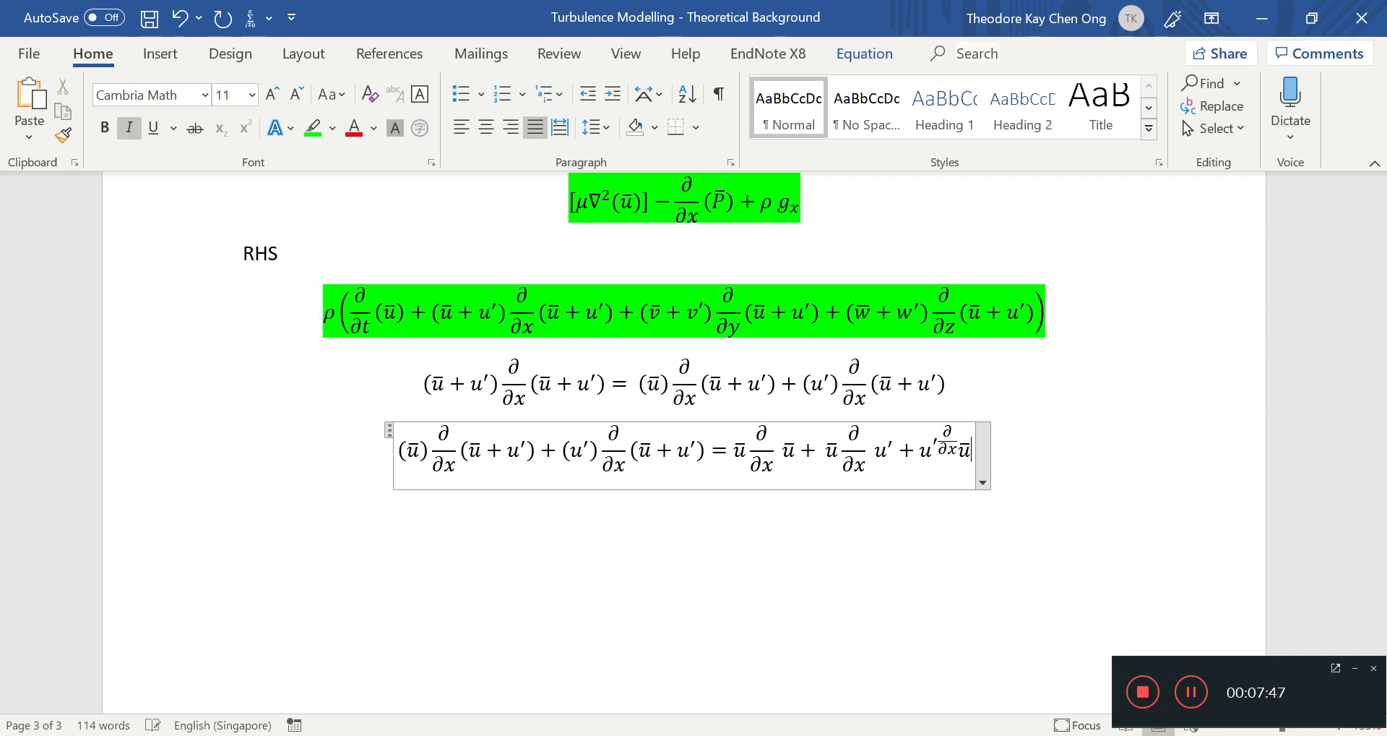
{"action": "type", "text": "u"}
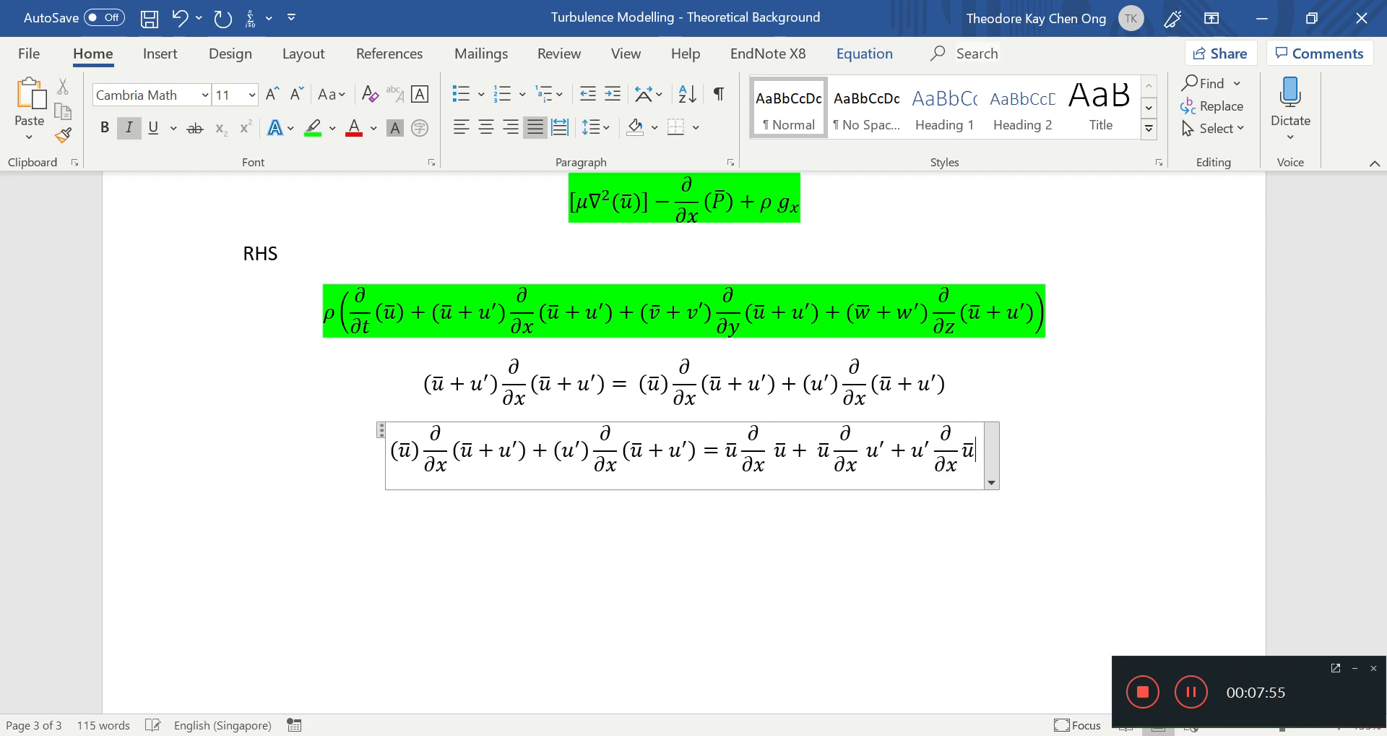
{"action": "type", "text": "+"}
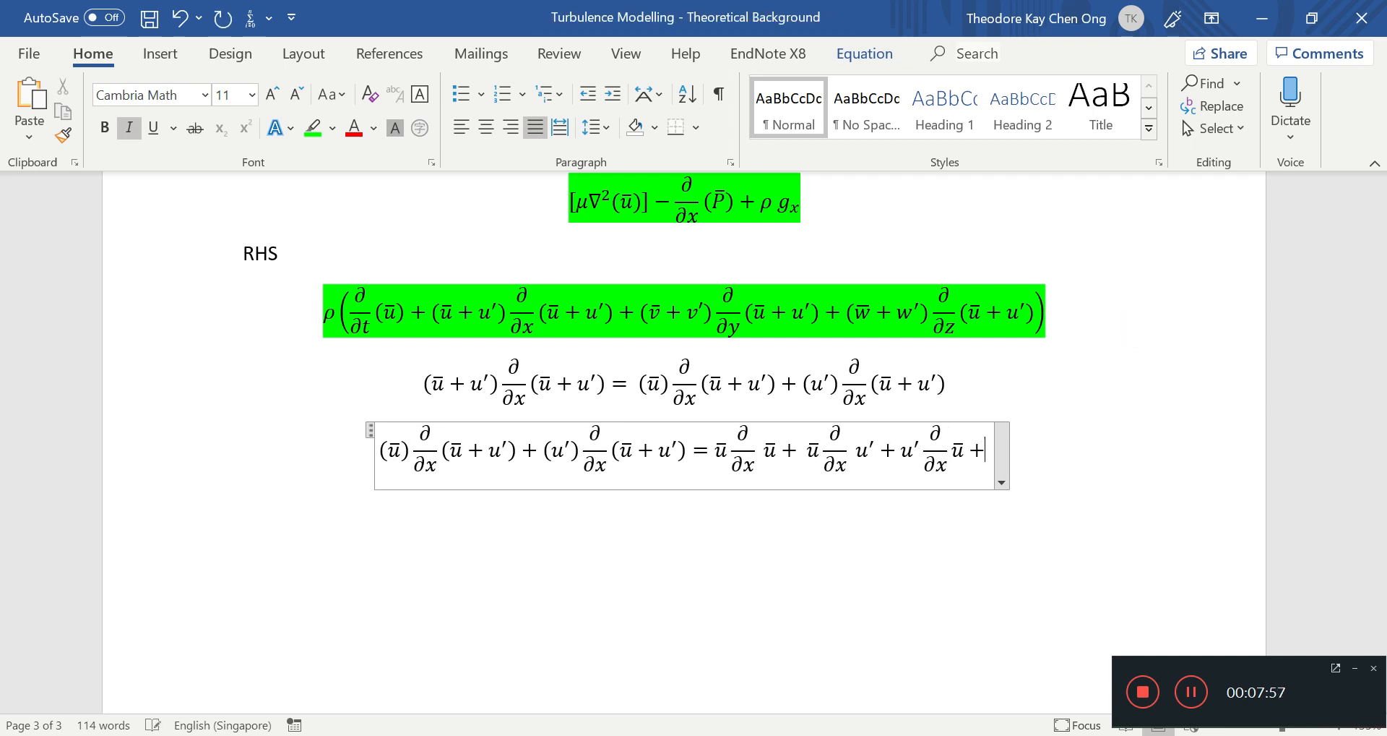
{"action": "type", "text": "u'"}
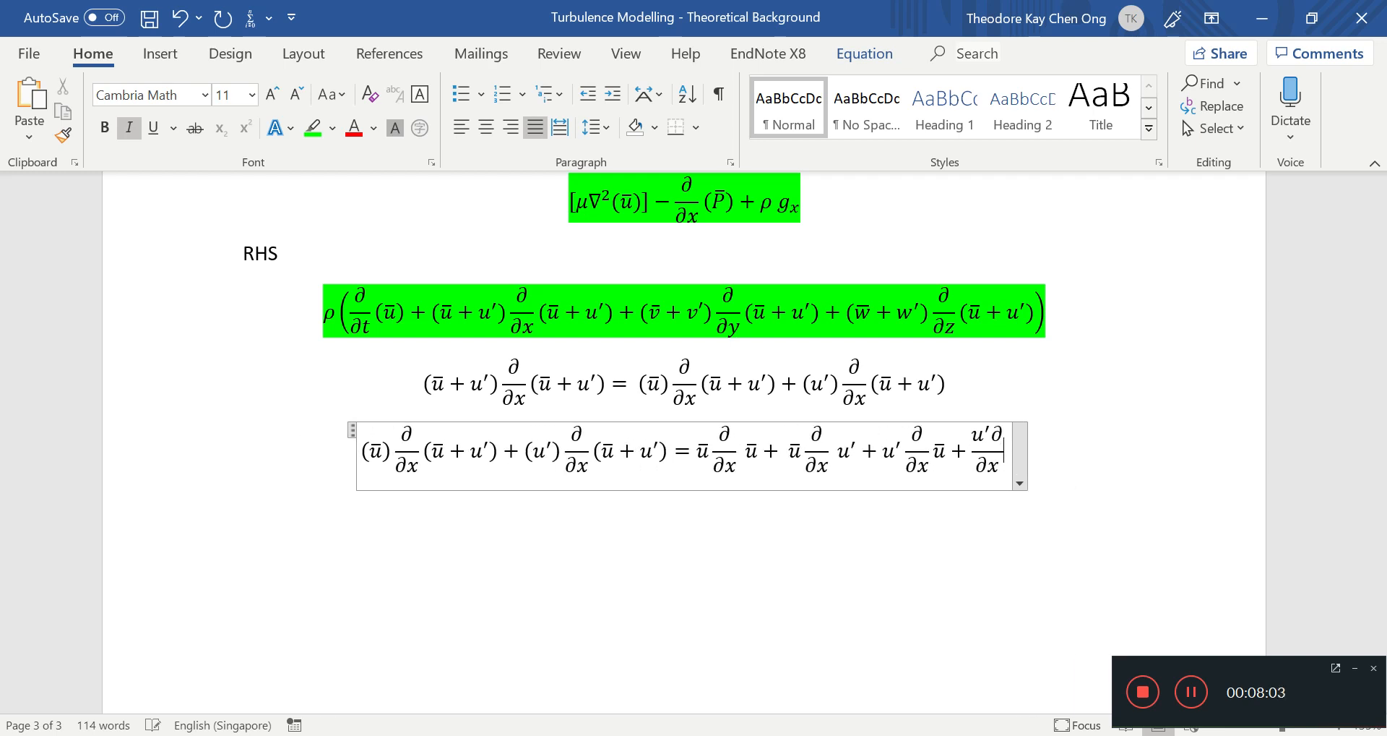
{"action": "type", "text": "∂/∂x"}
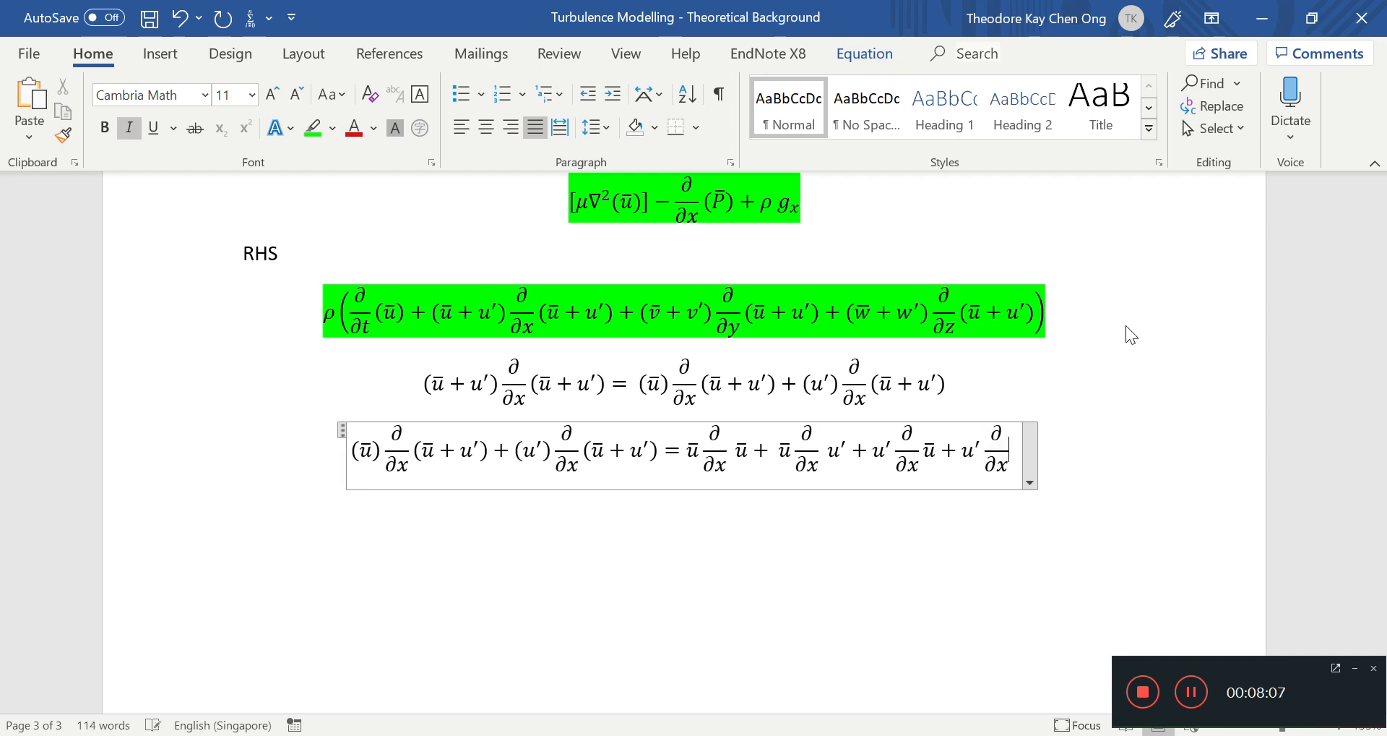
{"action": "type", "text": "u'"}
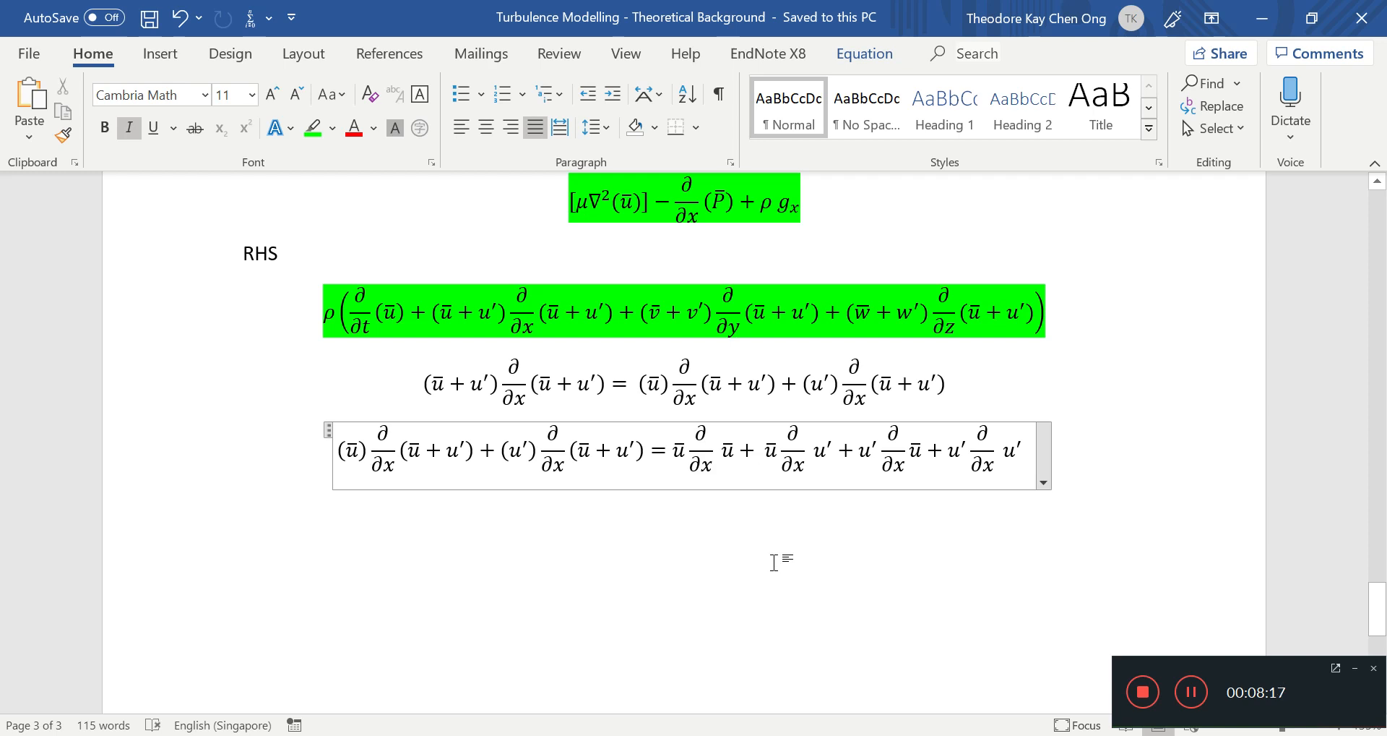
Step: Add a 'Time average' heading line below the expansion equation
{"action": "left_click_drag", "start_coordinate": [677, 455], "coordinate": [731, 455]}
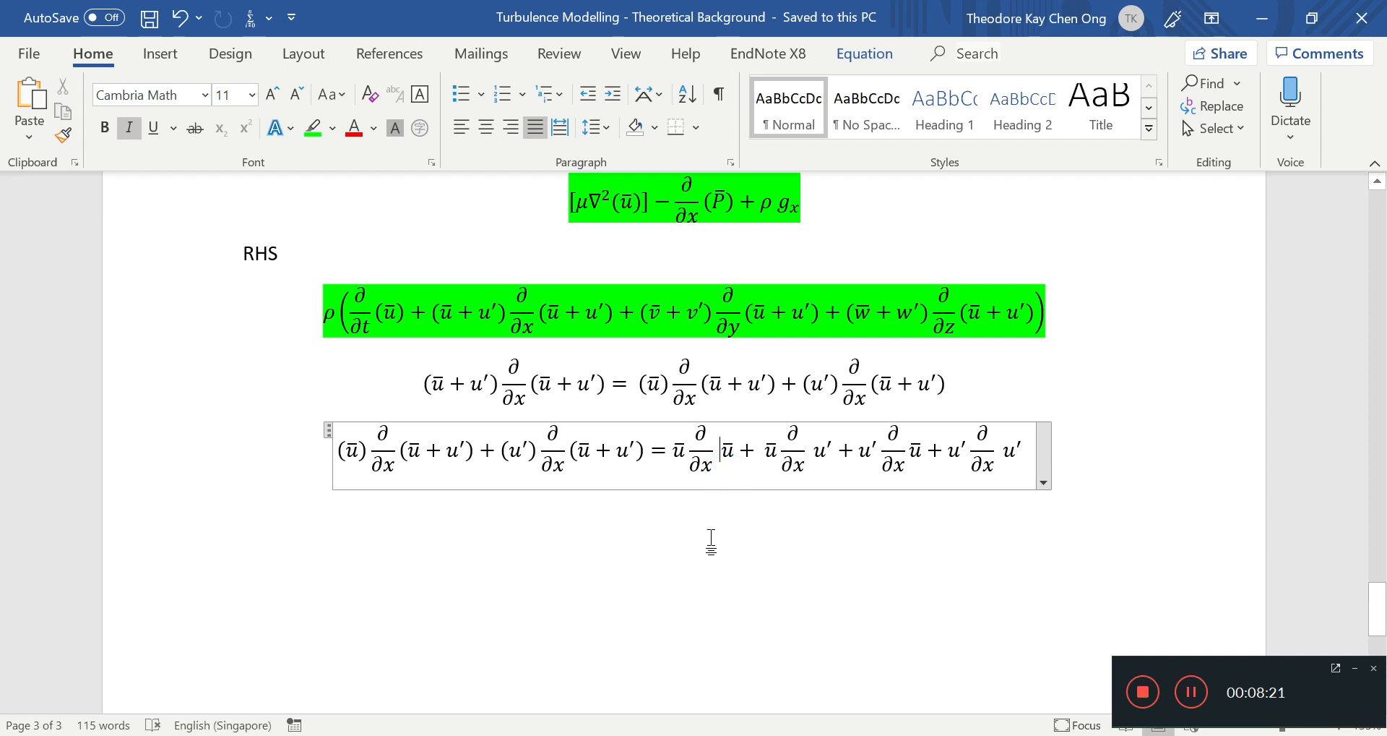
{"action": "double_click", "coordinate": [692, 453]}
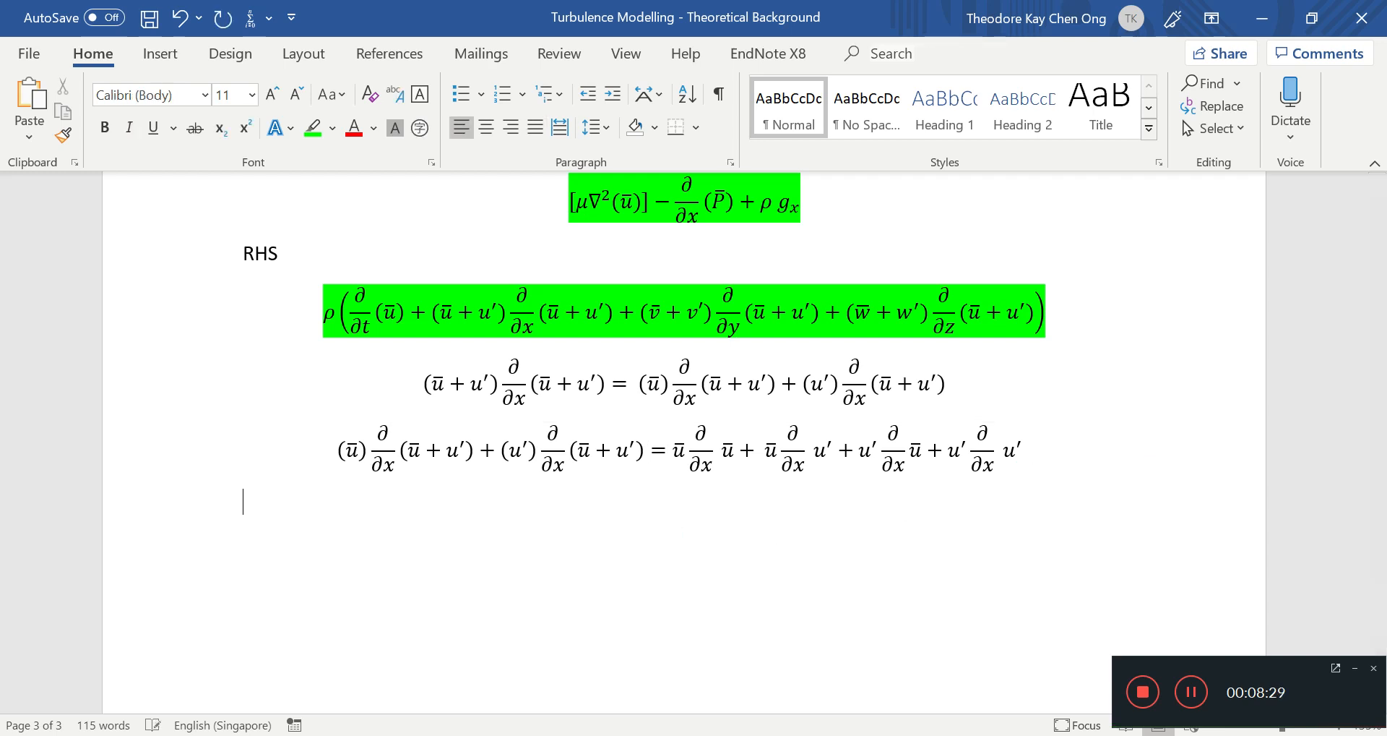
{"action": "type", "text": "Time average"}
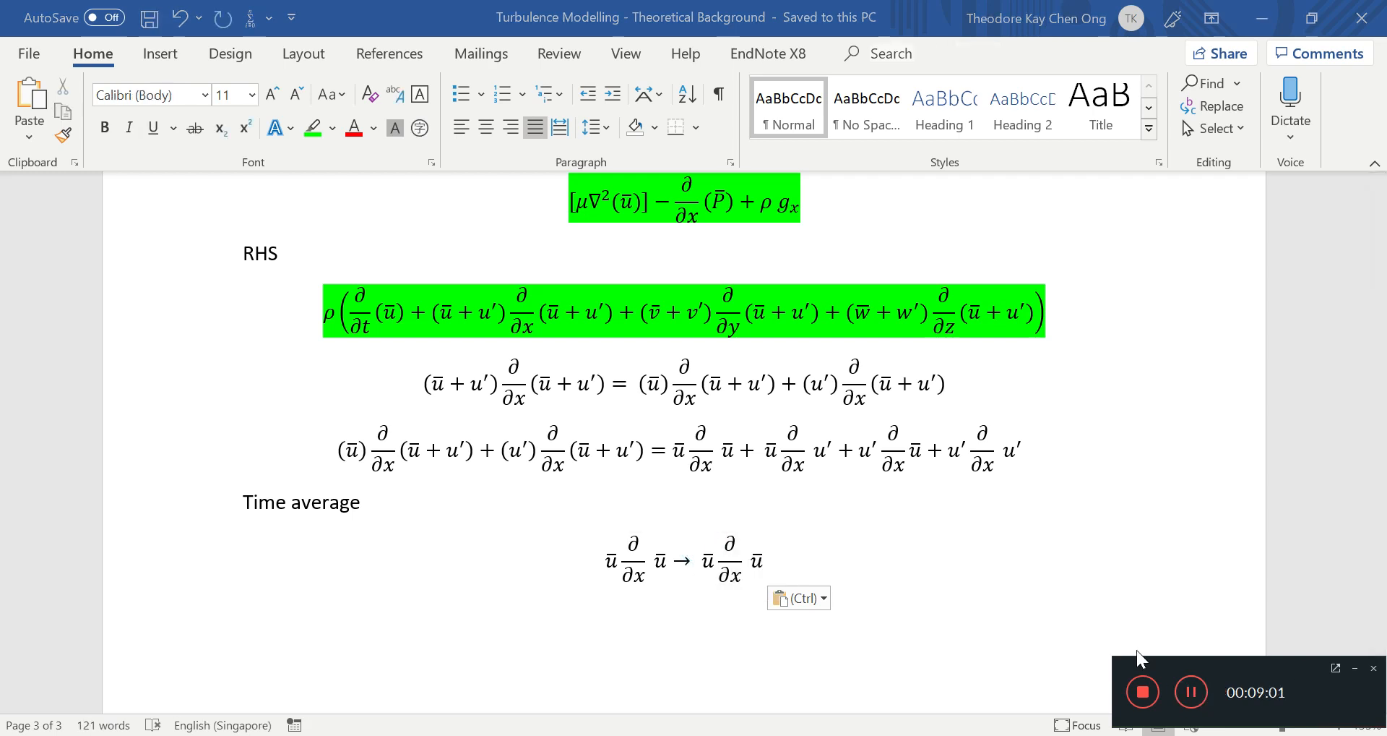
{"action": "mouse_move", "coordinate": [792, 459]}
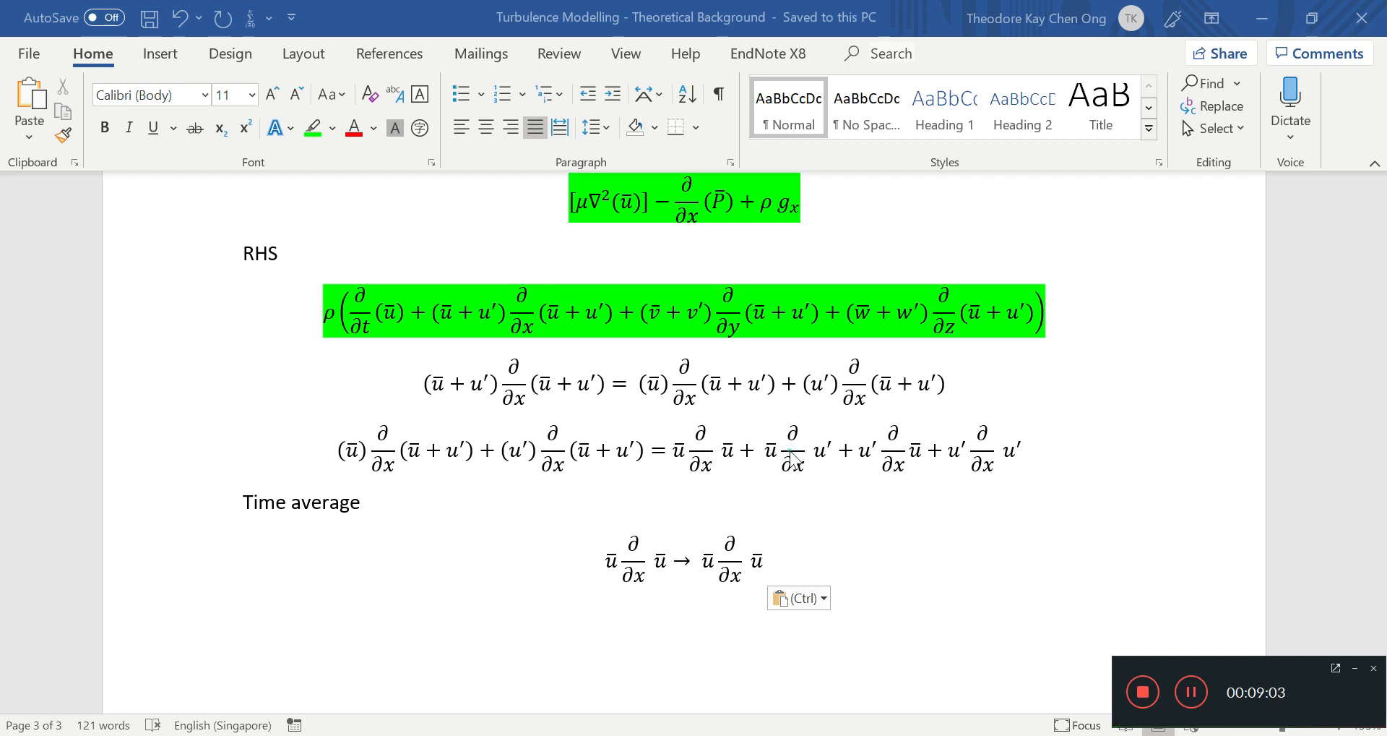
Step: Write ū ∂/∂x u' → 1/T ∫_t^{t+T} dτ ū ∂/∂x u' = ū 1/T ∫ dτ ∂/∂x u', reusing ū by copying
{"action": "left_click", "coordinate": [894, 456]}
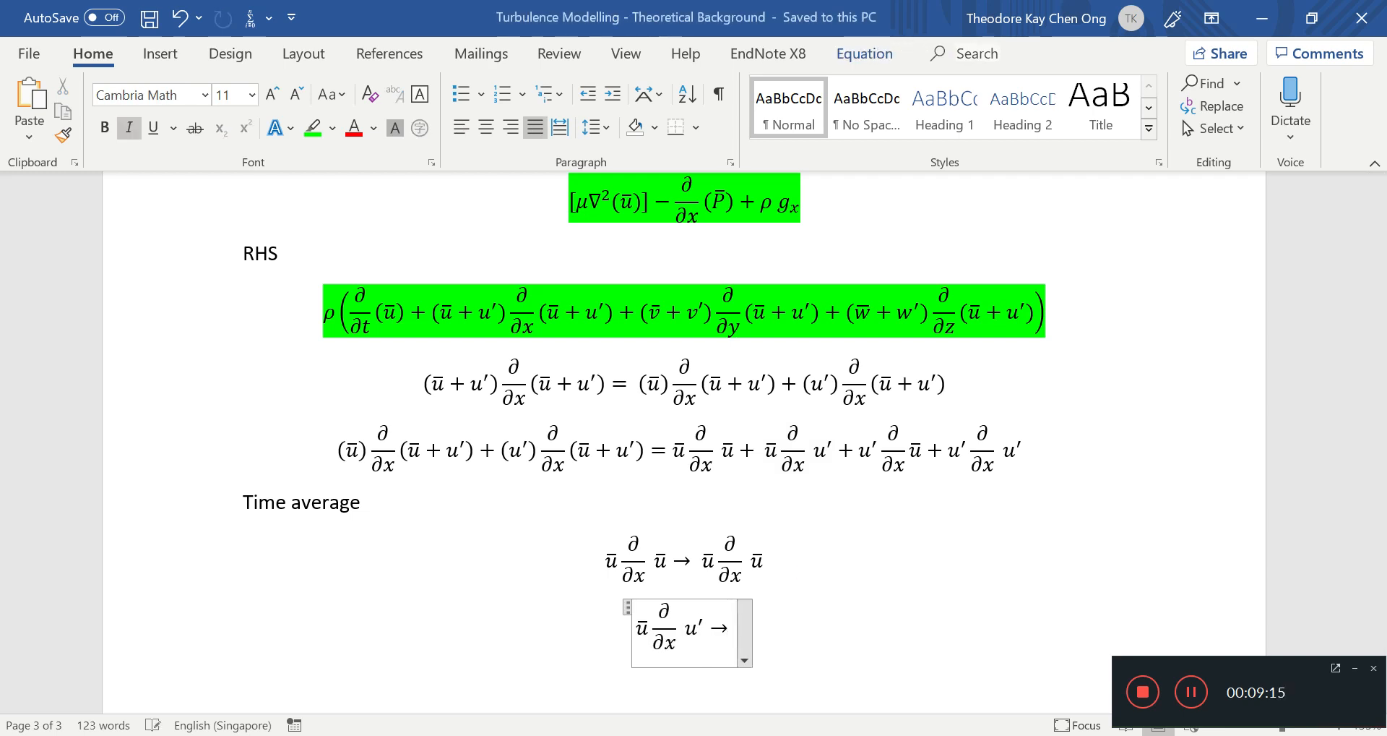
{"action": "scroll", "scroll_direction": "down", "scroll_amount": 3}
{"action": "type", "text": " 1/T ∫_t^(t+T) dτ ū ∂/∂x u′ −"}
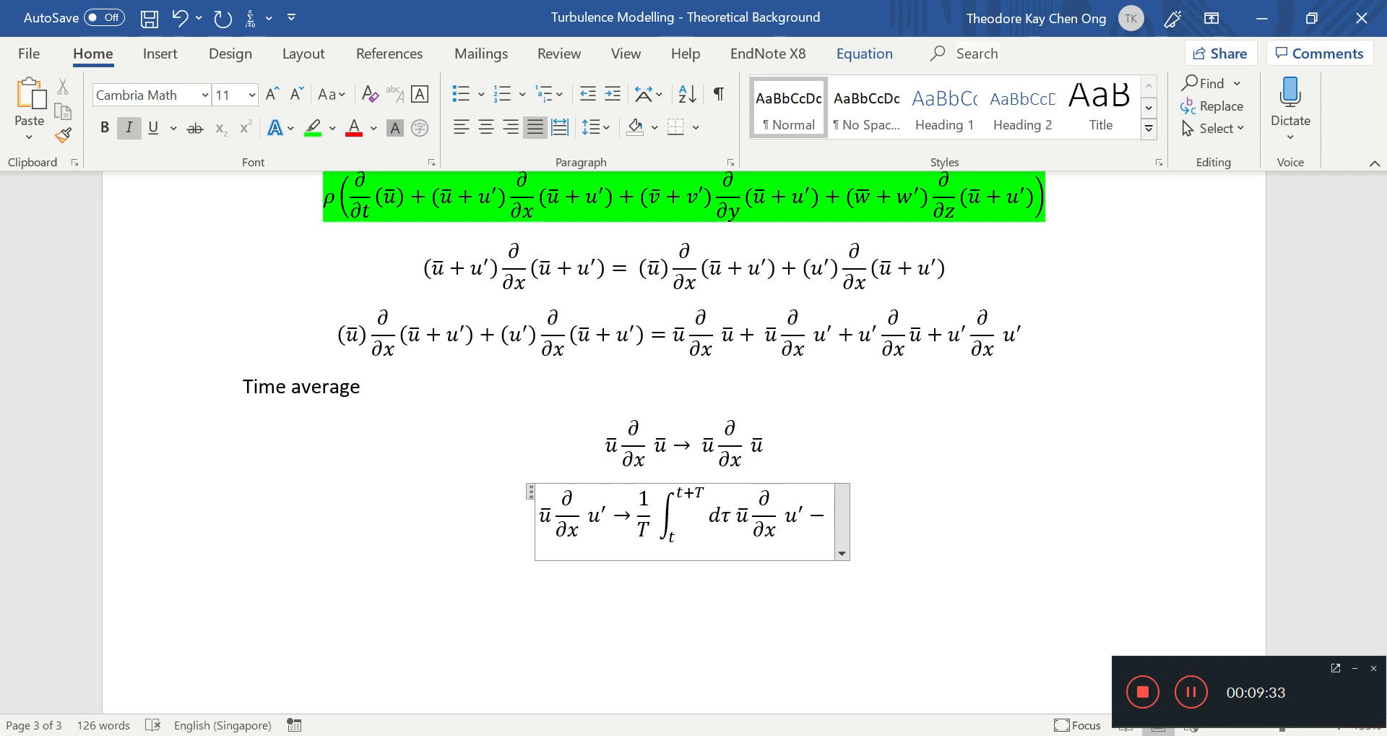
{"action": "type", "text": "→"}
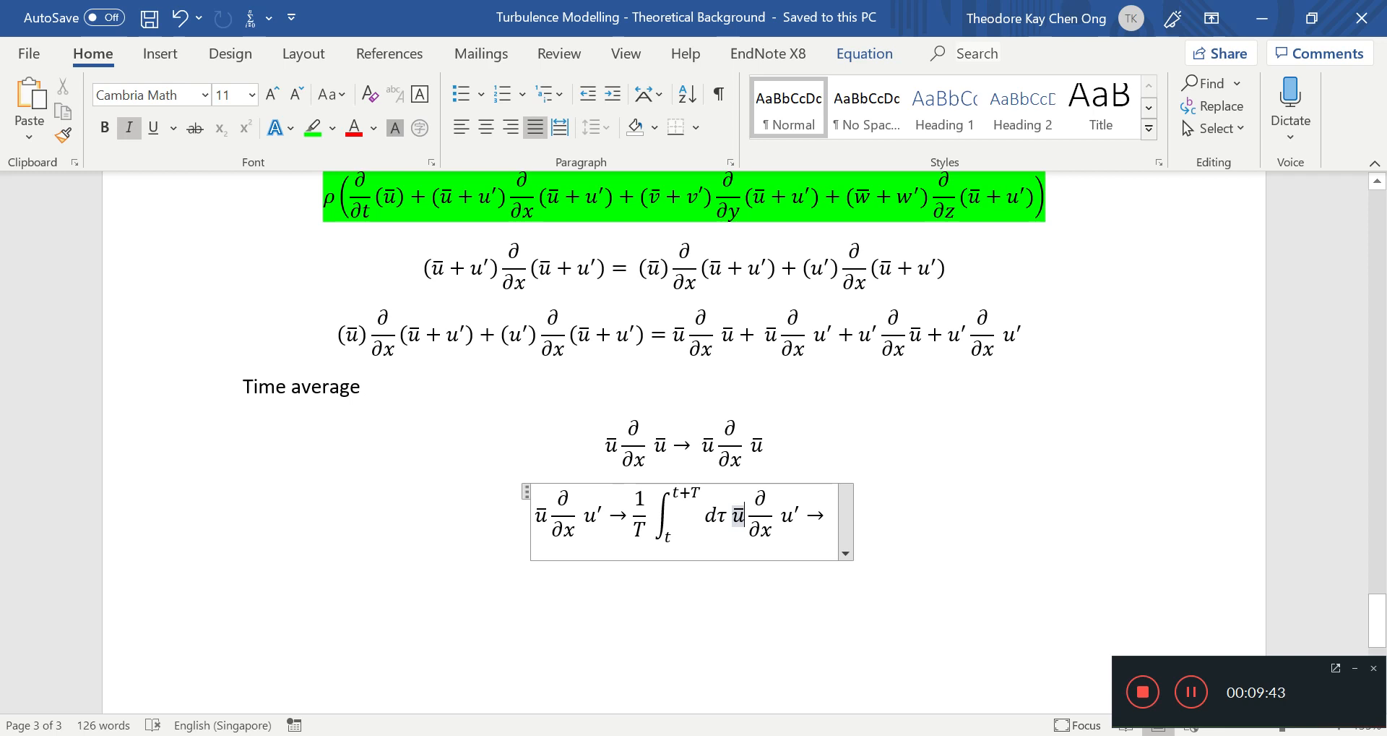
{"action": "double_click", "coordinate": [737, 515]}
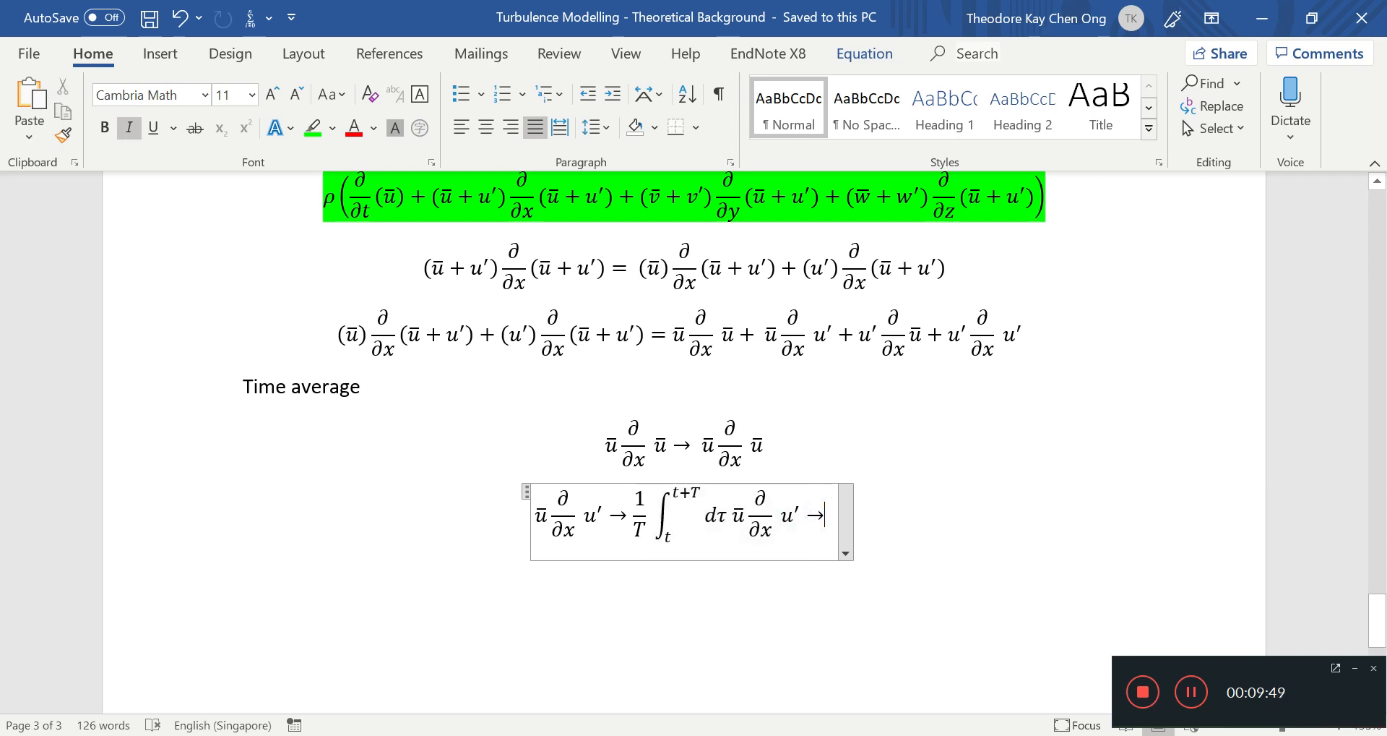
{"action": "type", "text": "="}
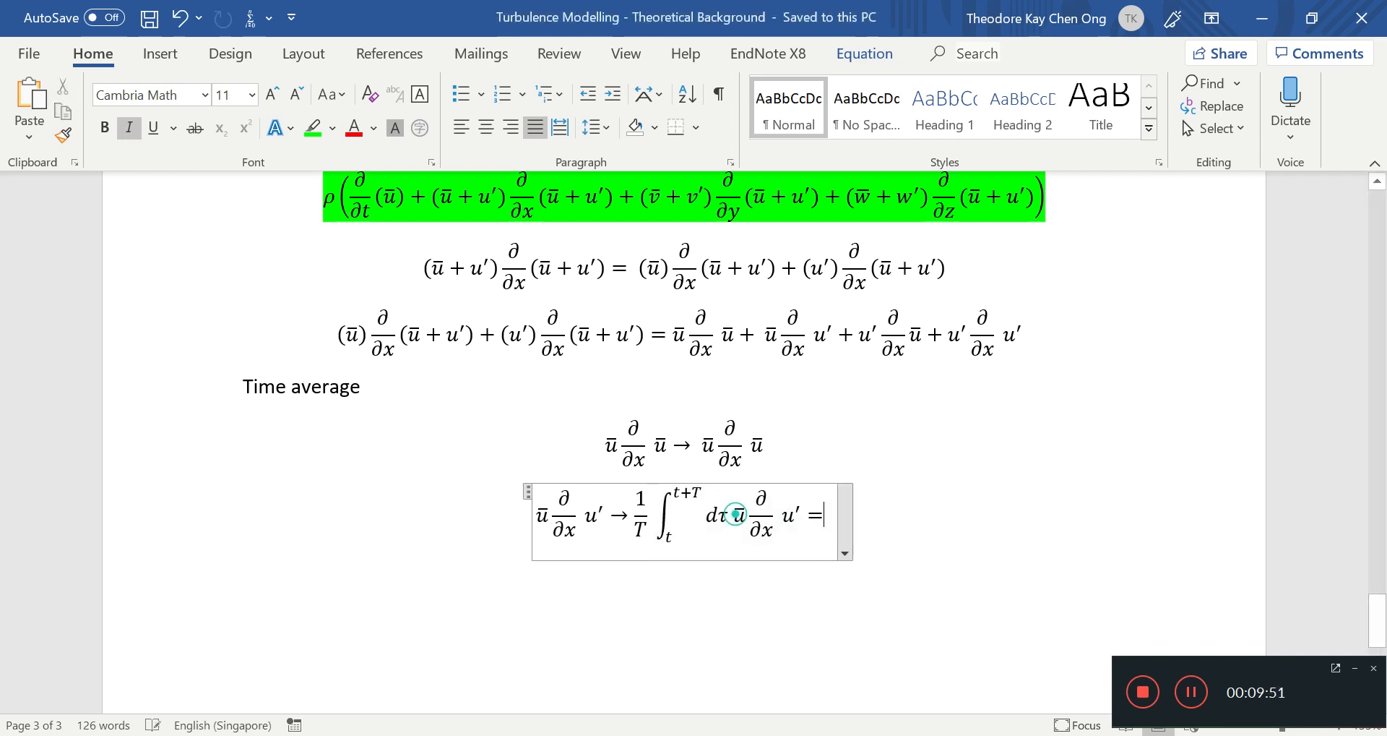
{"action": "double_click", "coordinate": [737, 515]}
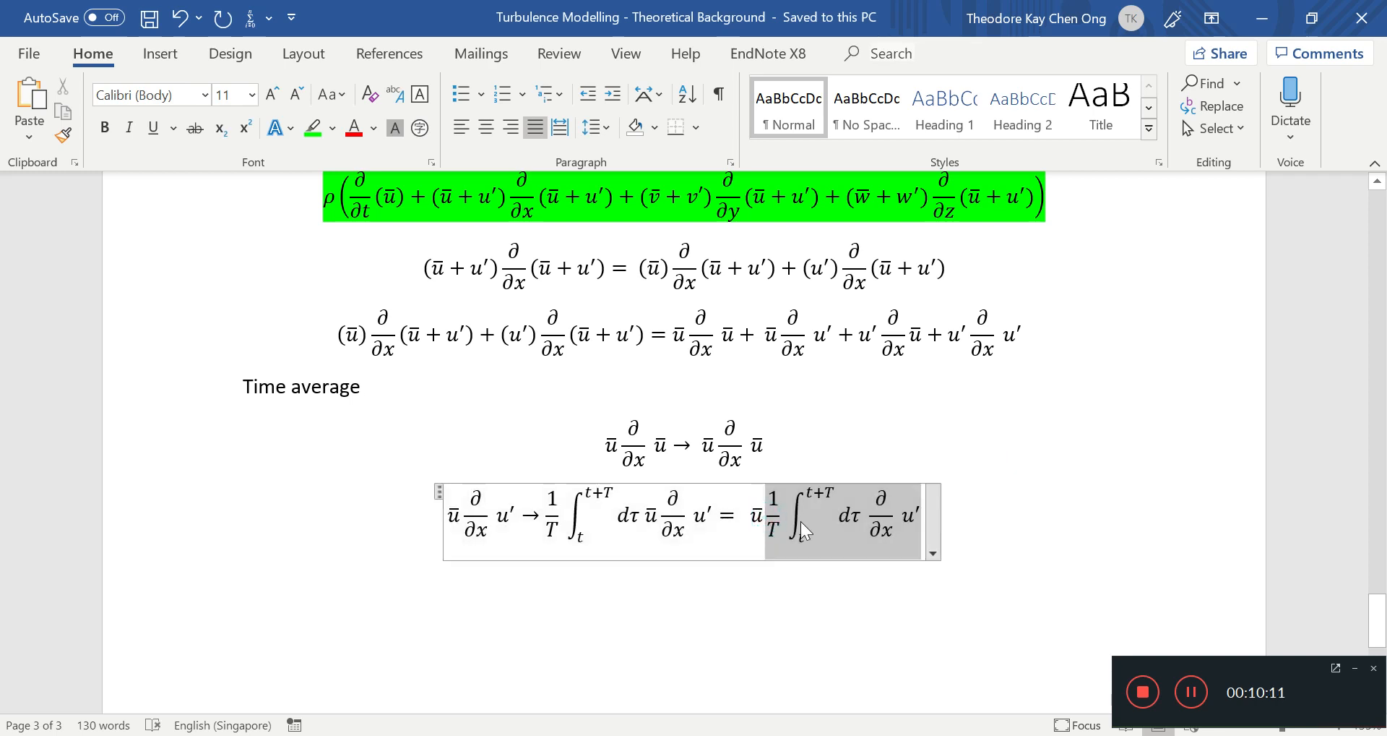
Step: Copy dτ ∂/∂x u' from the second integral and append = ū/T to the cross-term line
{"action": "left_click", "coordinate": [785, 518]}
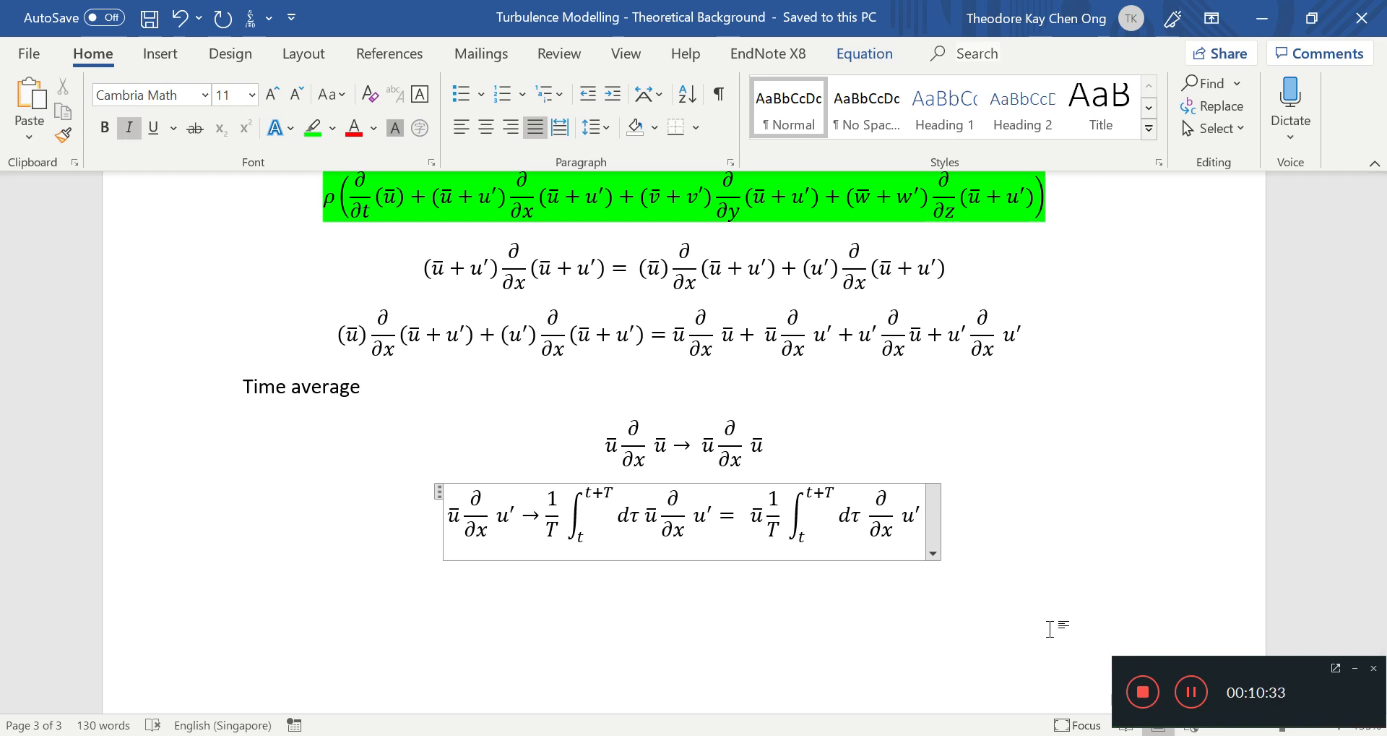
{"action": "left_click", "coordinate": [833, 512]}
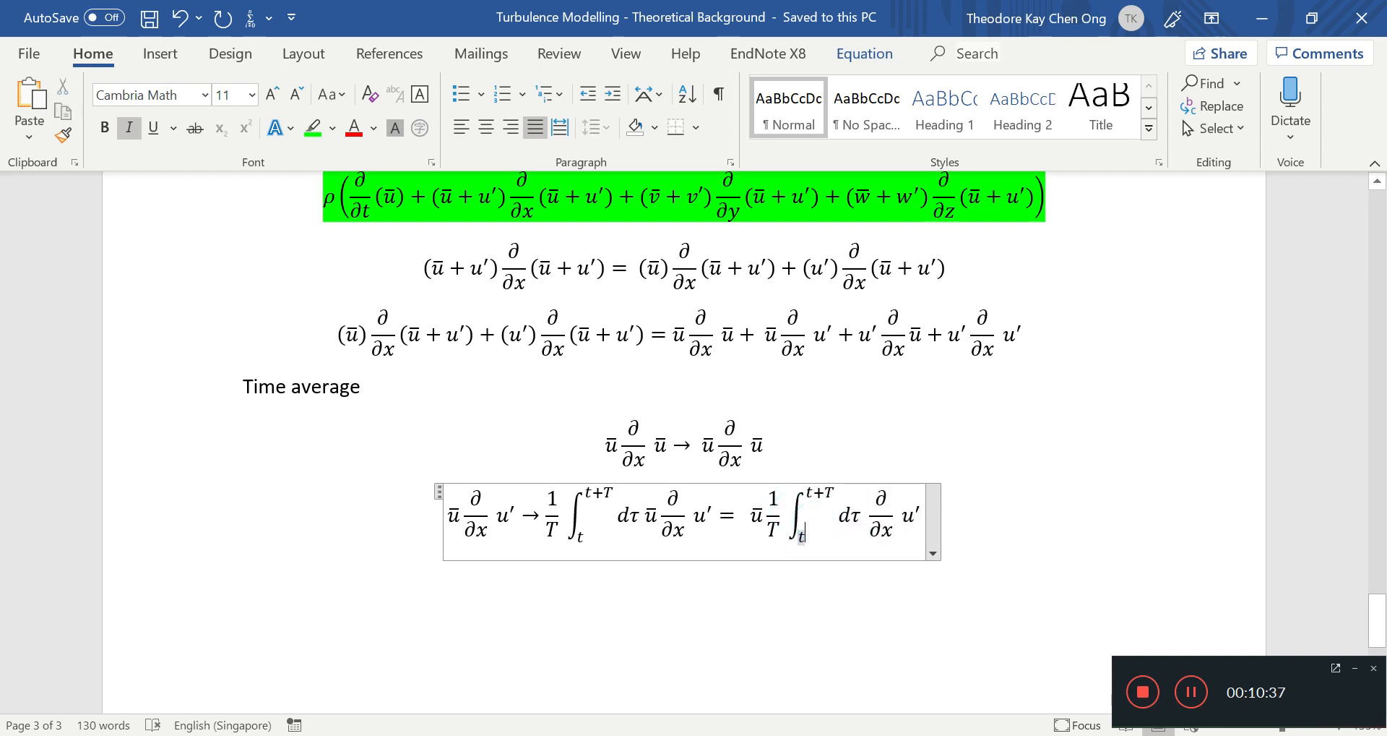
{"action": "left_click_drag", "start_coordinate": [803, 518], "coordinate": [920, 518]}
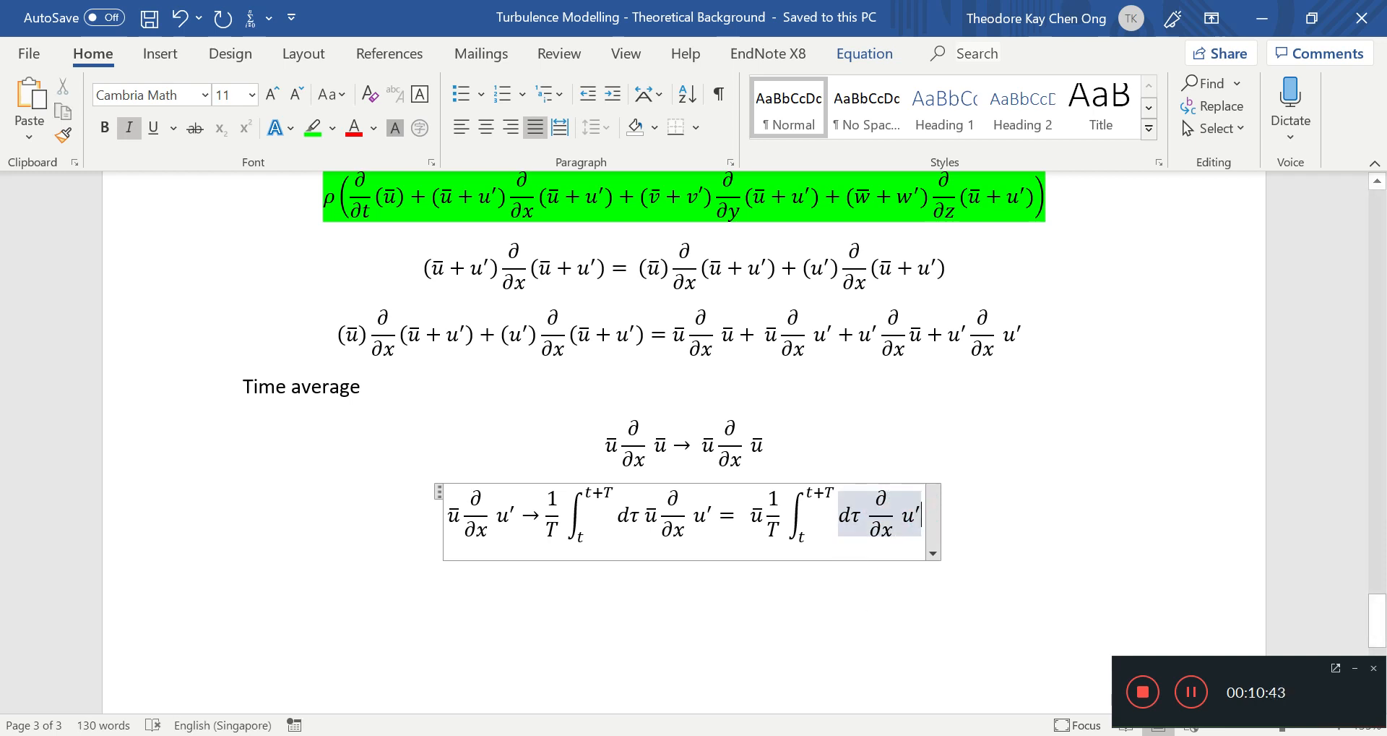
{"action": "type", "text": "="}
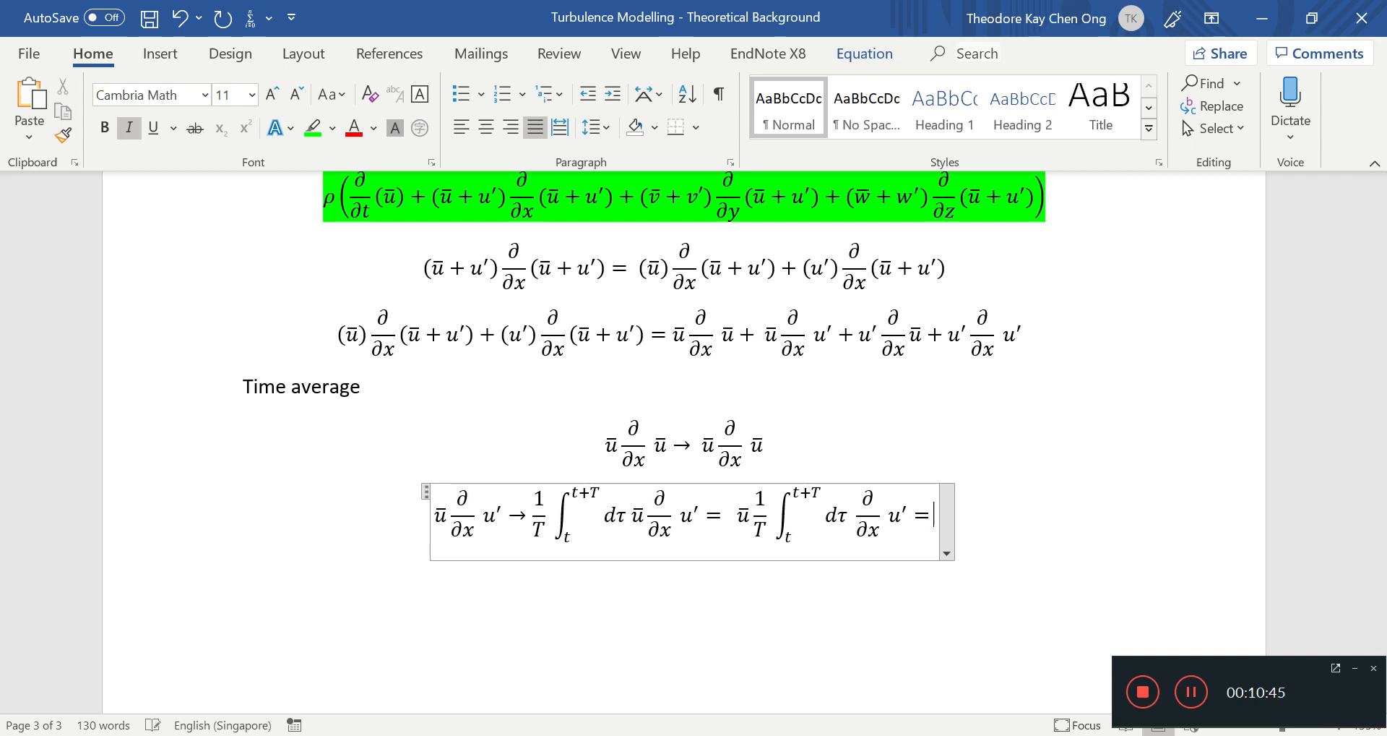
{"action": "type", "text": "ū/T"}
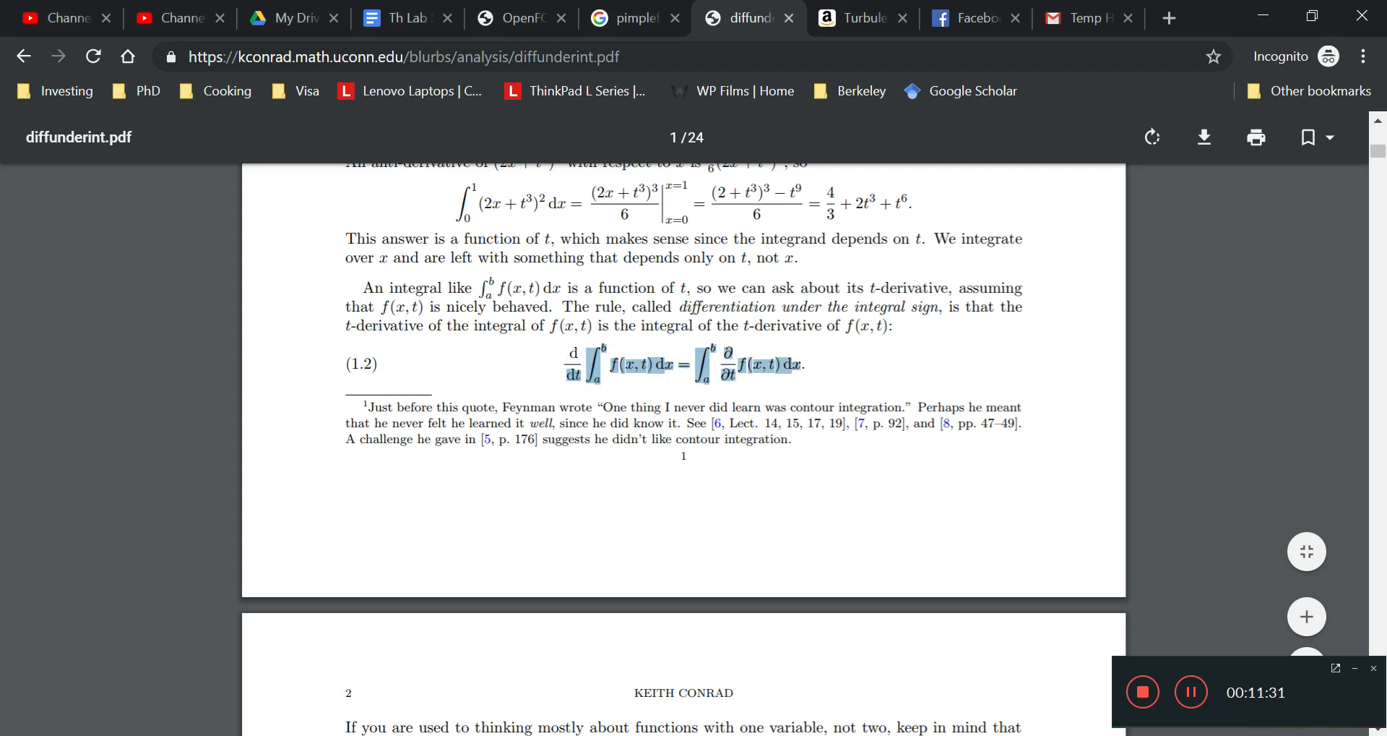
Step: Highlight the paragraph with equation (1.2) in diffunderint.pdf in Chrome
{"action": "left_click_drag", "start_coordinate": [535, 287], "coordinate": [893, 325]}
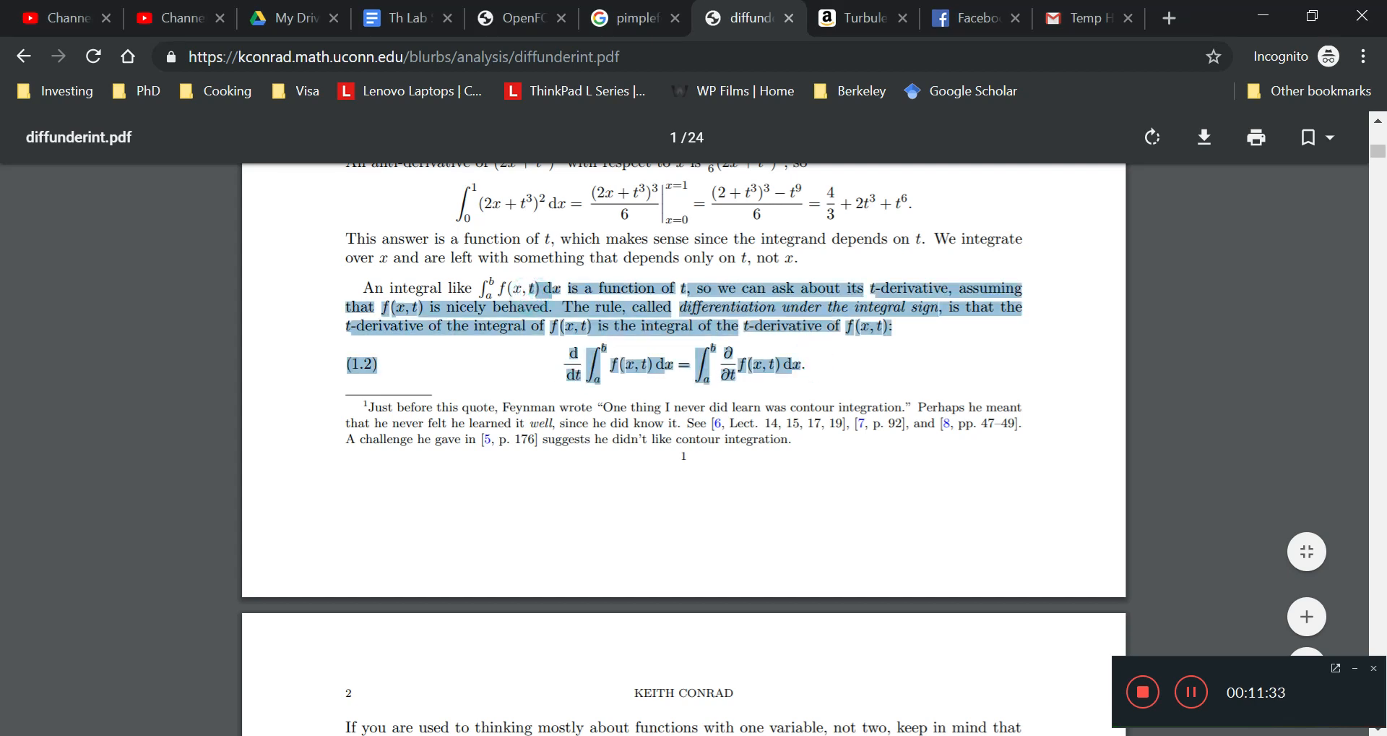
{"action": "left_click", "coordinate": [847, 364]}
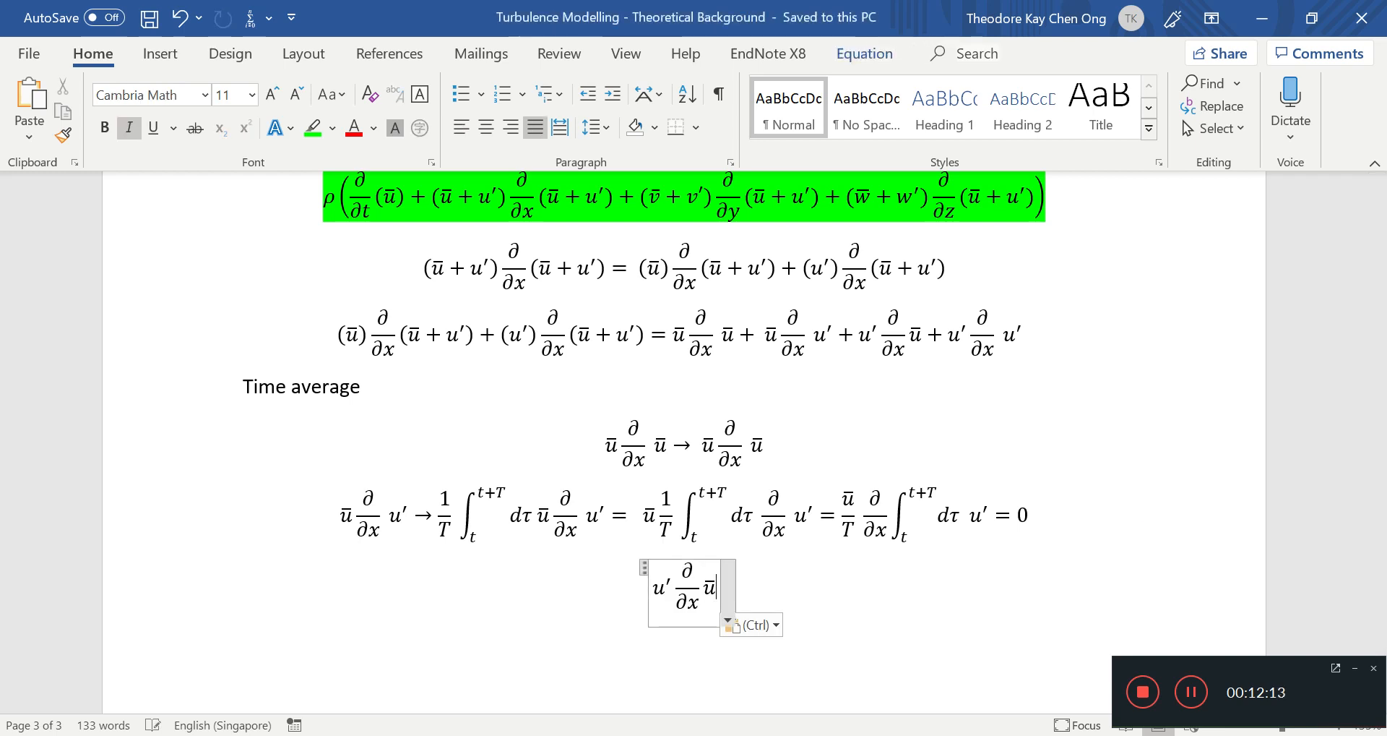
Step: Write u' ∂/∂x ū → 1/T ∫ dτ u' ∂/∂x ū = ∂/∂x ū 1/T ∫ dτ u'
{"action": "type", "text": "→ 1/T ∫_t^(t+T) dτ u′ ∂/∂x ū"}
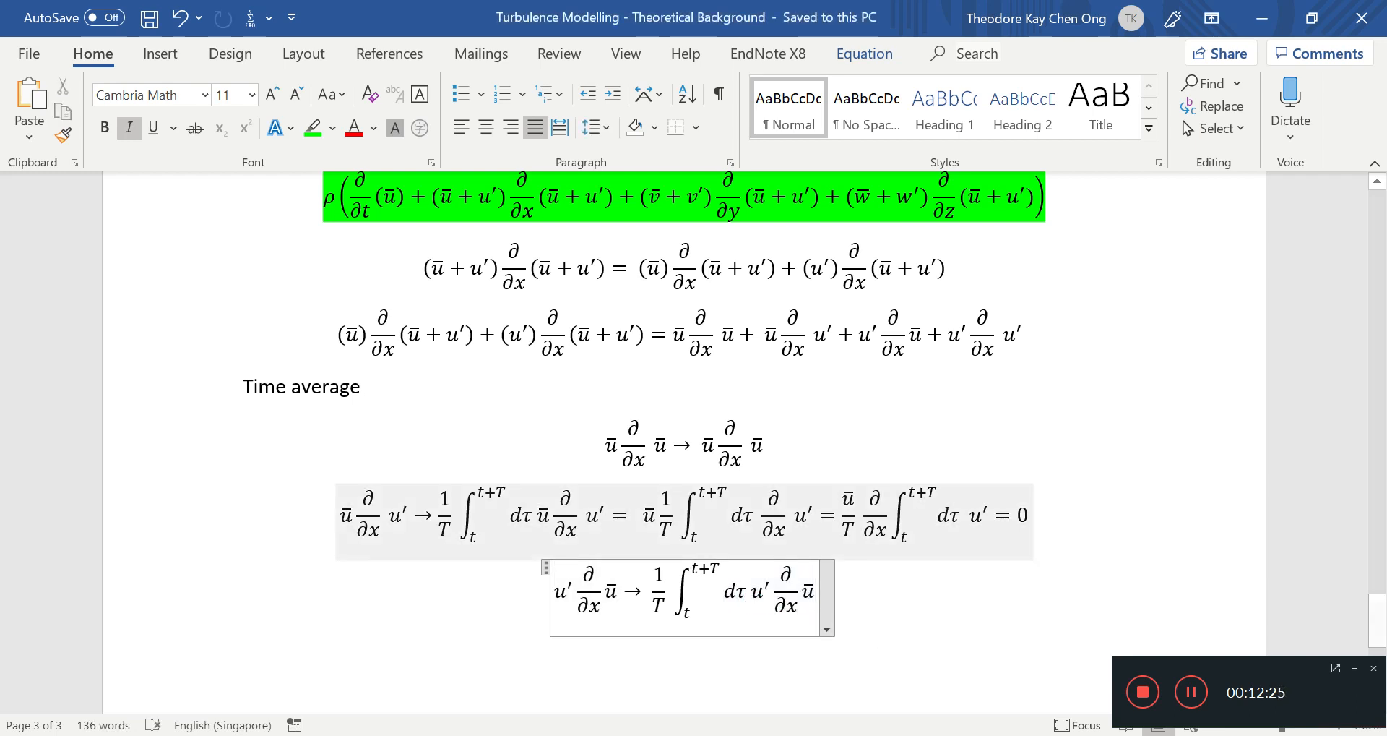
{"action": "type", "text": "= ∂/∂x ū 1/T"}
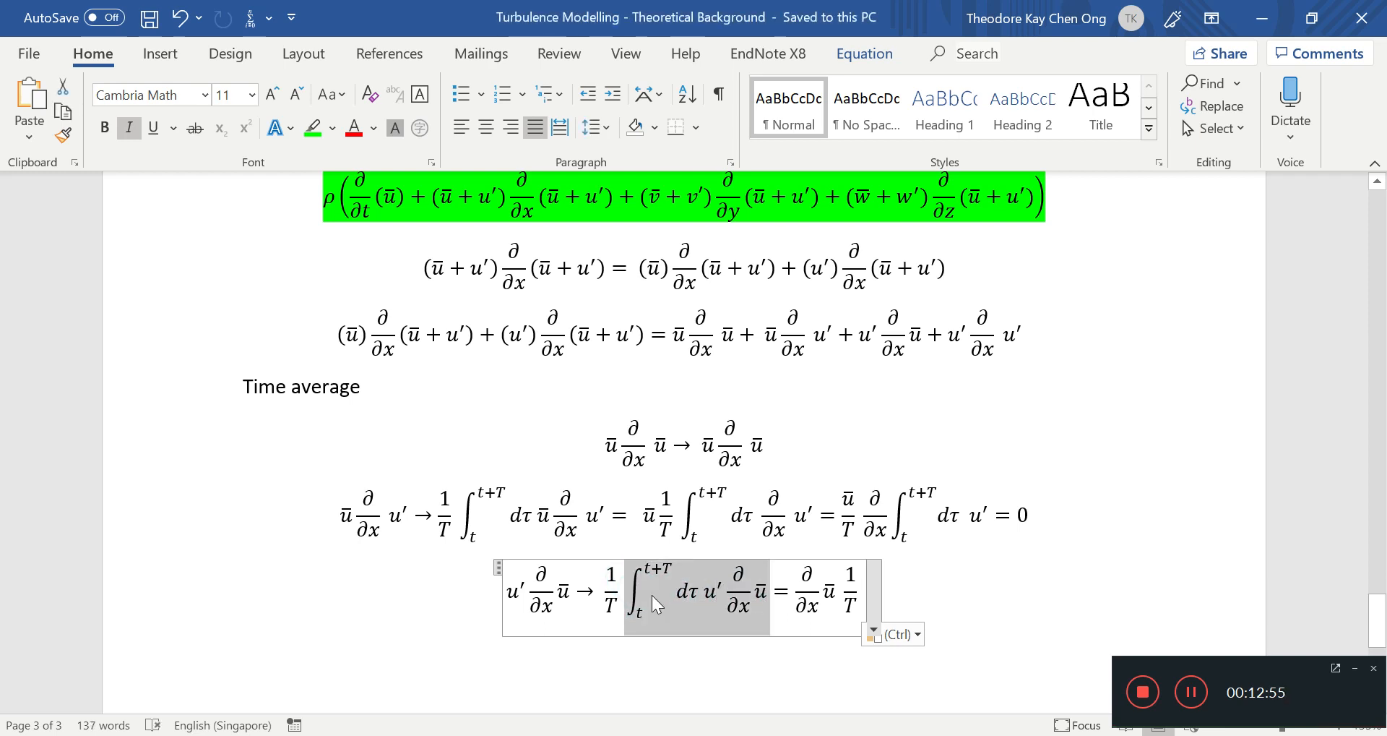
{"action": "mouse_move", "coordinate": [708, 611]}
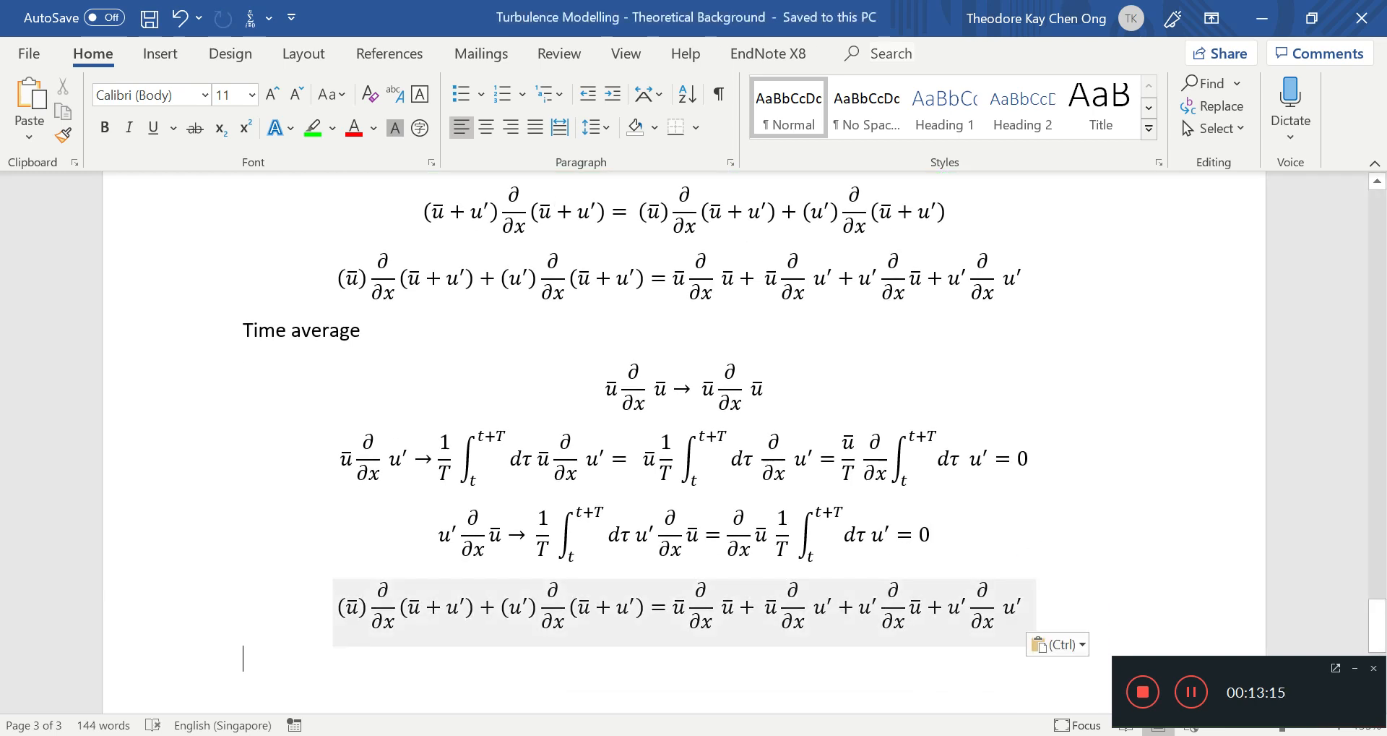
Step: Delete the two cross terms from the pasted expansion, keeping ū∂ū/∂x + u′∂u′/∂x
{"action": "left_click_drag", "start_coordinate": [743, 606], "coordinate": [951, 610]}
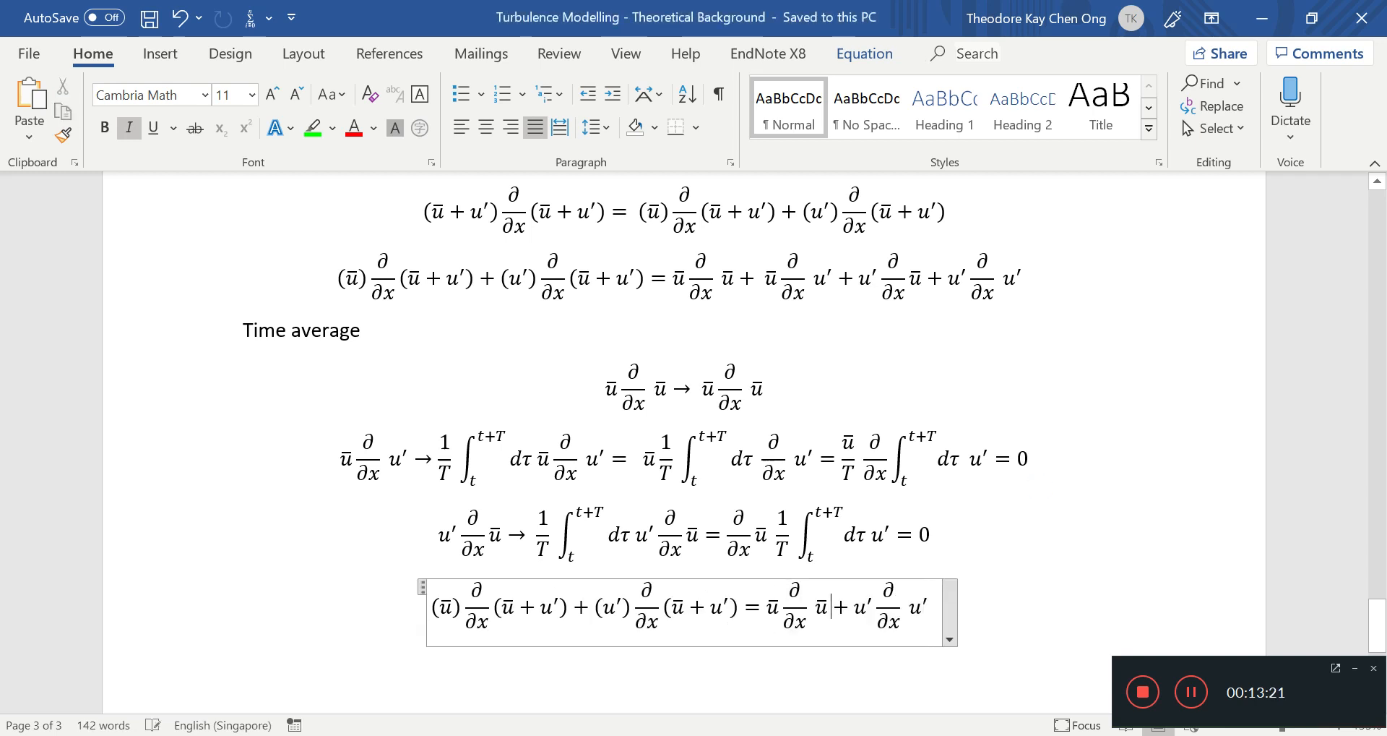
{"action": "left_click_drag", "start_coordinate": [827, 608], "coordinate": [929, 608]}
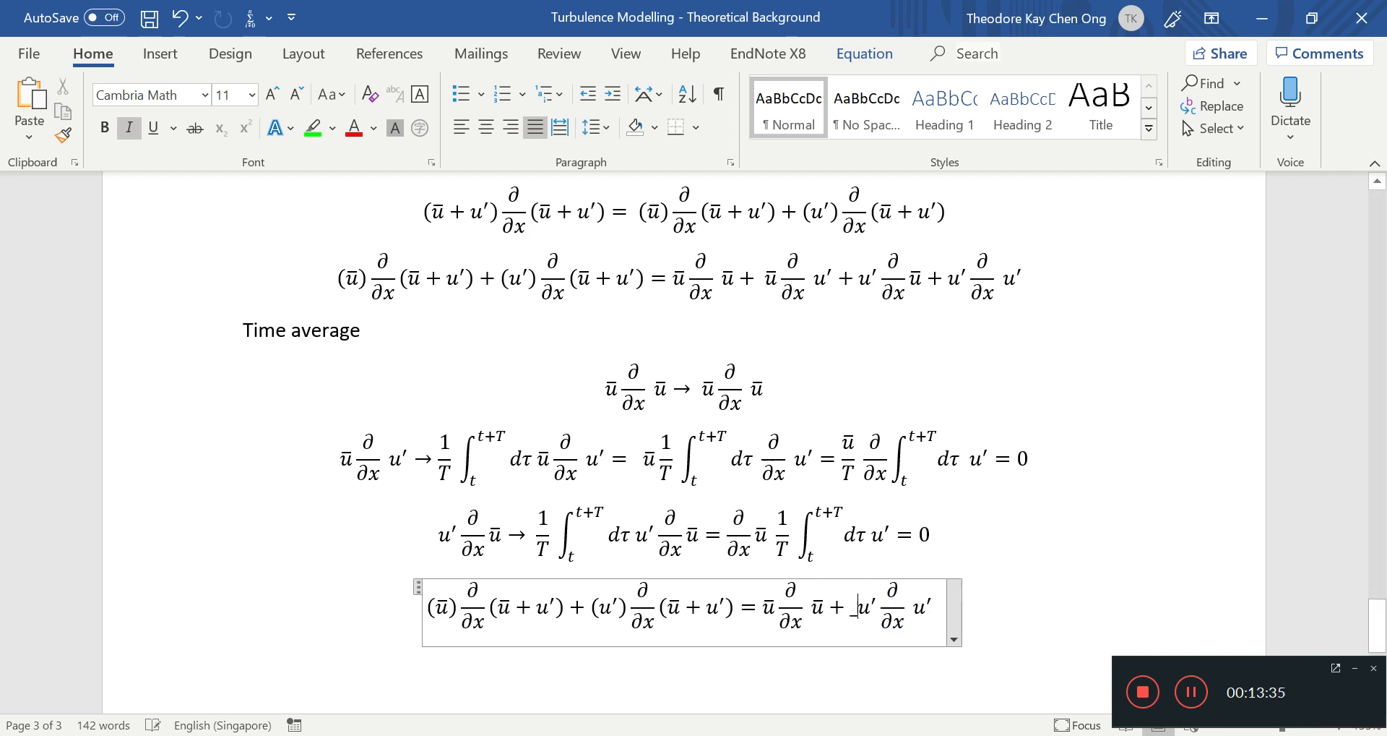
Step: Put an overbar on the u′∂u′/∂x product and leave the equation
{"action": "type", "text": "("}
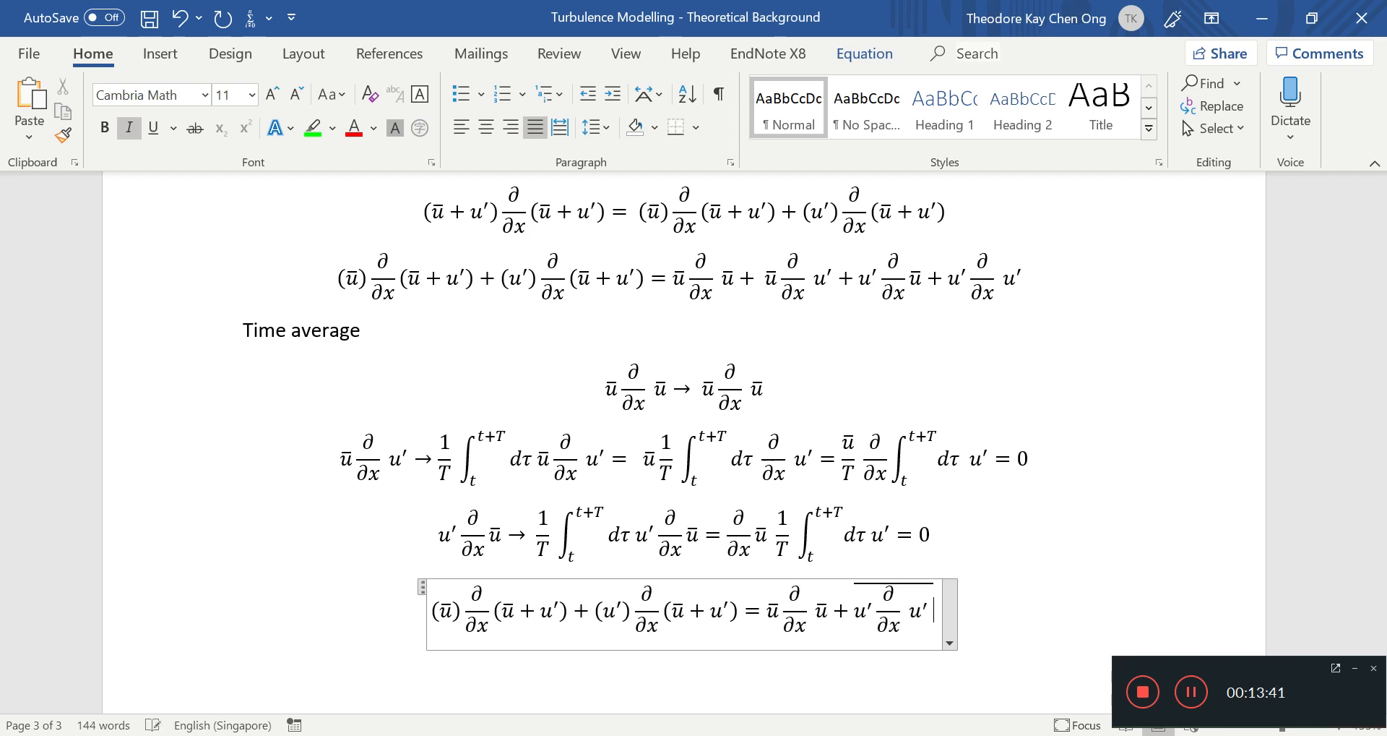
{"action": "left_click", "coordinate": [980, 583]}
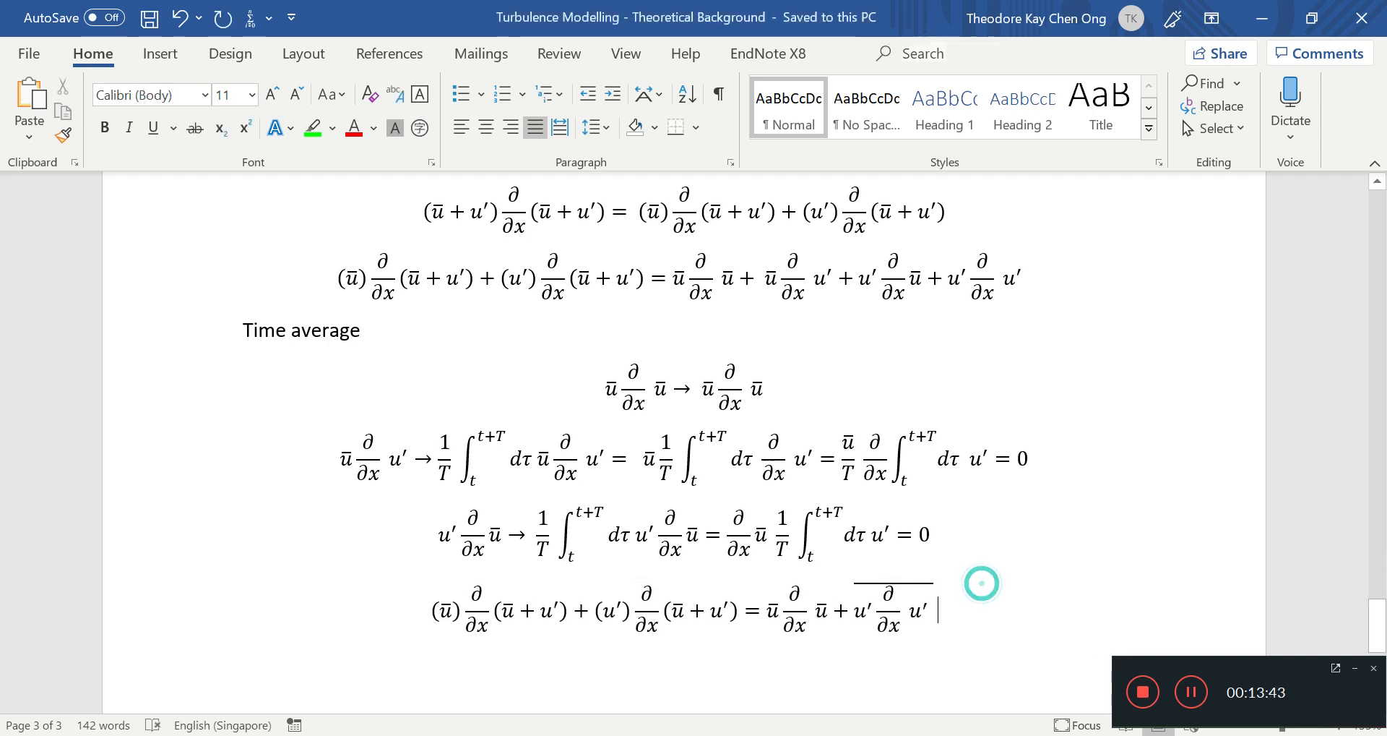